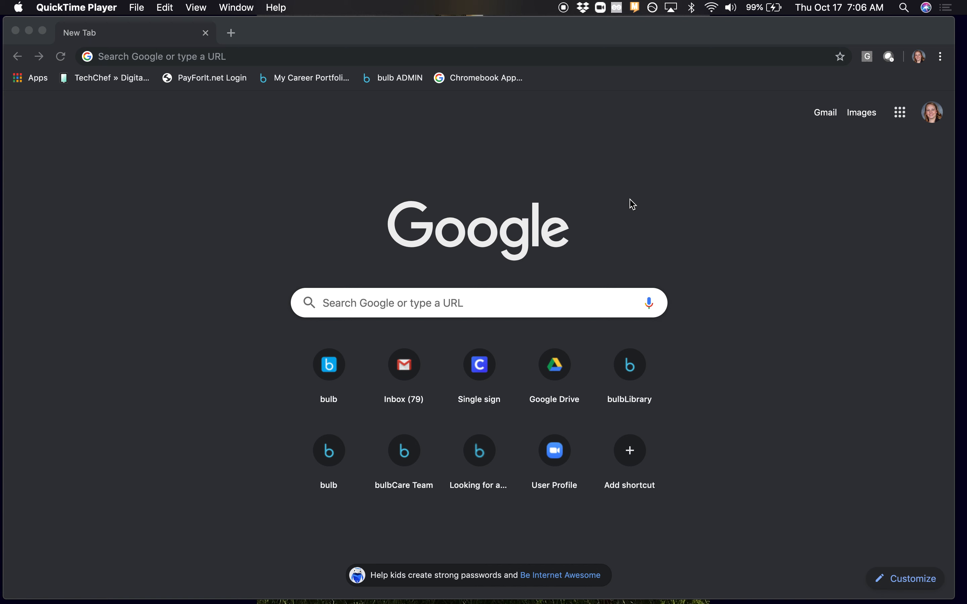
{"action": "mouse_move", "coordinate": [435, 103]}
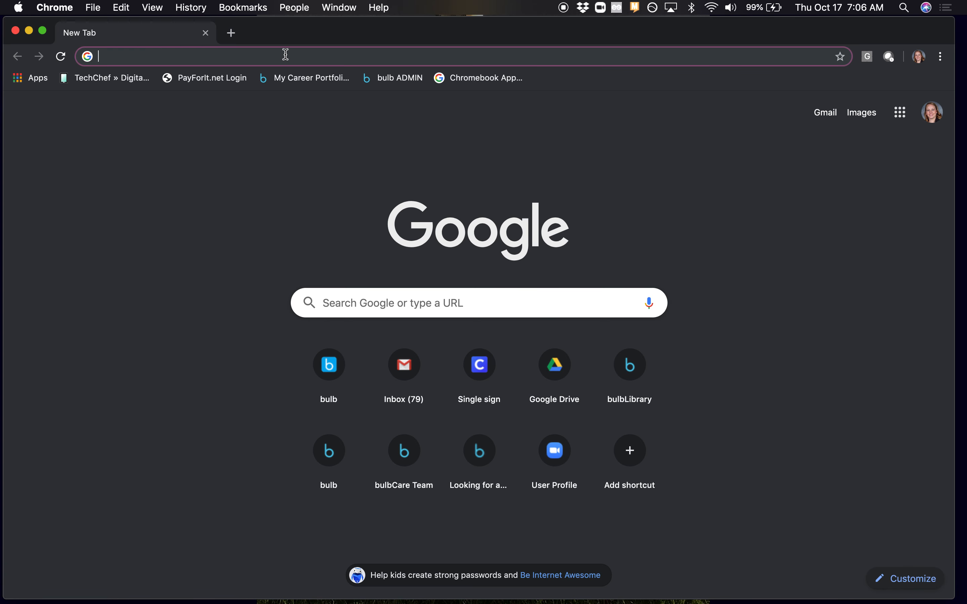
Load bulbapp.com from the address bar in a new tab.
{"action": "type", "text": "bulkbapp.com"}
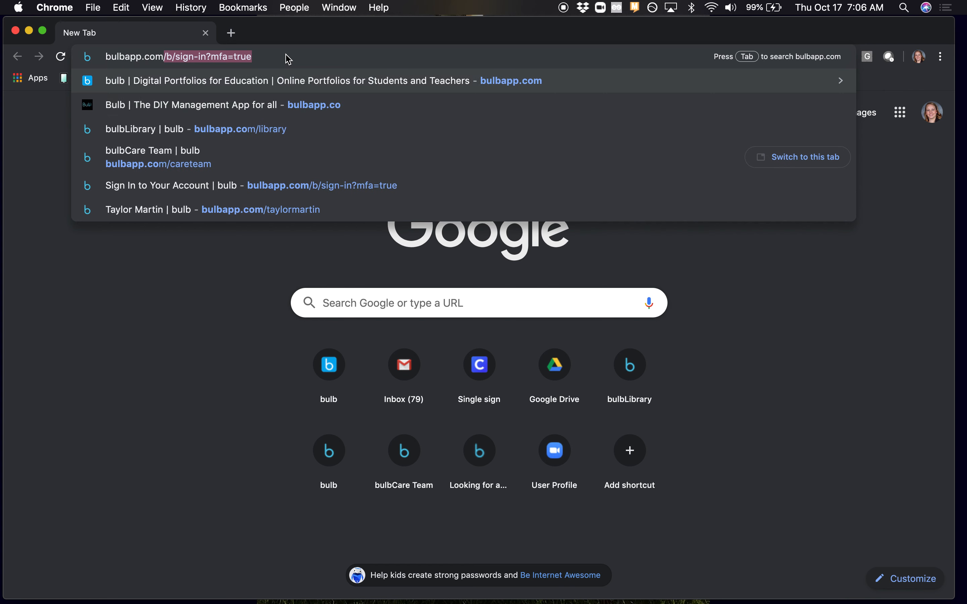
{"action": "key", "text": "Enter"}
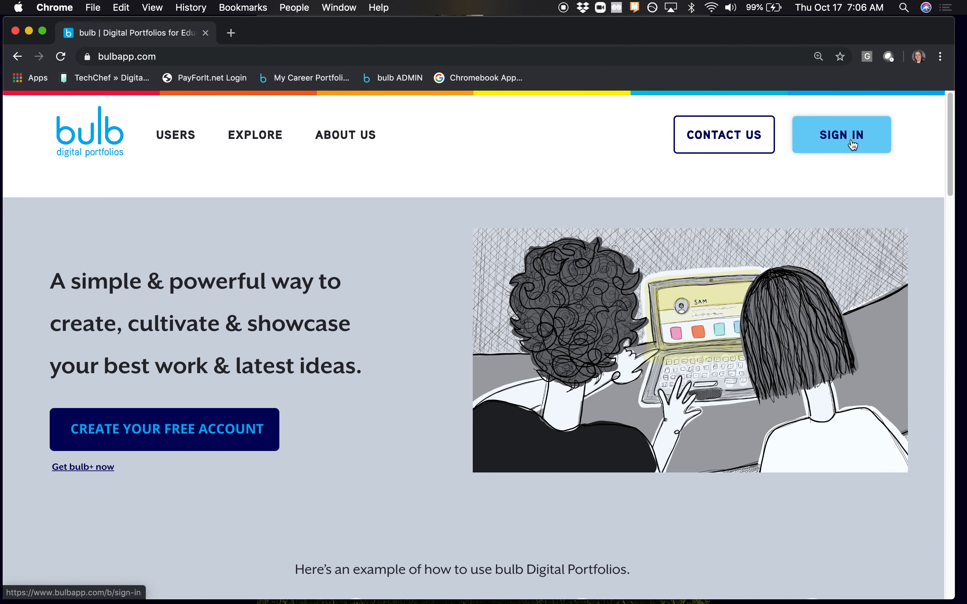
Sign in to bulb with the Google account until the portfolio profile loads.
{"action": "left_click", "coordinate": [842, 135]}
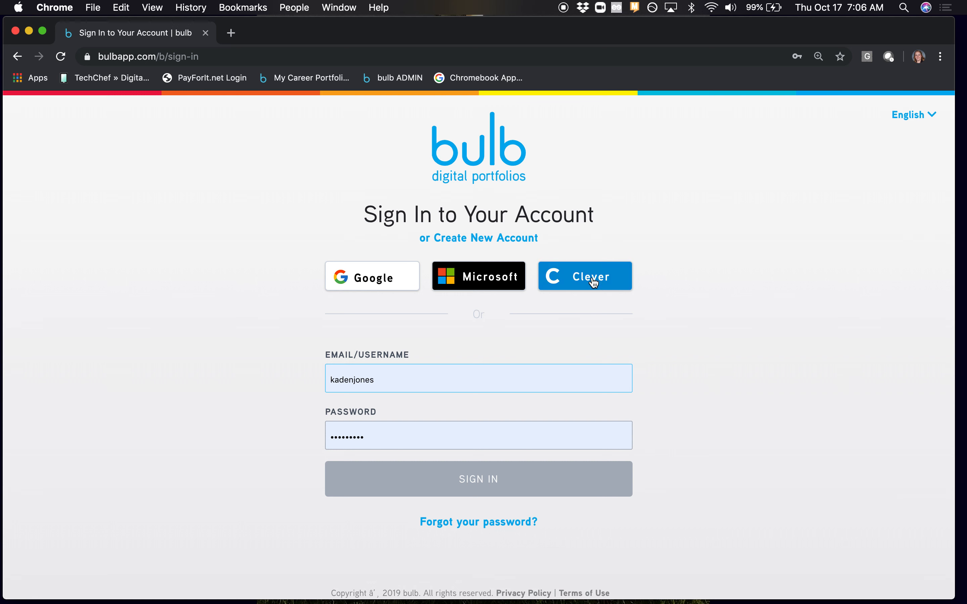
{"action": "mouse_move", "coordinate": [565, 277]}
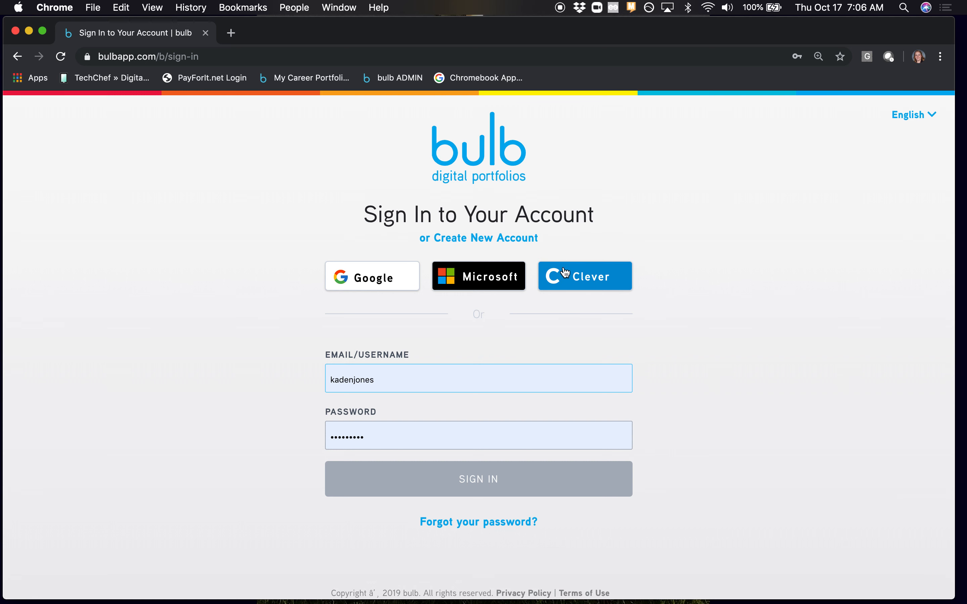
{"action": "left_click", "coordinate": [478, 480]}
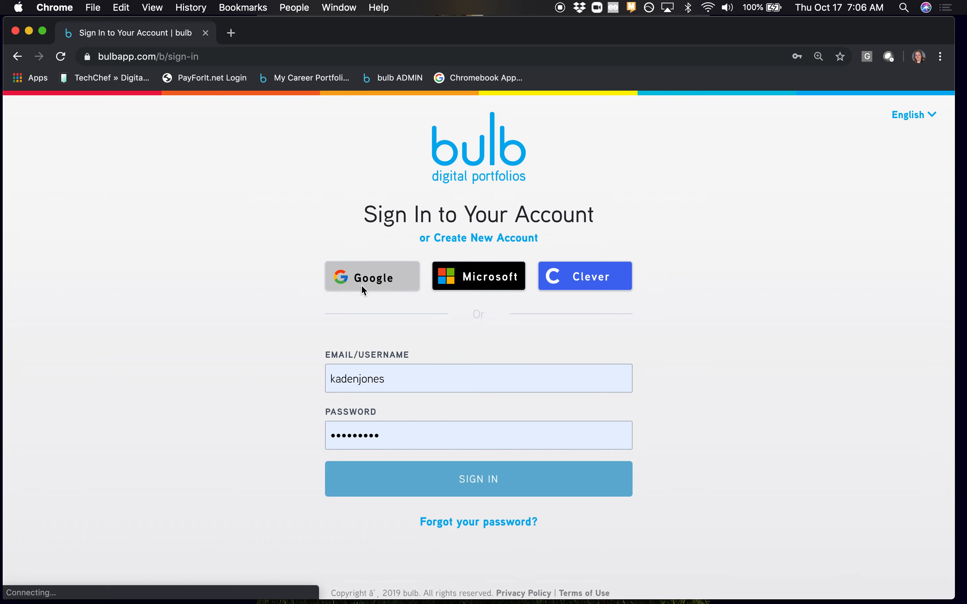
{"action": "left_click", "coordinate": [372, 276]}
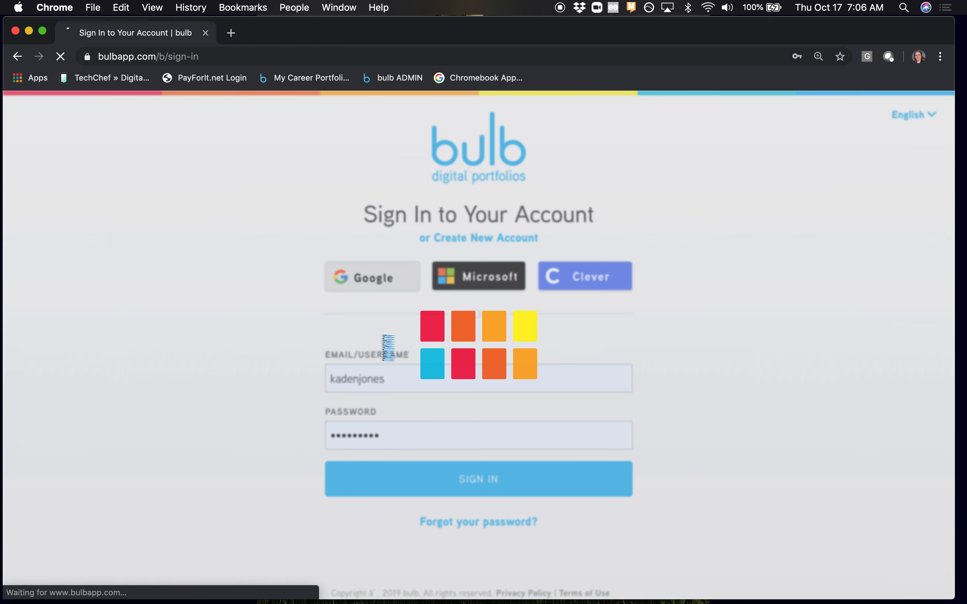
{"action": "left_click", "coordinate": [479, 479]}
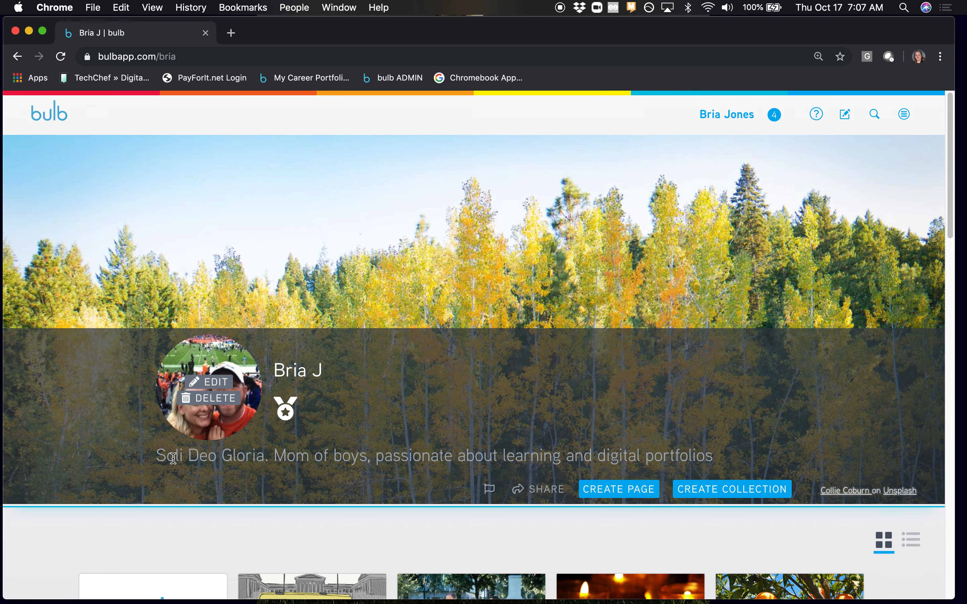
{"action": "mouse_move", "coordinate": [297, 450]}
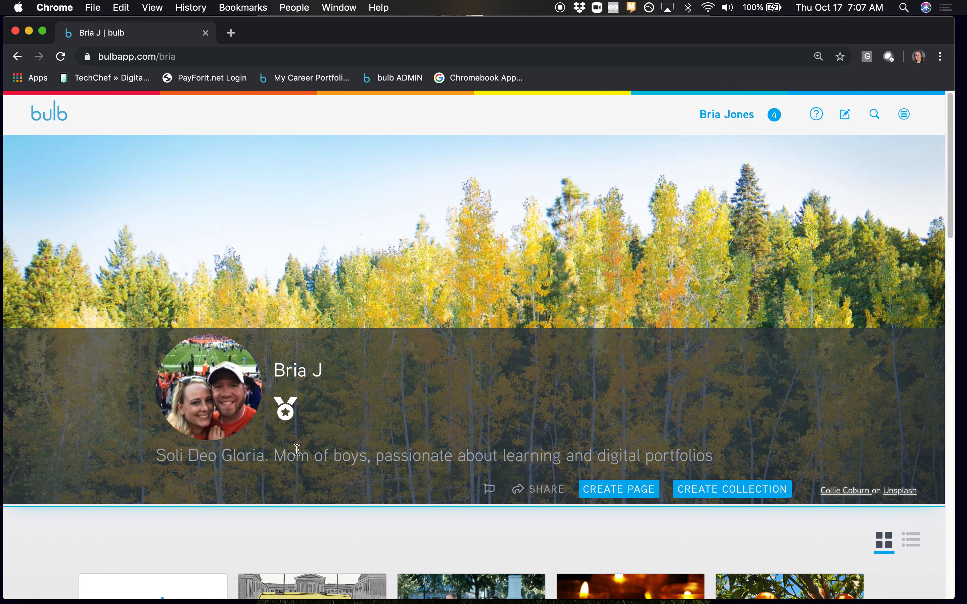
Scroll down the profile page to look over the bio and existing pages.
{"action": "scroll", "scroll_direction": "down", "scroll_amount": 3}
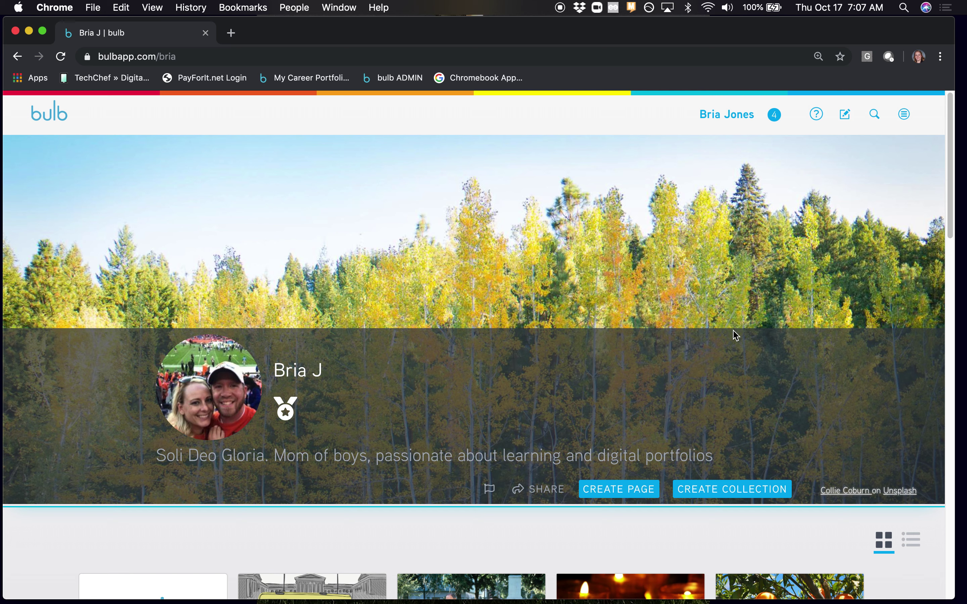
{"action": "mouse_move", "coordinate": [666, 384]}
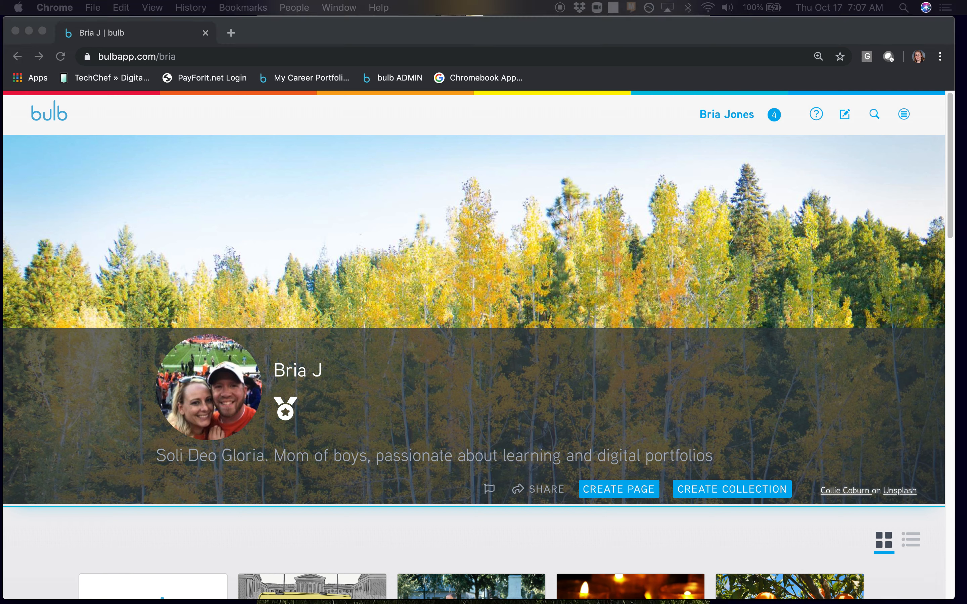
{"action": "mouse_move", "coordinate": [182, 61]}
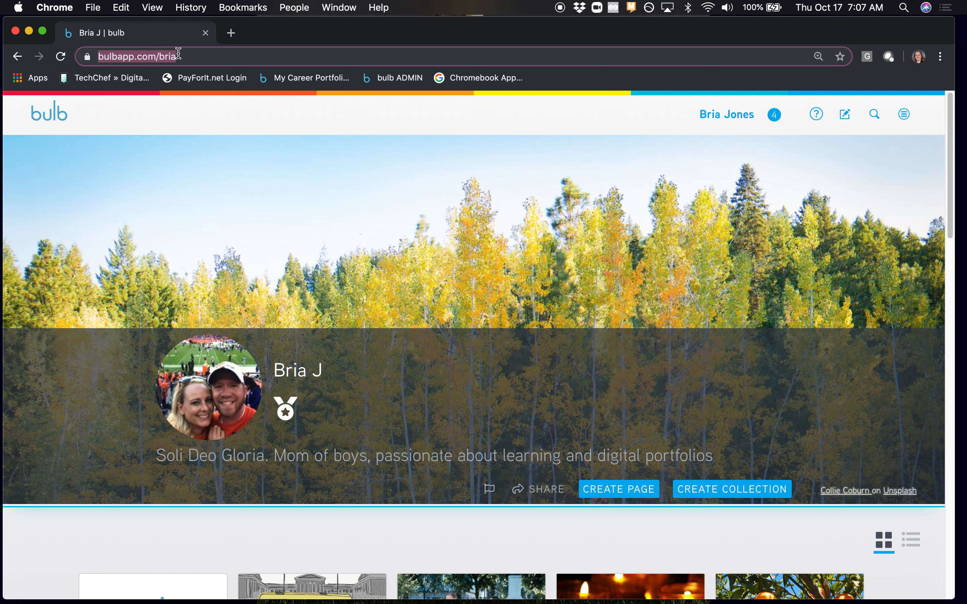
Go to the elements-of-research-paper-for-capstone-project collection URL and confirm Use Template to copy it.
{"action": "type", "text": "https://www.bulbapp.com/u/elements-of-research-paper-for-capstone-project"}
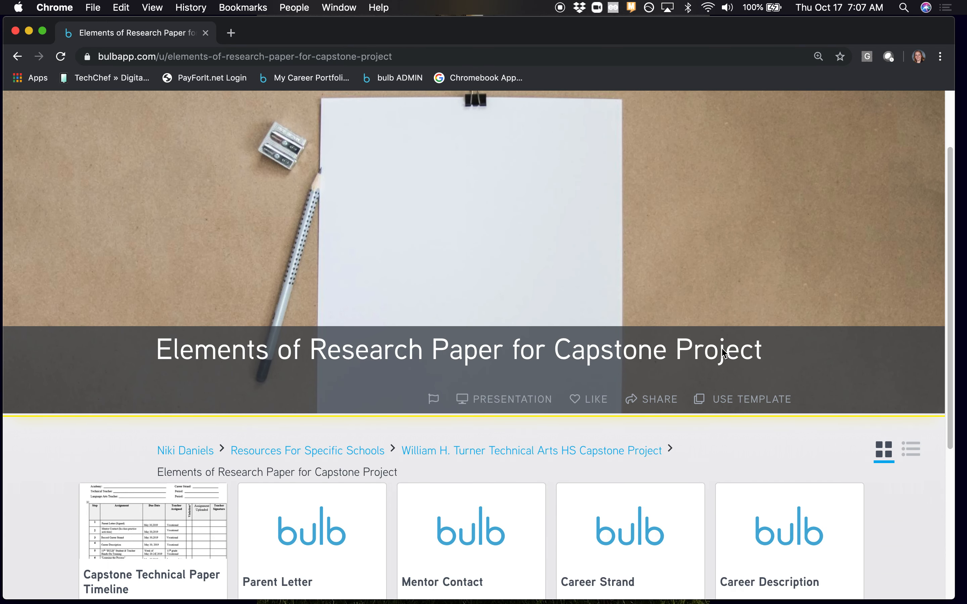
{"action": "scroll", "scroll_direction": "down", "scroll_amount": 3}
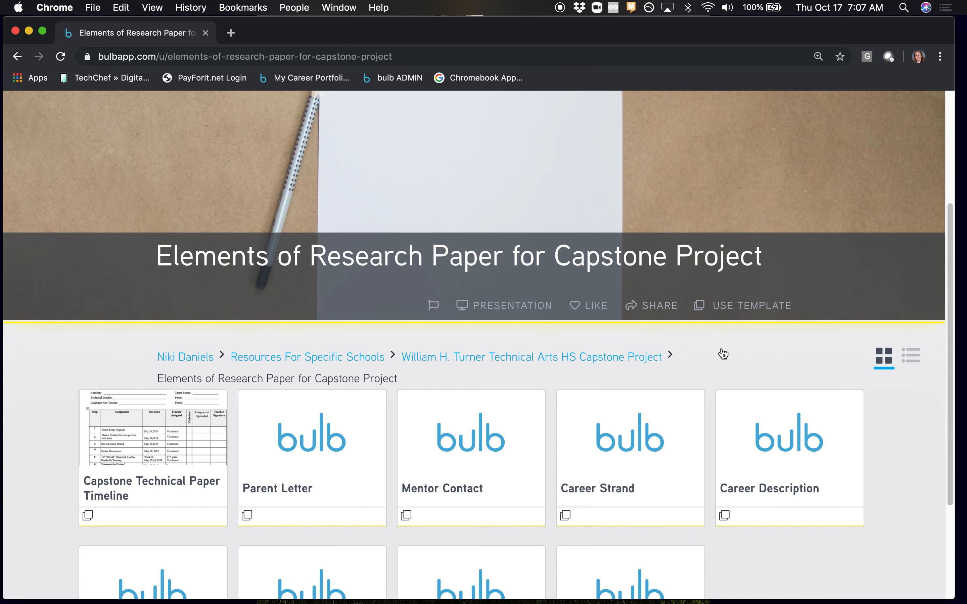
{"action": "scroll", "scroll_direction": "down", "scroll_amount": 3}
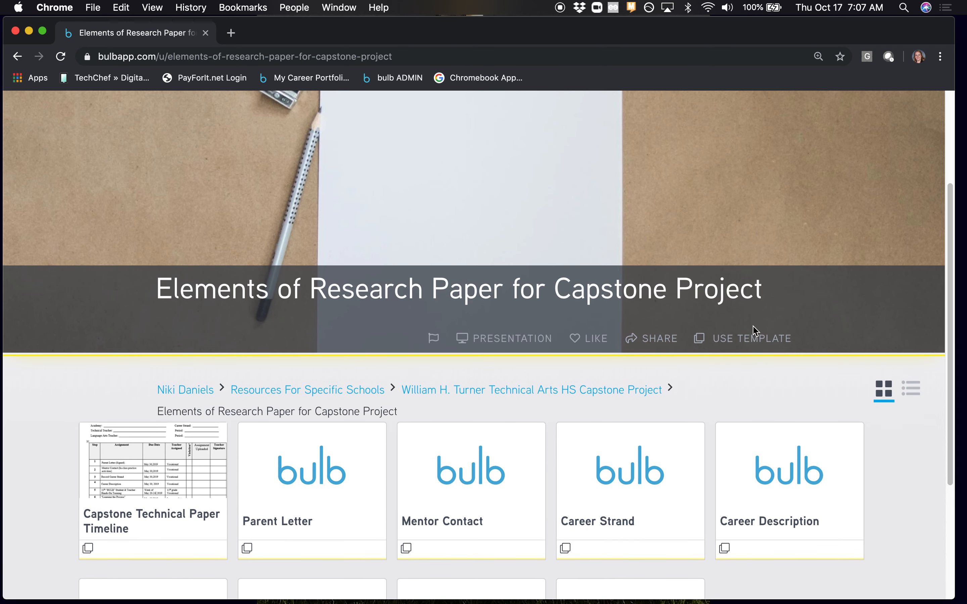
{"action": "mouse_move", "coordinate": [743, 355]}
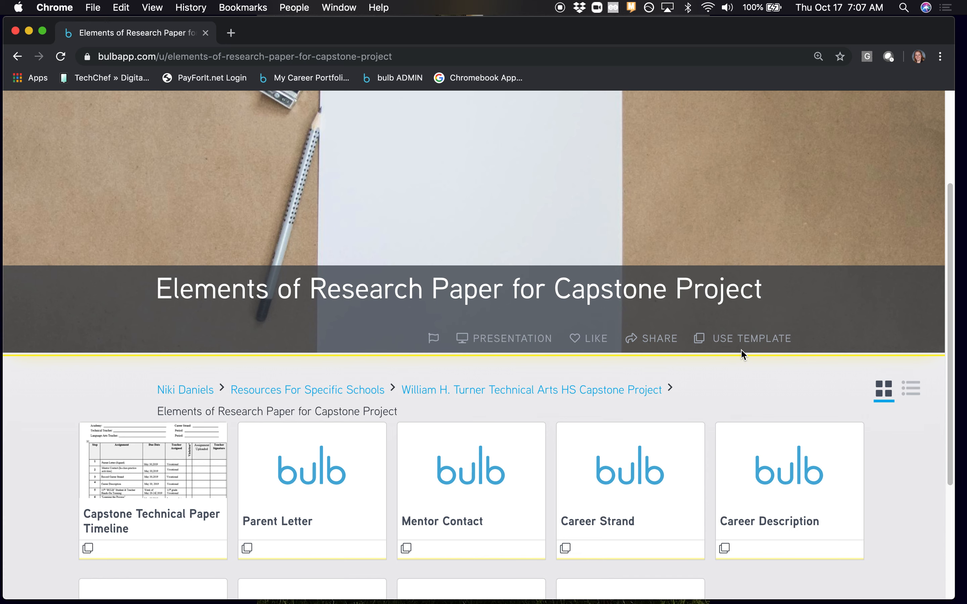
{"action": "mouse_move", "coordinate": [724, 474]}
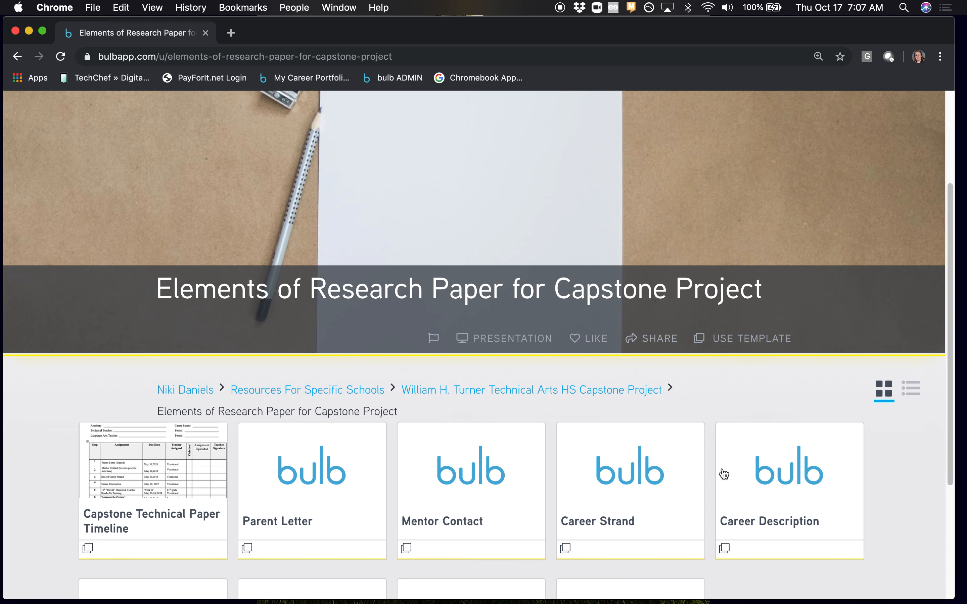
{"action": "scroll", "scroll_direction": "down", "scroll_amount": 3}
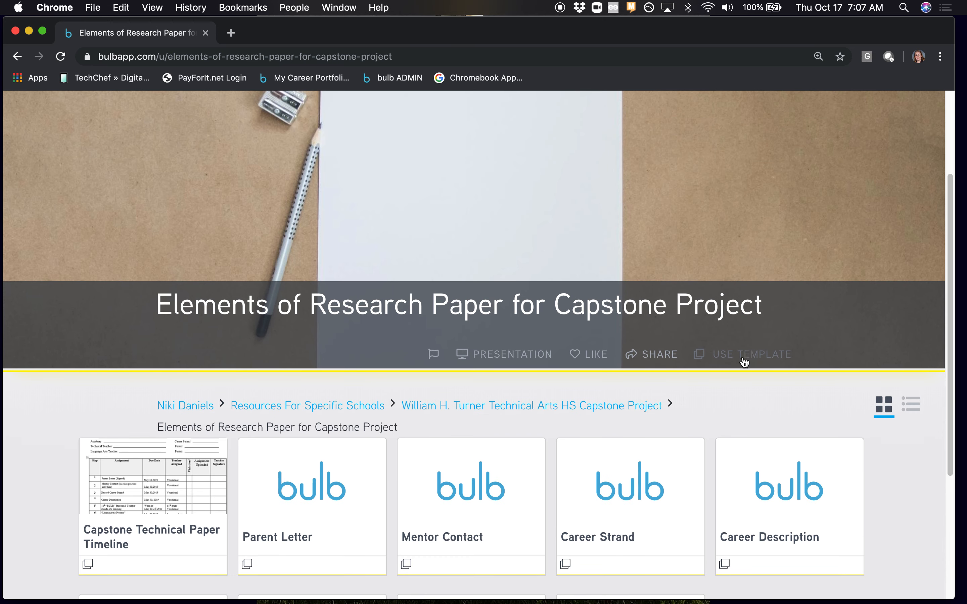
{"action": "left_click", "coordinate": [752, 355]}
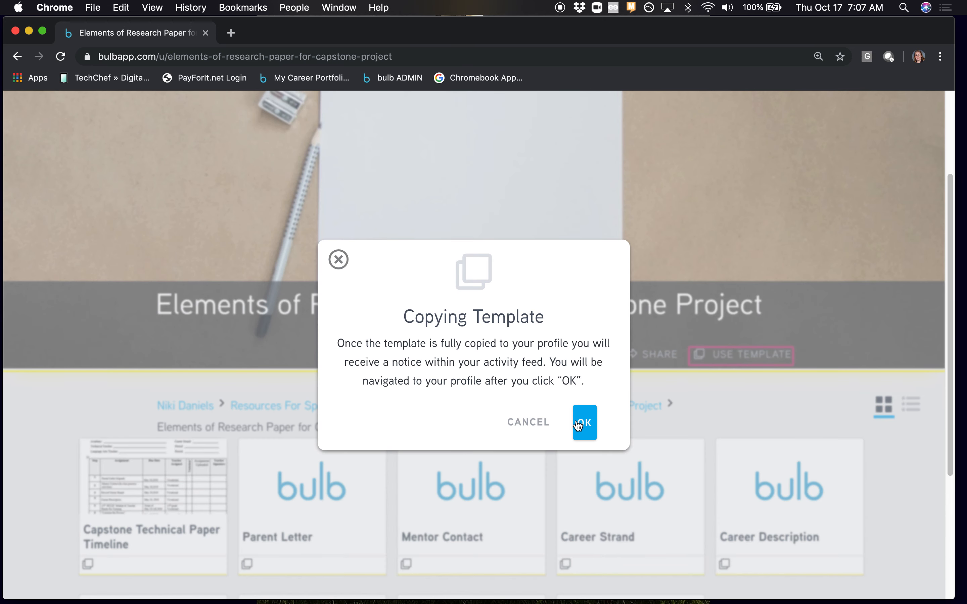
{"action": "left_click", "coordinate": [585, 423]}
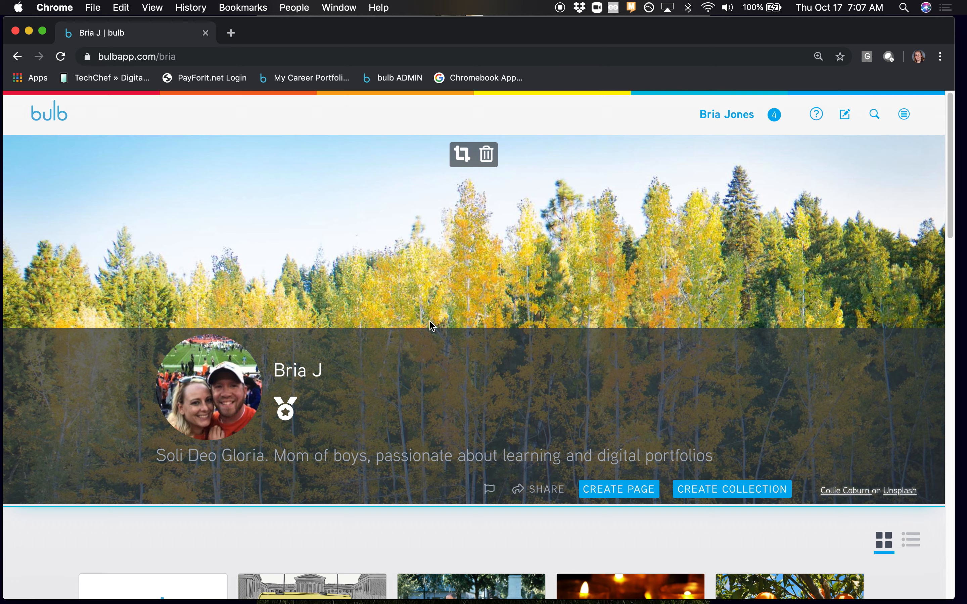
Refresh the profile and open the copied Elements of Research Paper for Capstone tile.
{"action": "scroll", "scroll_direction": "down", "scroll_amount": 3}
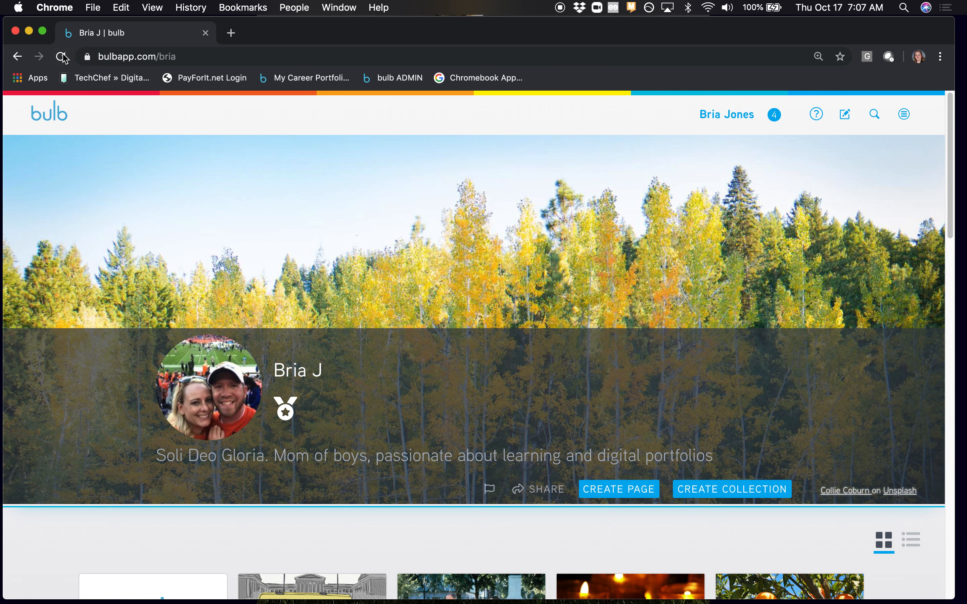
{"action": "mouse_move", "coordinate": [61, 57]}
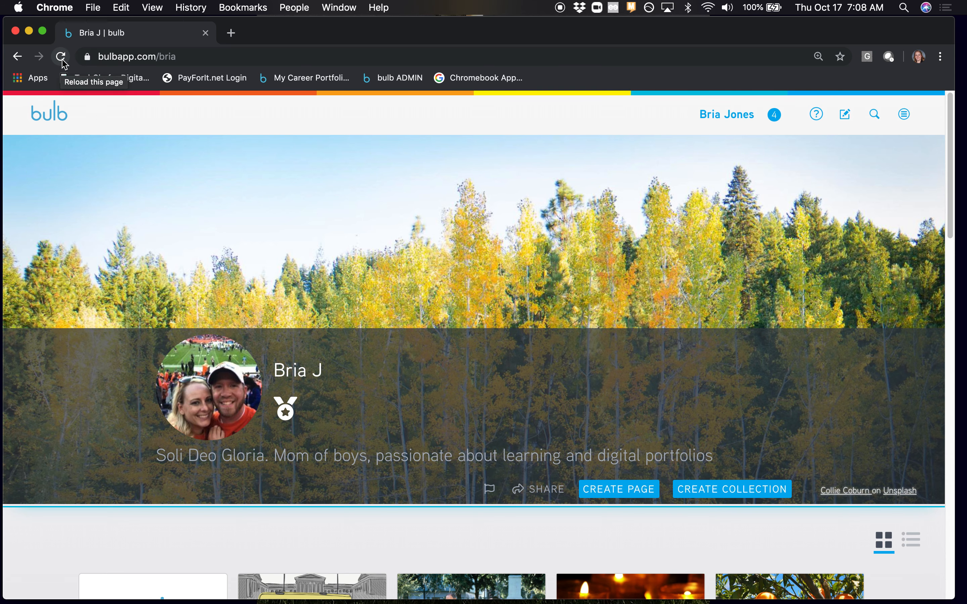
{"action": "left_click", "coordinate": [60, 56]}
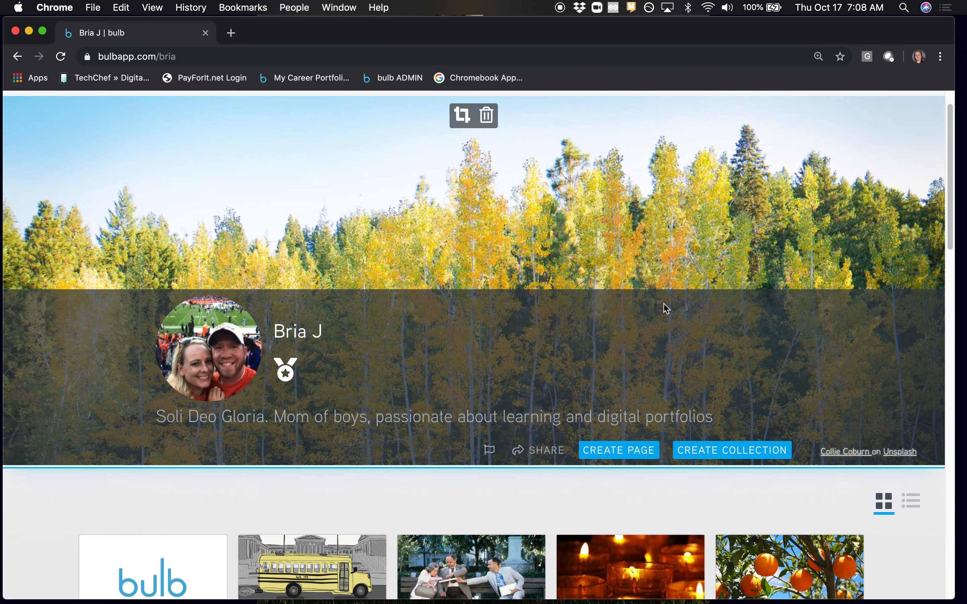
{"action": "scroll", "scroll_direction": "down", "scroll_amount": 3}
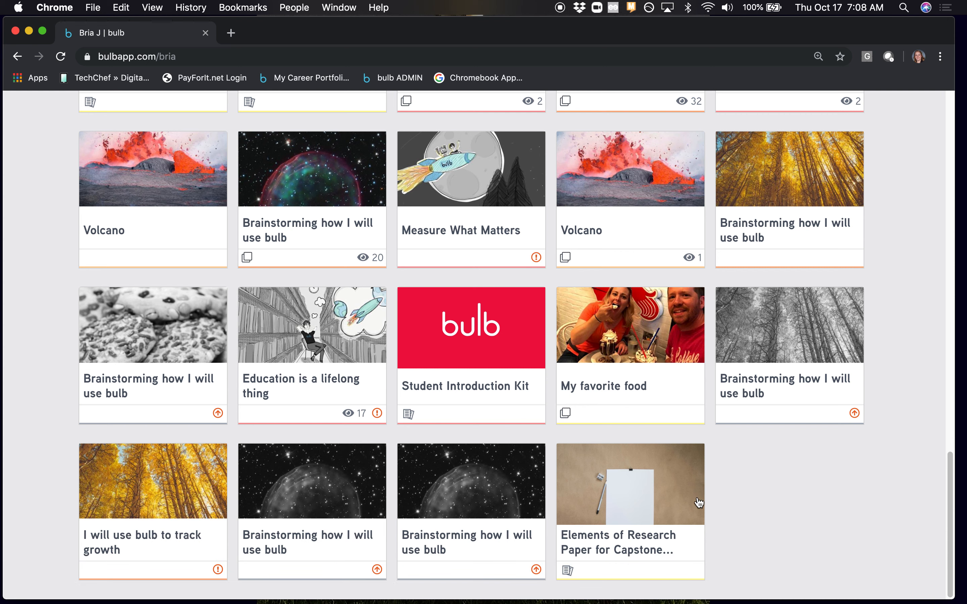
{"action": "mouse_move", "coordinate": [606, 549]}
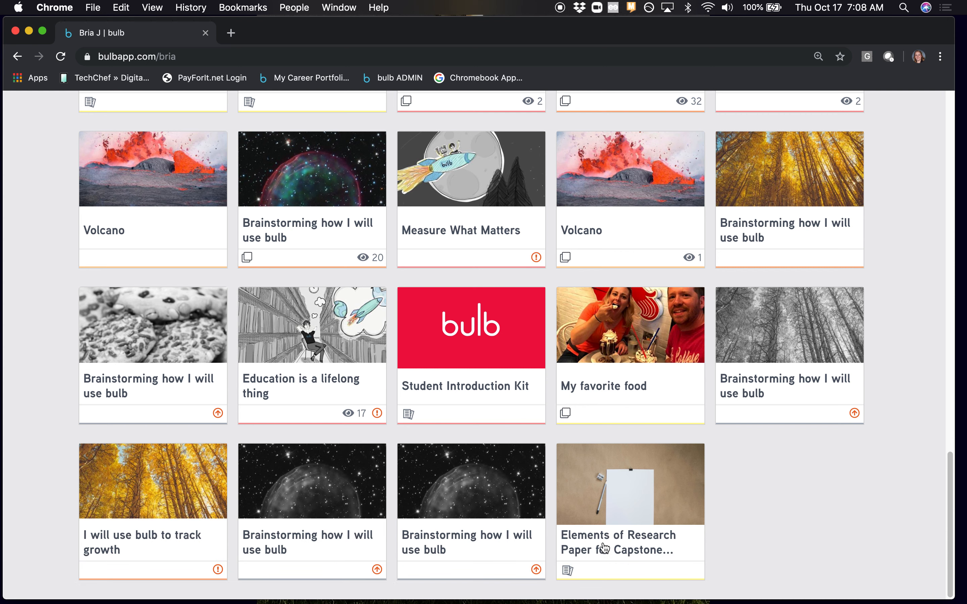
{"action": "mouse_move", "coordinate": [645, 537]}
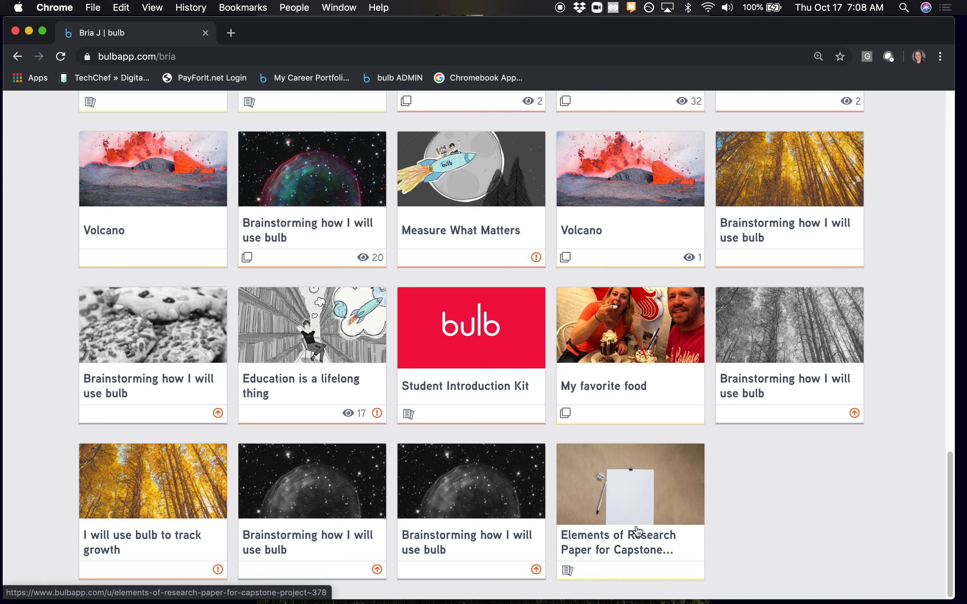
{"action": "mouse_move", "coordinate": [634, 527]}
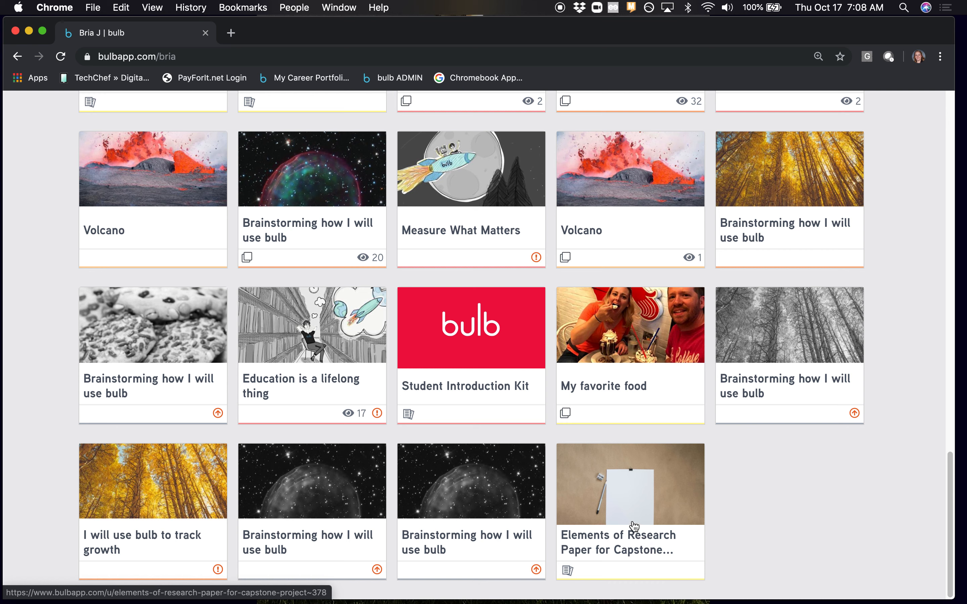
{"action": "mouse_move", "coordinate": [779, 522]}
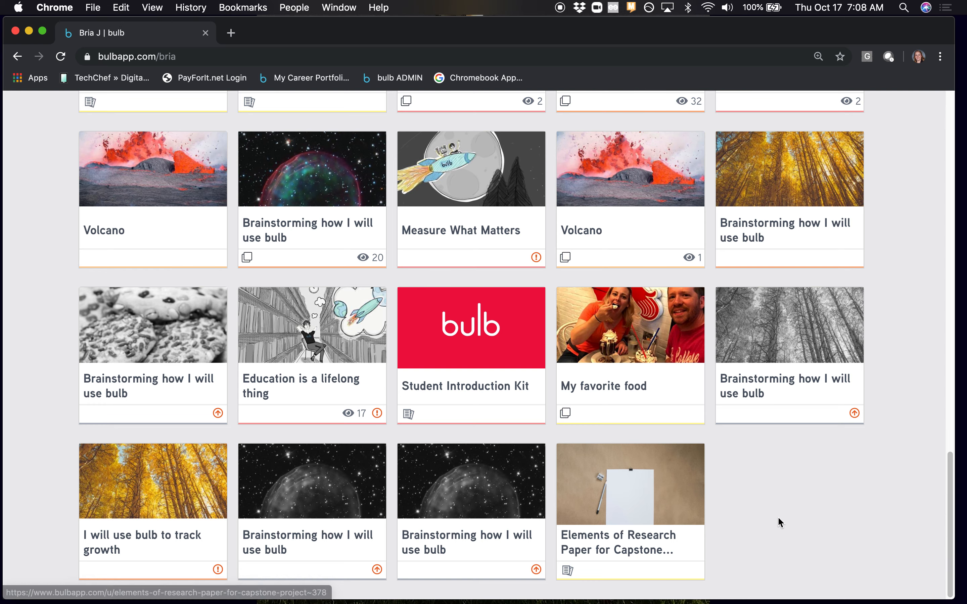
{"action": "mouse_move", "coordinate": [635, 531]}
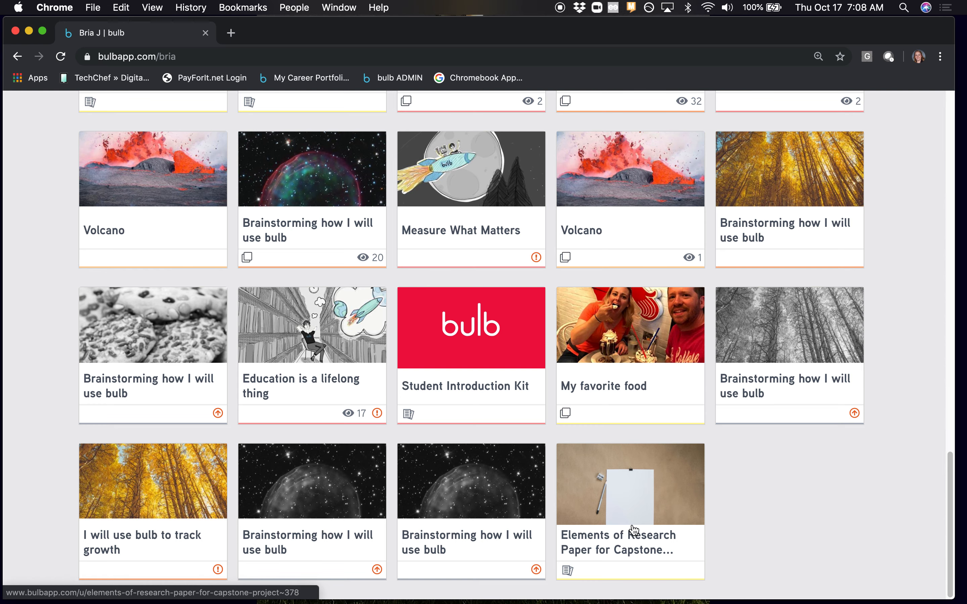
{"action": "left_click", "coordinate": [634, 528]}
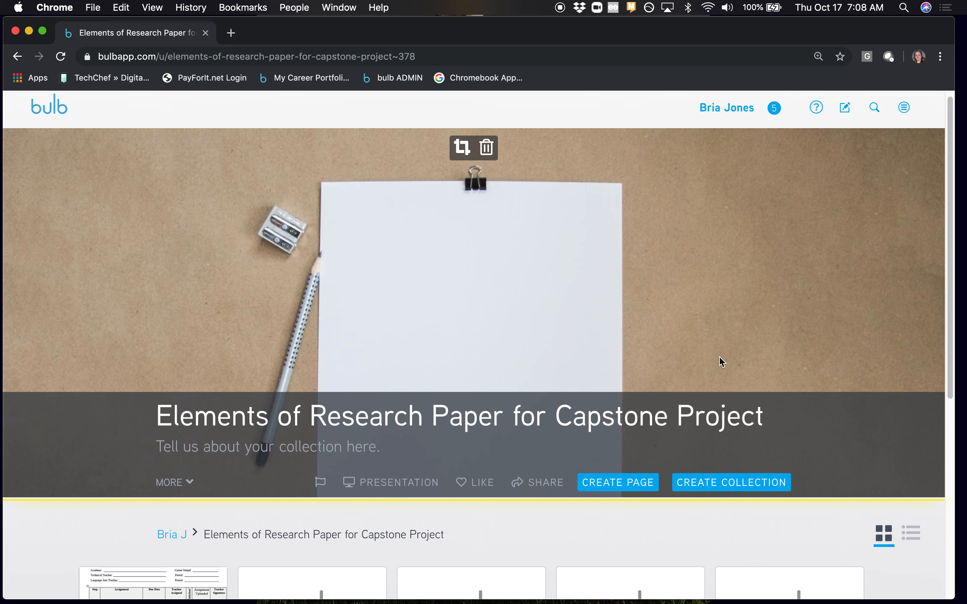
Scroll through the Capstone Technical Paper Timeline and go Next to Parent Letter.
{"action": "scroll", "scroll_direction": "down", "scroll_amount": 3}
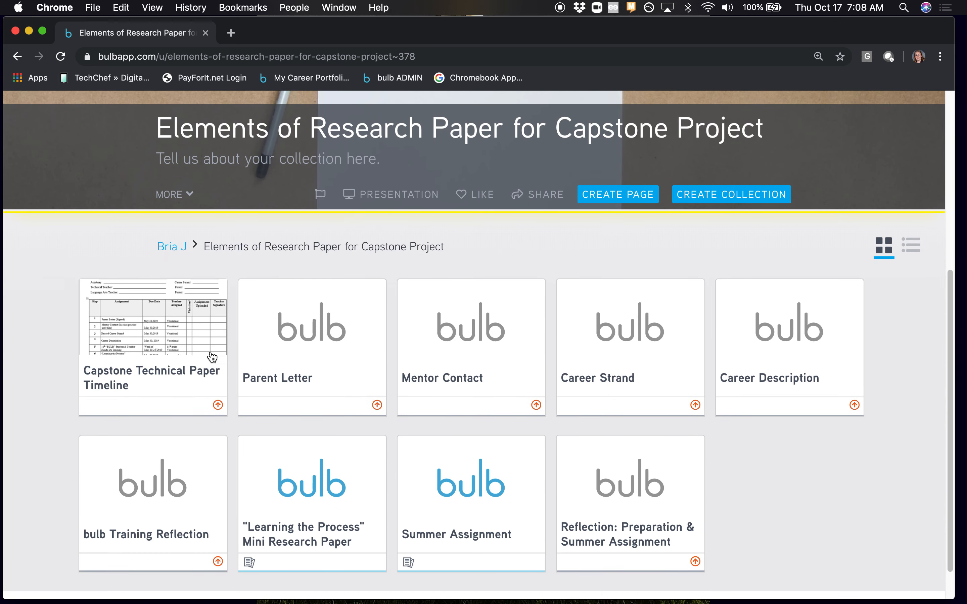
{"action": "mouse_move", "coordinate": [214, 429]}
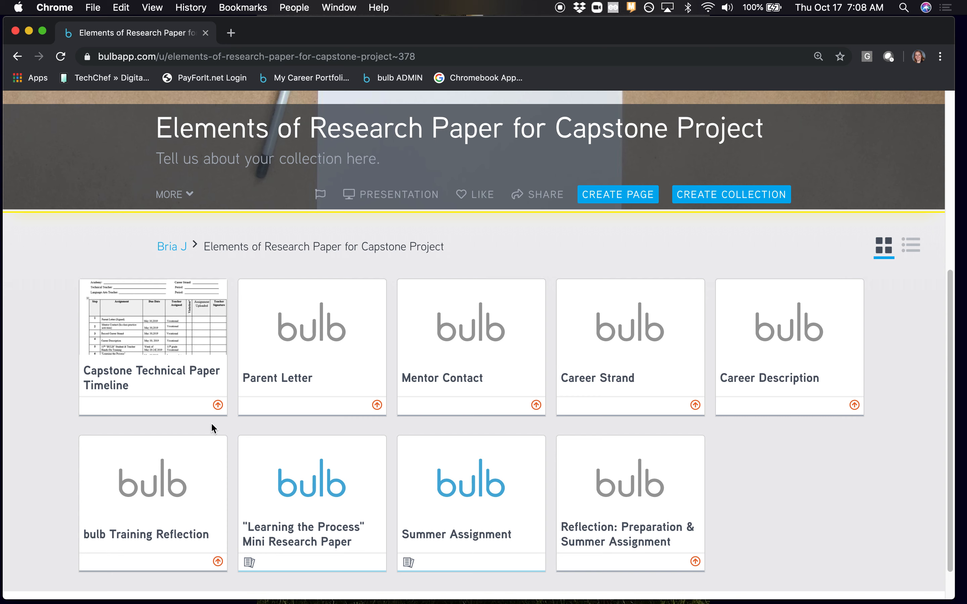
{"action": "mouse_move", "coordinate": [203, 327]}
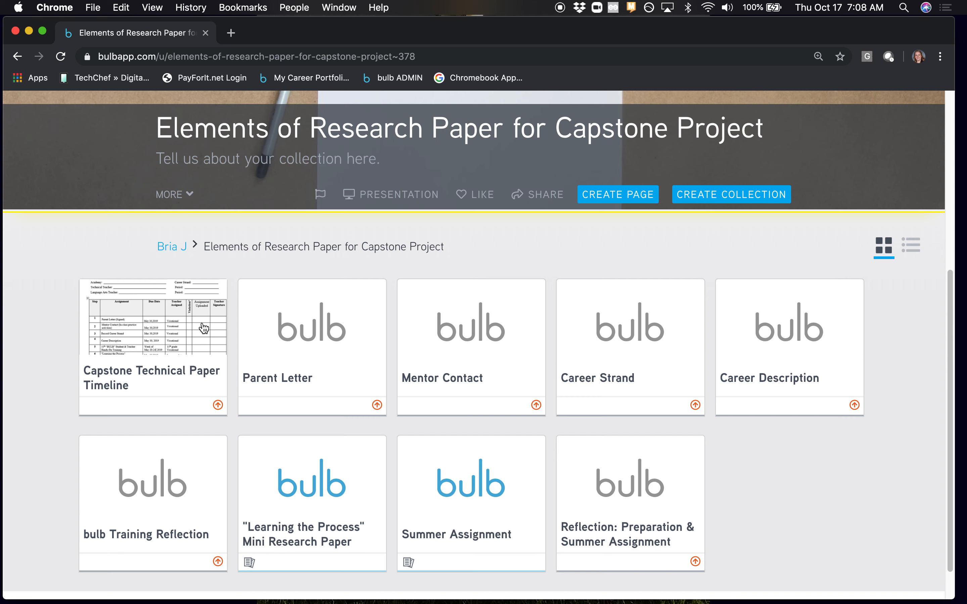
{"action": "mouse_move", "coordinate": [165, 371]}
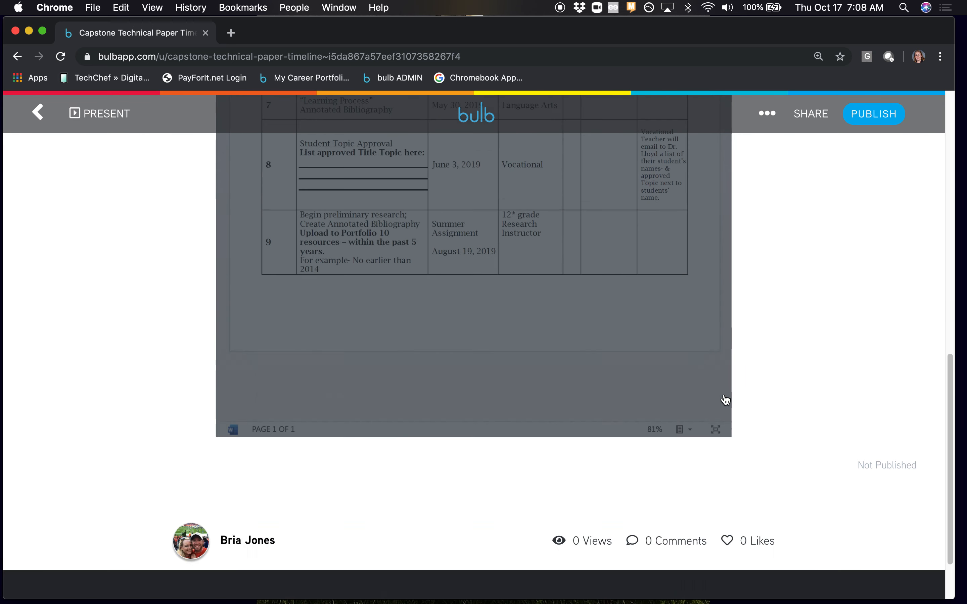
{"action": "scroll", "scroll_direction": "down", "scroll_amount": 3}
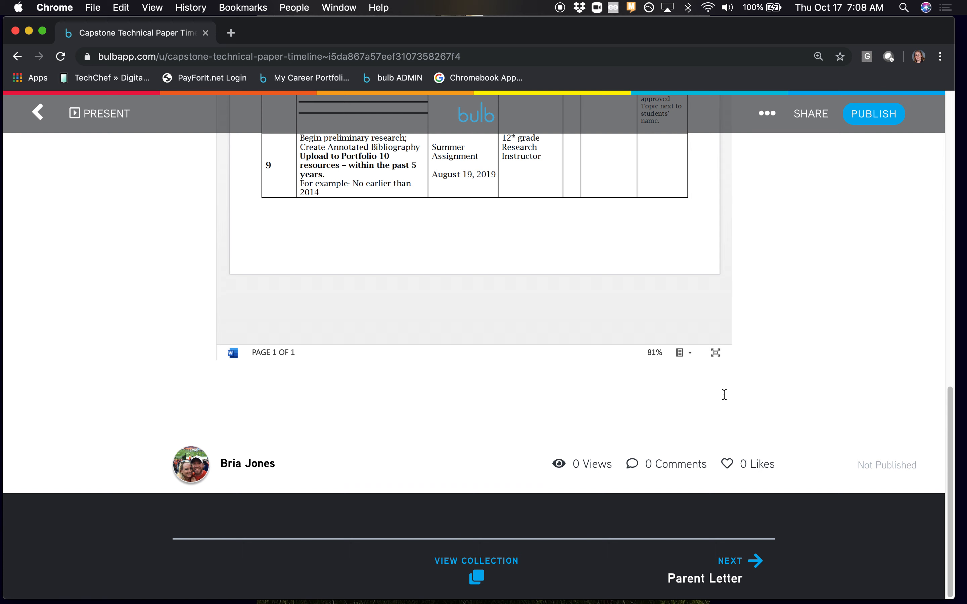
{"action": "mouse_move", "coordinate": [728, 572]}
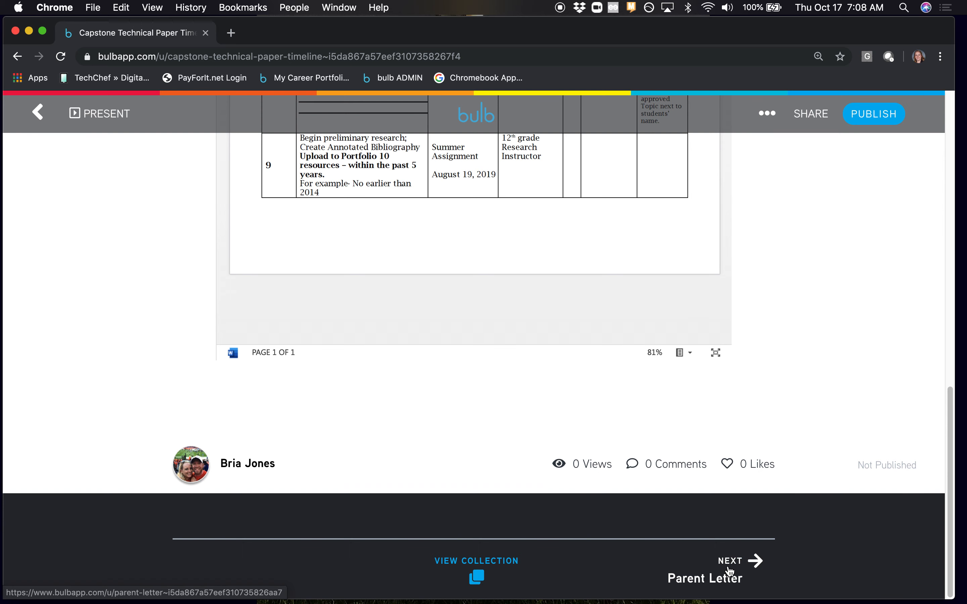
{"action": "left_click", "coordinate": [874, 114]}
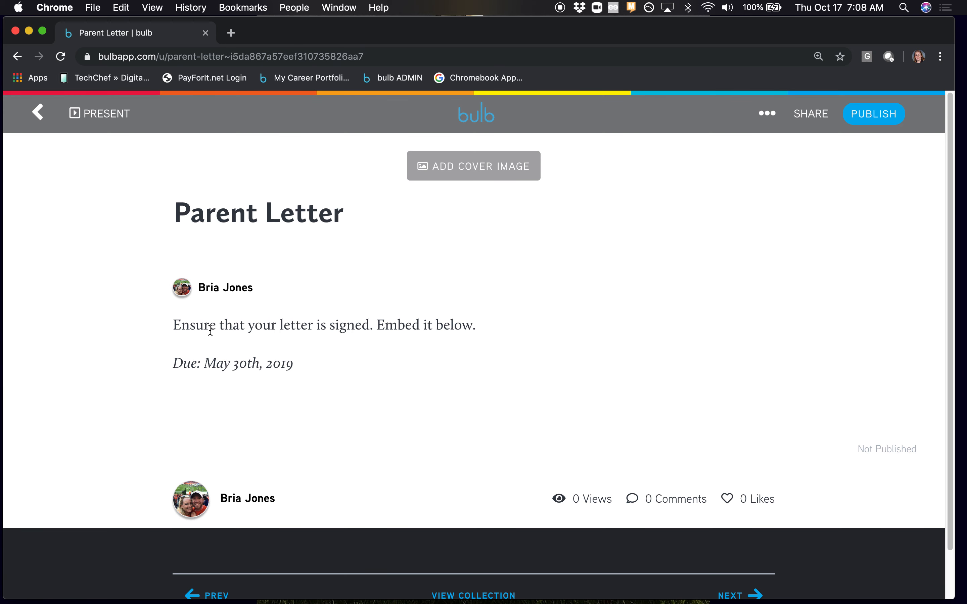
{"action": "mouse_move", "coordinate": [314, 379]}
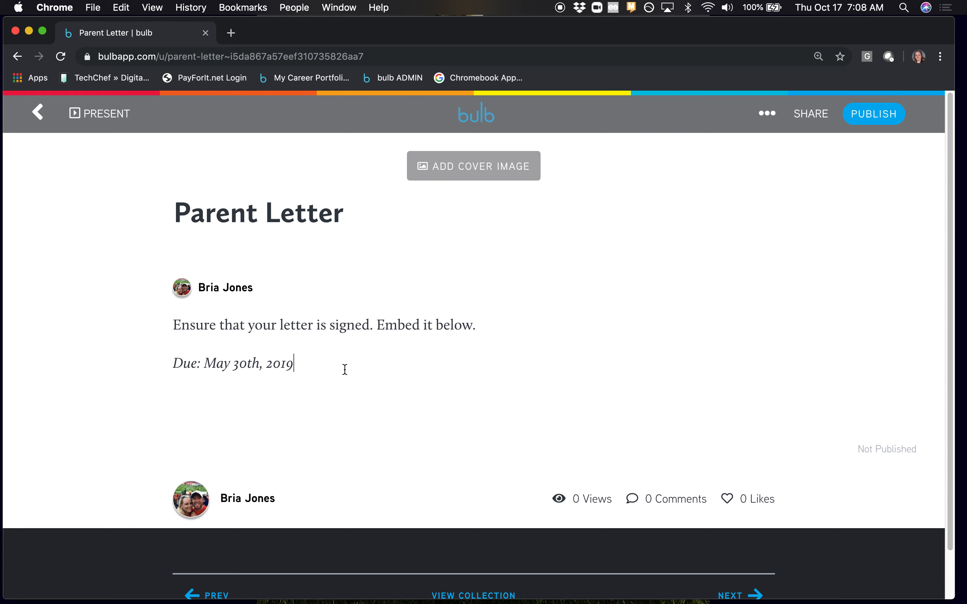
{"action": "mouse_move", "coordinate": [341, 374]}
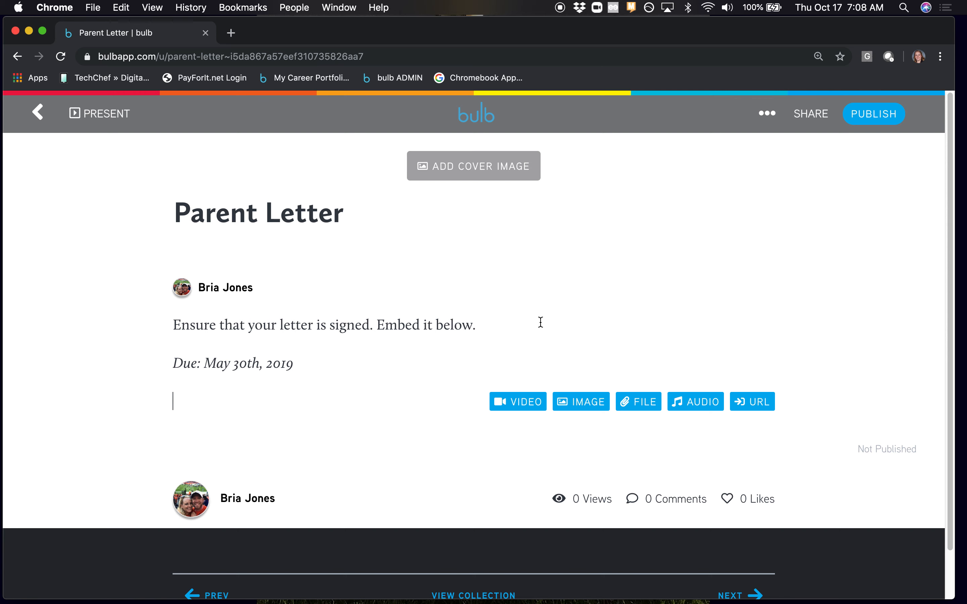
Begin adding a file below the Parent Letter due date.
{"action": "left_click", "coordinate": [638, 401]}
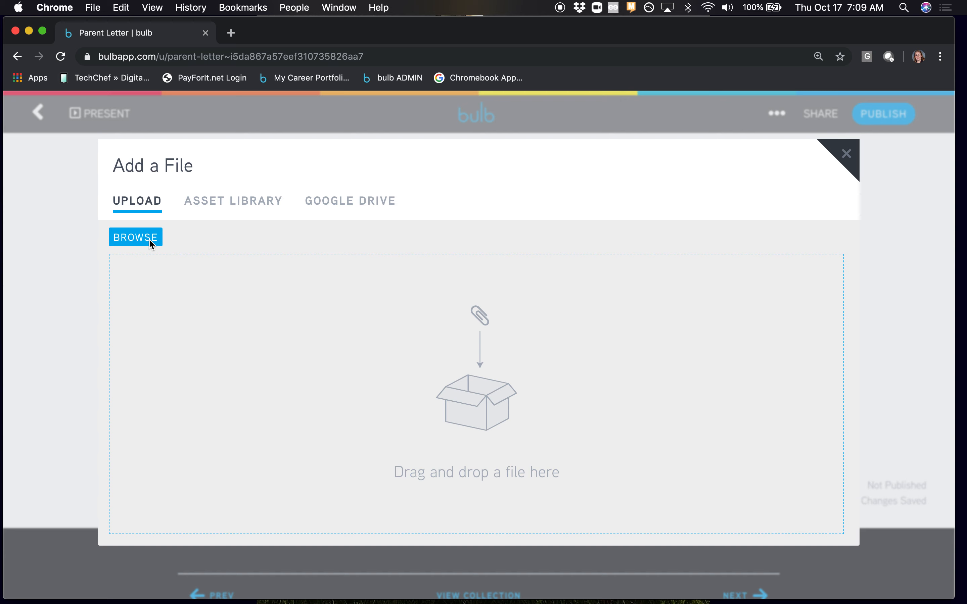
{"action": "mouse_move", "coordinate": [160, 249]}
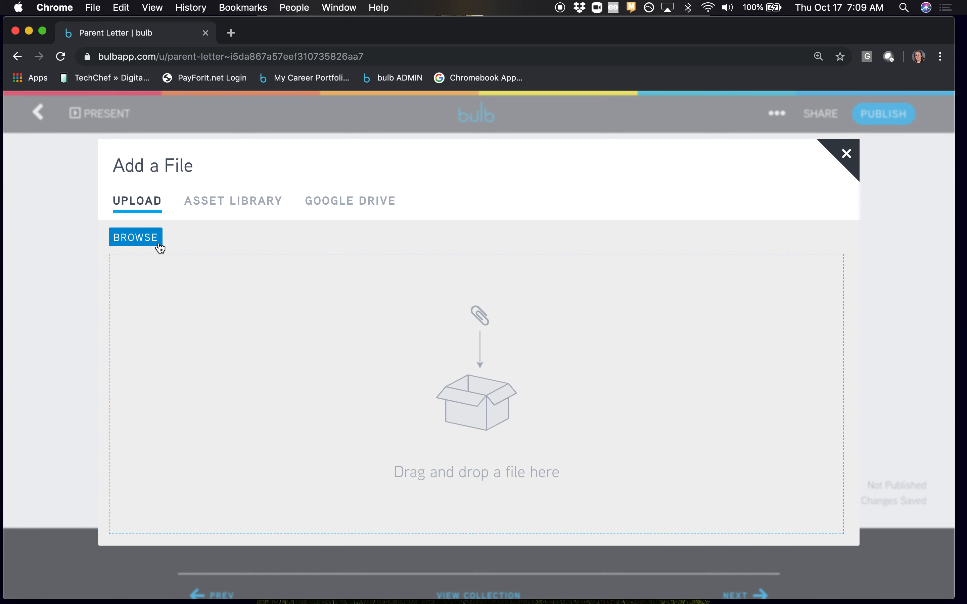
Browse to the Desktop, choose a file for the embed, and close the Add a File dialog.
{"action": "left_click", "coordinate": [135, 238]}
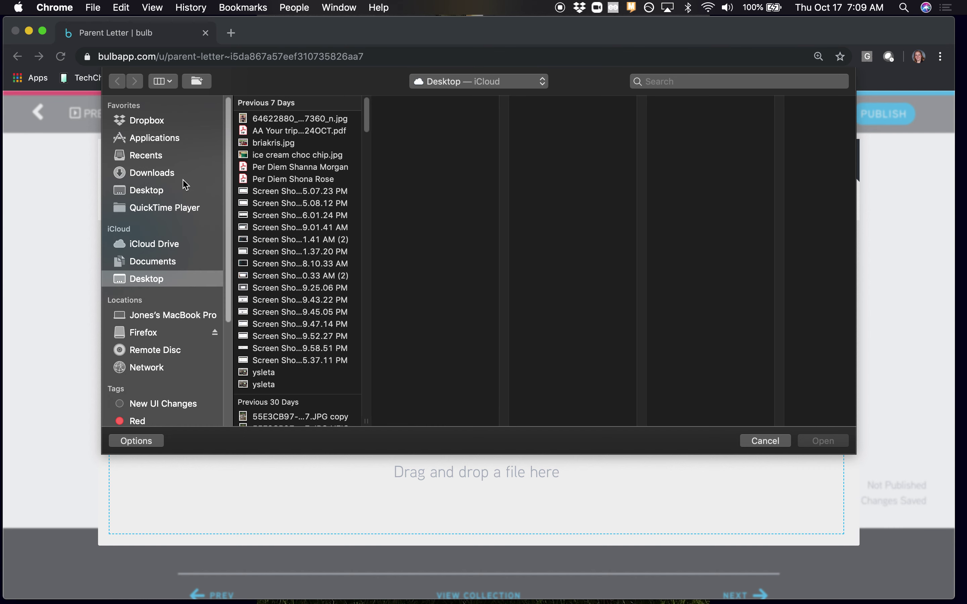
{"action": "left_click", "coordinate": [146, 191]}
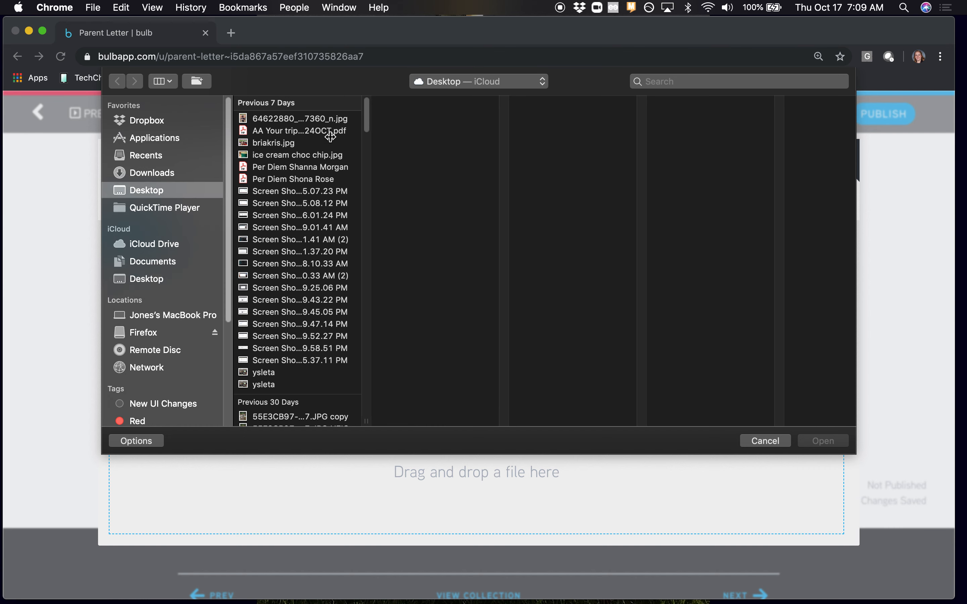
{"action": "left_click", "coordinate": [299, 131]}
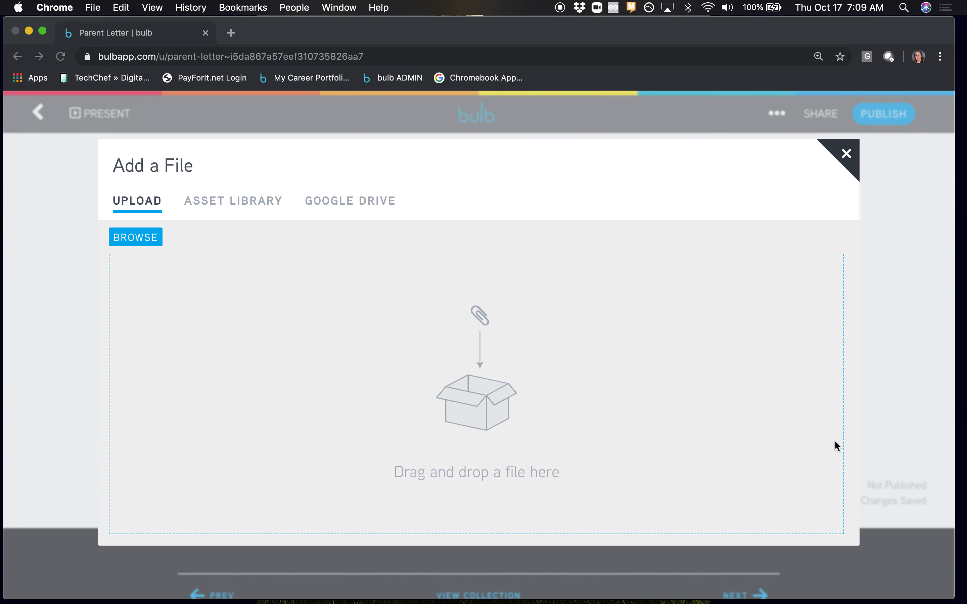
{"action": "mouse_move", "coordinate": [477, 278]}
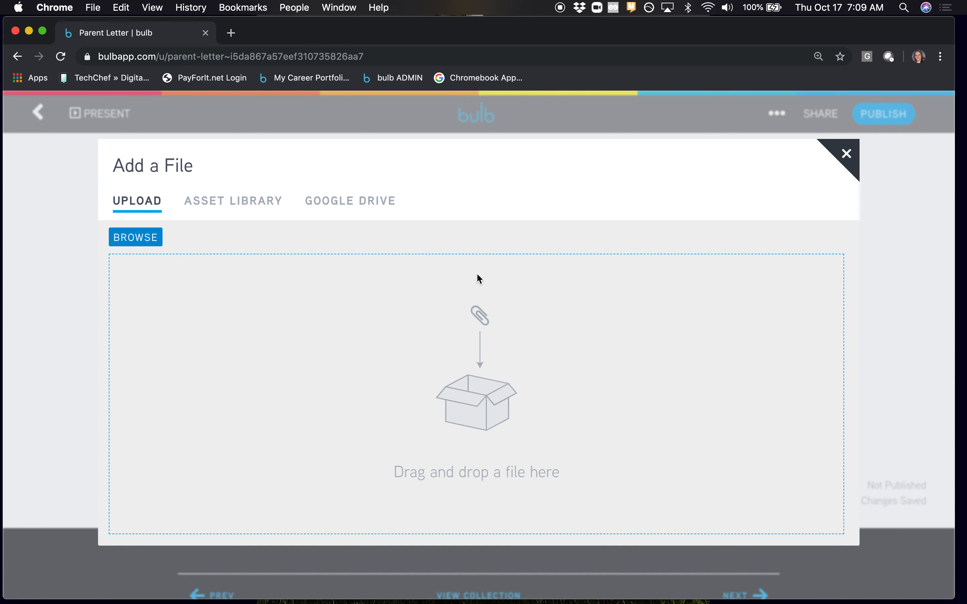
{"action": "left_click", "coordinate": [846, 153]}
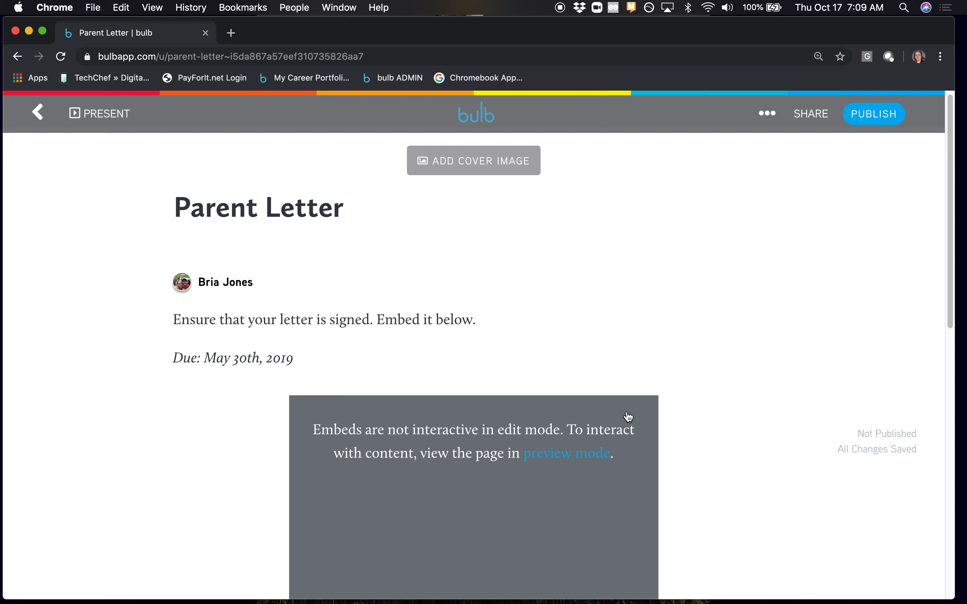
Answer the Unpublished Changes prompt with Publish Later.
{"action": "scroll", "scroll_direction": "down", "scroll_amount": 3}
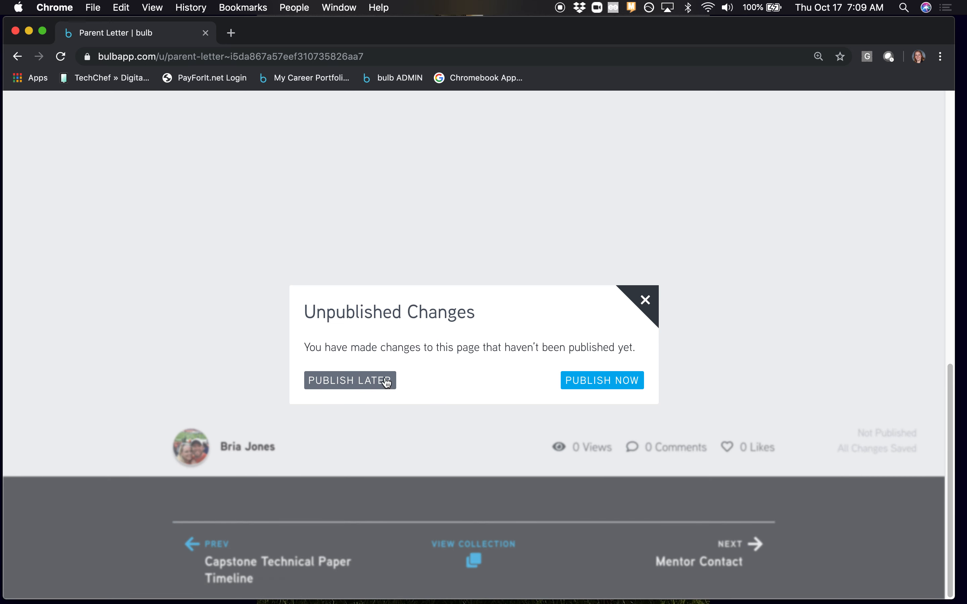
{"action": "left_click", "coordinate": [350, 380]}
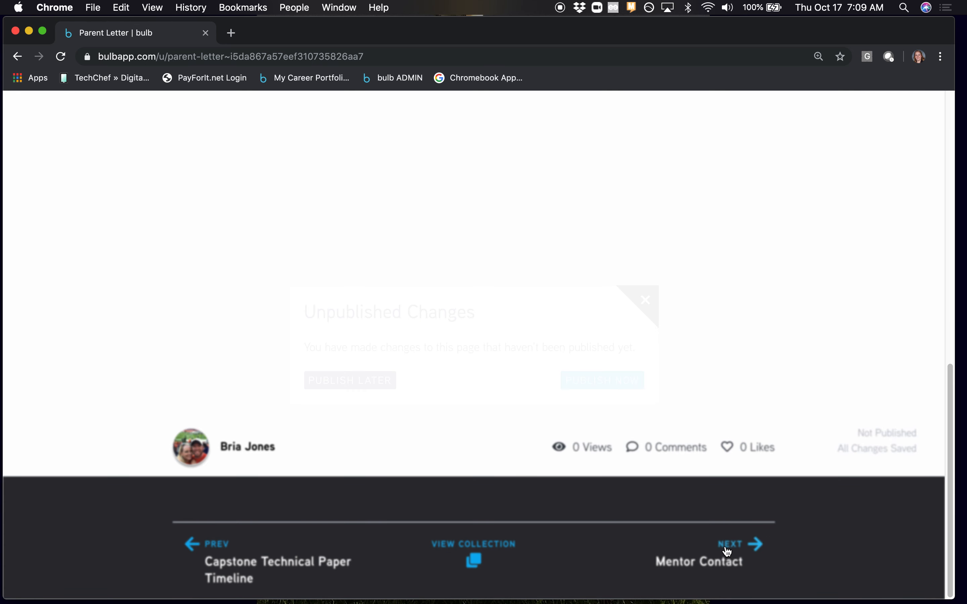
View the Mentor Contact page, then return to the collection choosing Publish Later.
{"action": "left_click", "coordinate": [731, 545]}
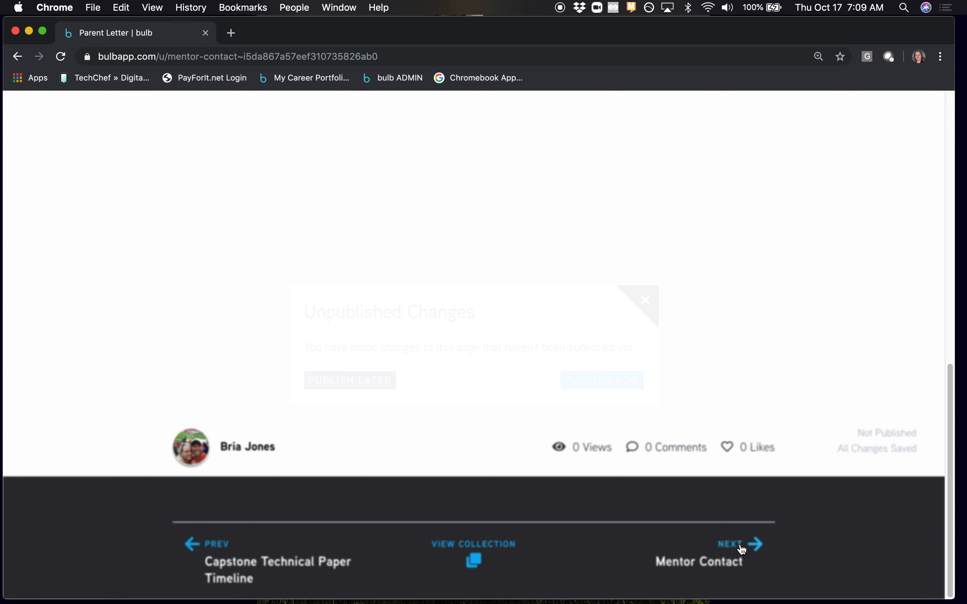
{"action": "mouse_move", "coordinate": [54, 61]}
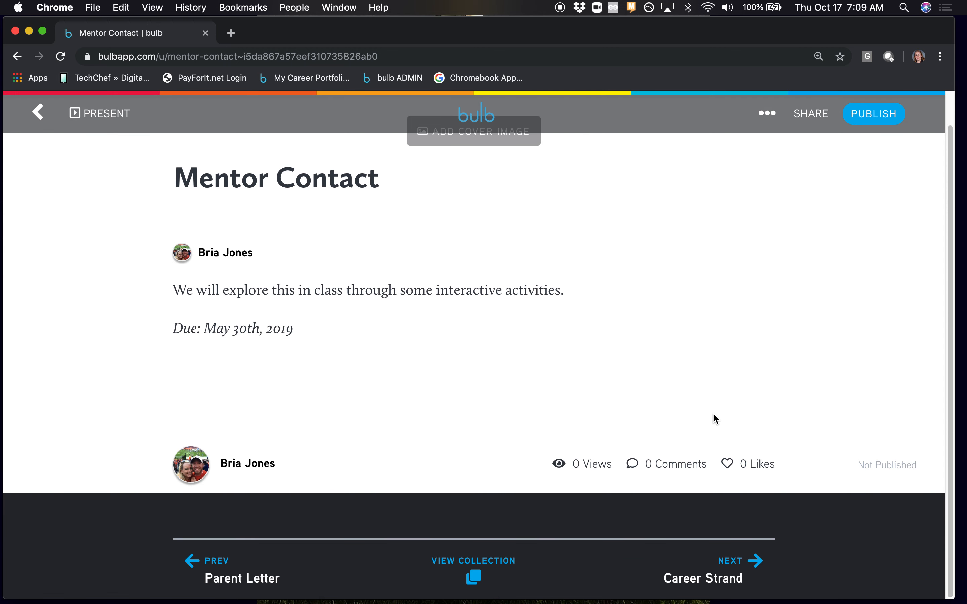
{"action": "mouse_move", "coordinate": [474, 577]}
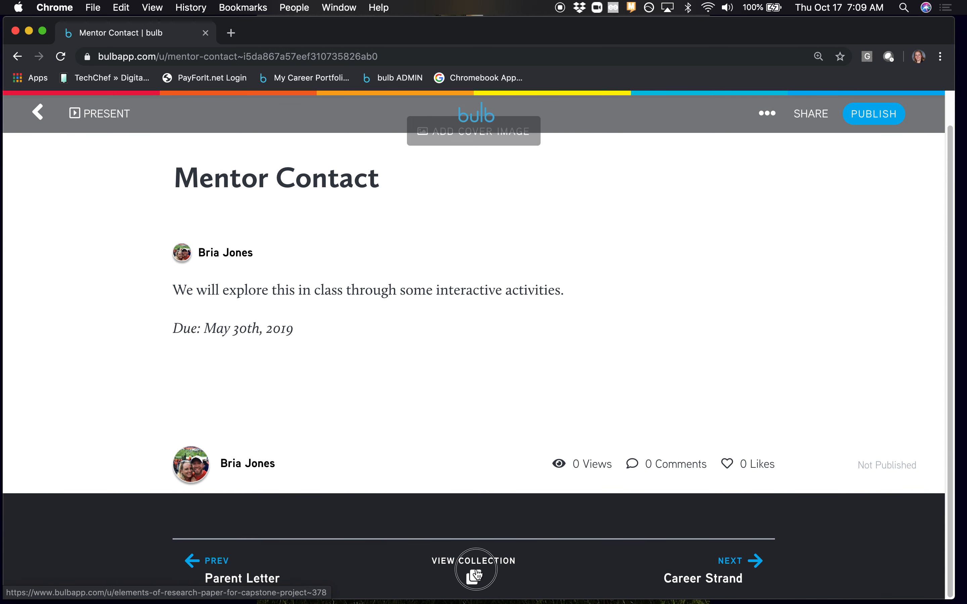
{"action": "left_click", "coordinate": [873, 114]}
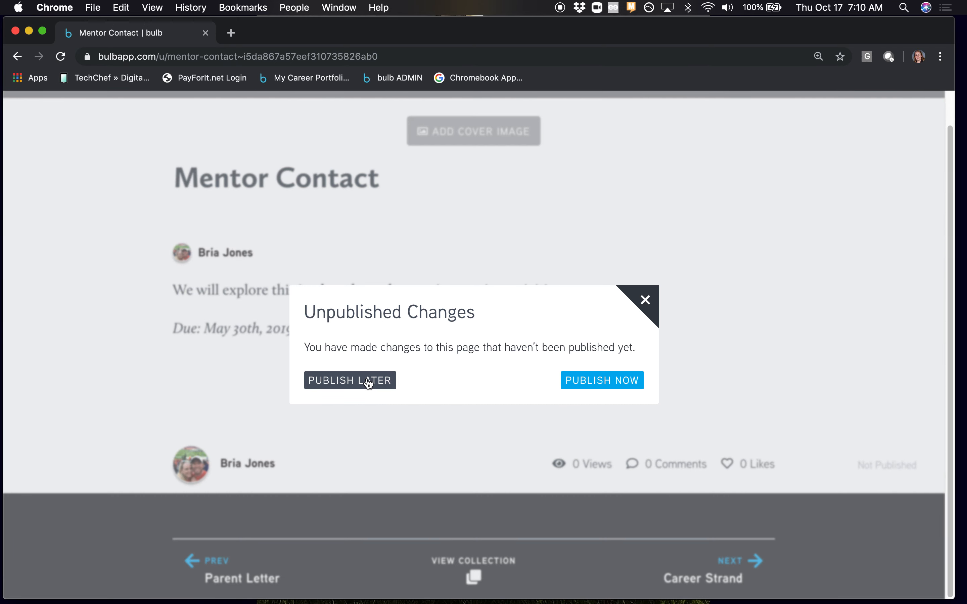
{"action": "left_click", "coordinate": [350, 380]}
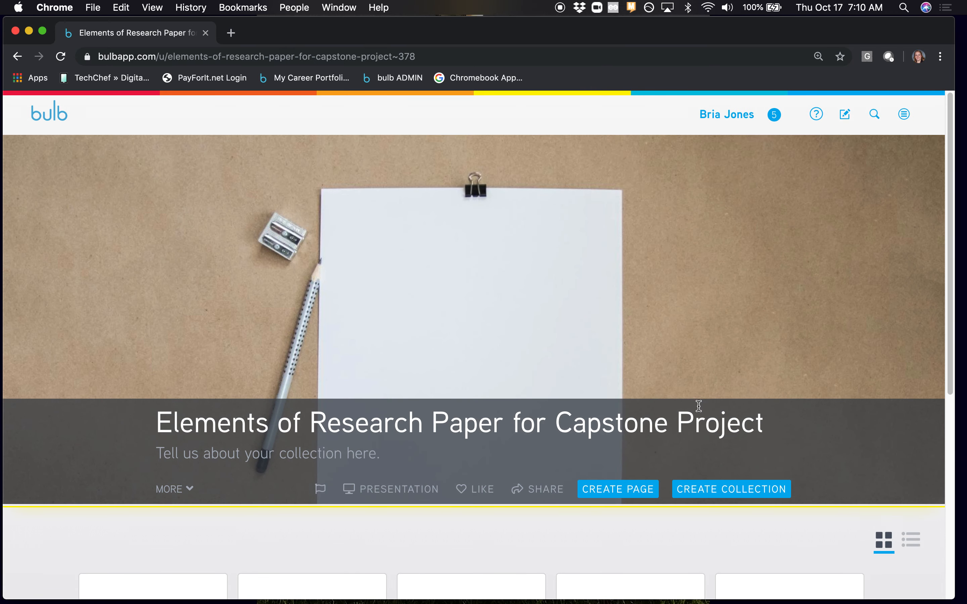
{"action": "scroll", "scroll_direction": "down", "scroll_amount": 3}
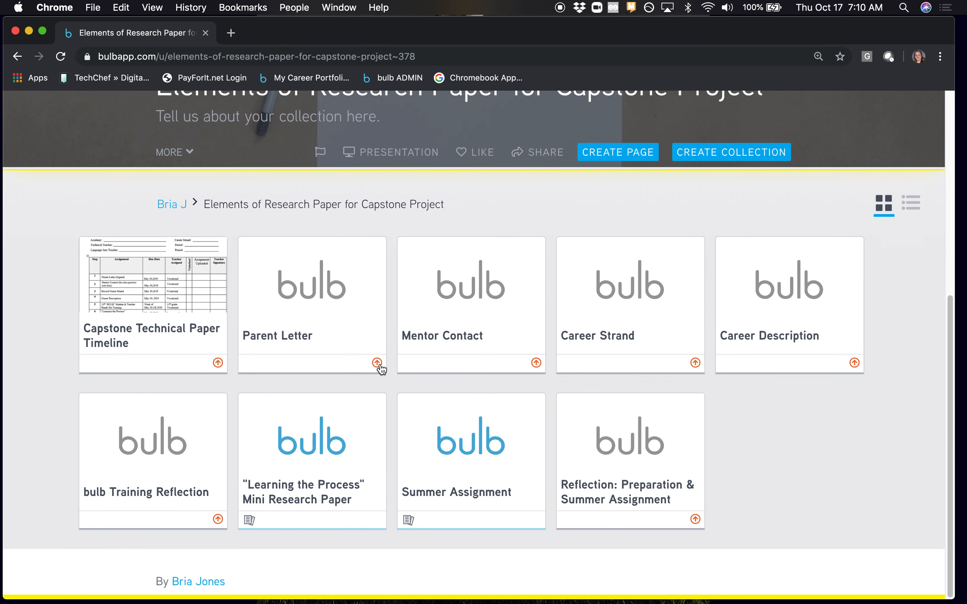
{"action": "mouse_move", "coordinate": [223, 461]}
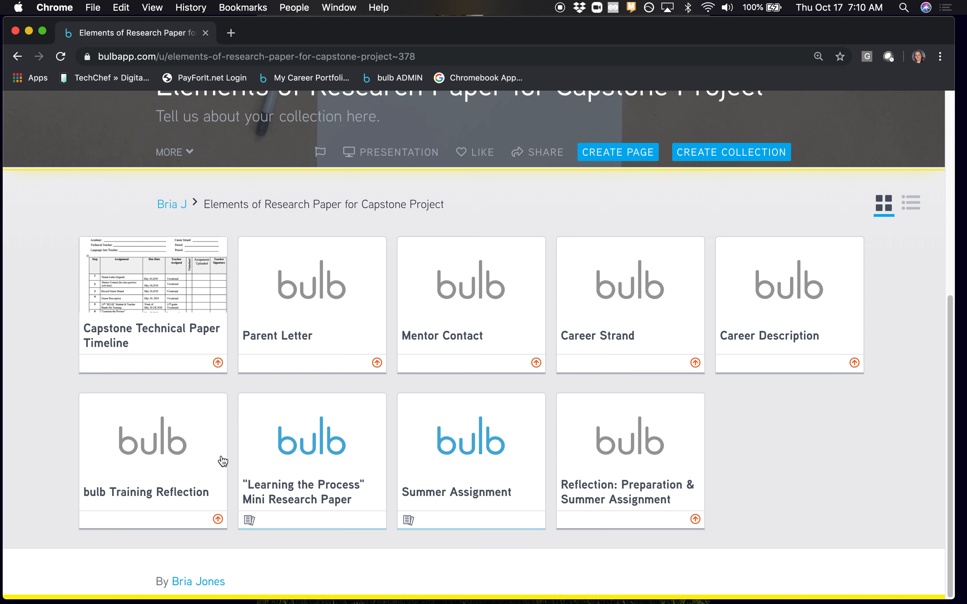
{"action": "mouse_move", "coordinate": [483, 473]}
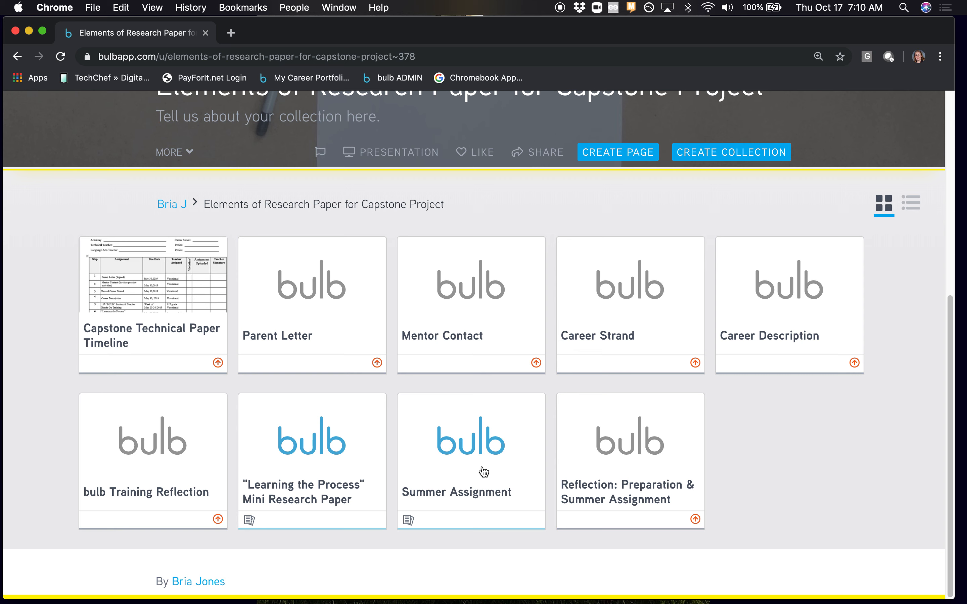
{"action": "mouse_move", "coordinate": [813, 466]}
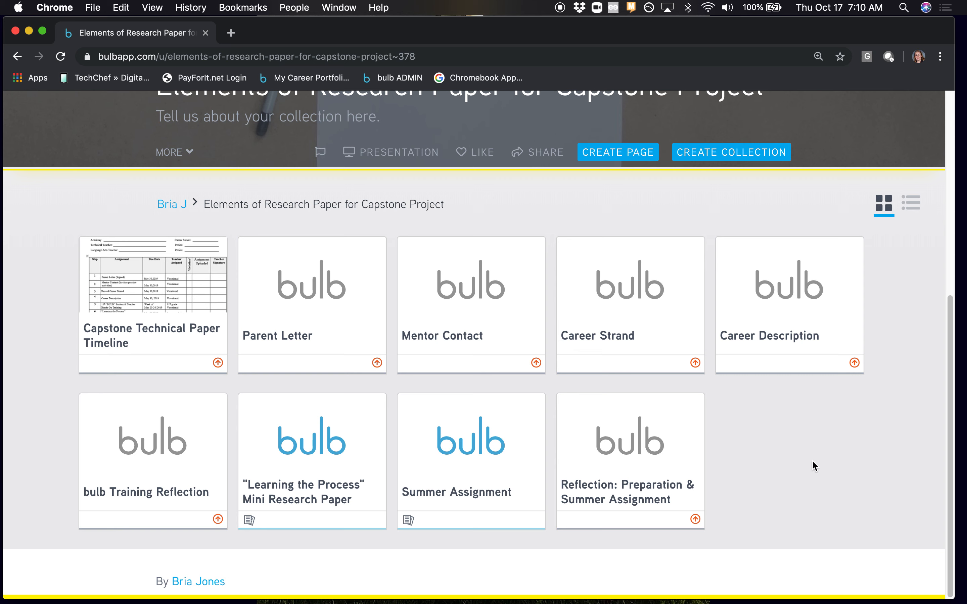
{"action": "scroll", "scroll_direction": "up", "scroll_amount": 3}
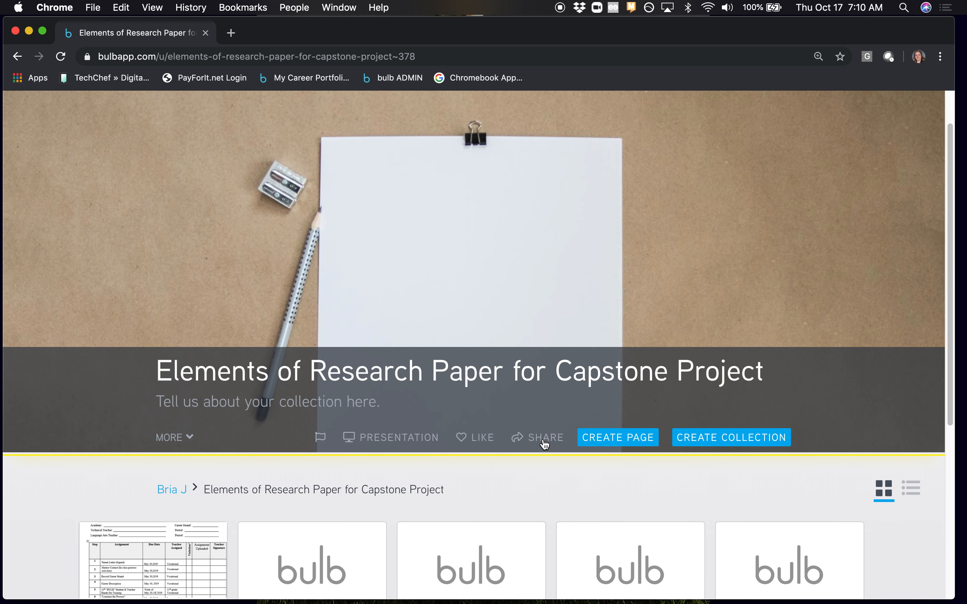
{"action": "mouse_move", "coordinate": [174, 457]}
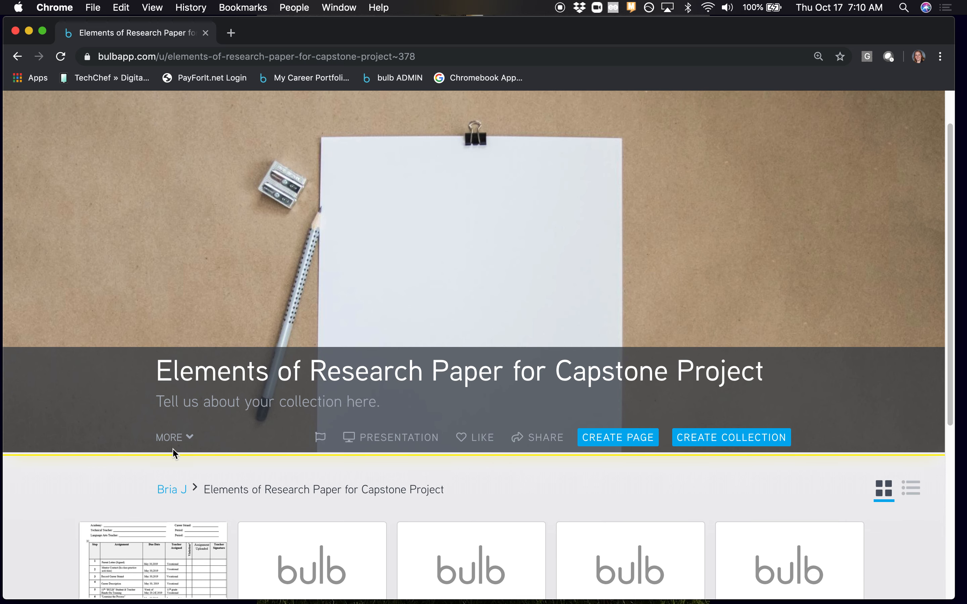
{"action": "mouse_move", "coordinate": [179, 443]}
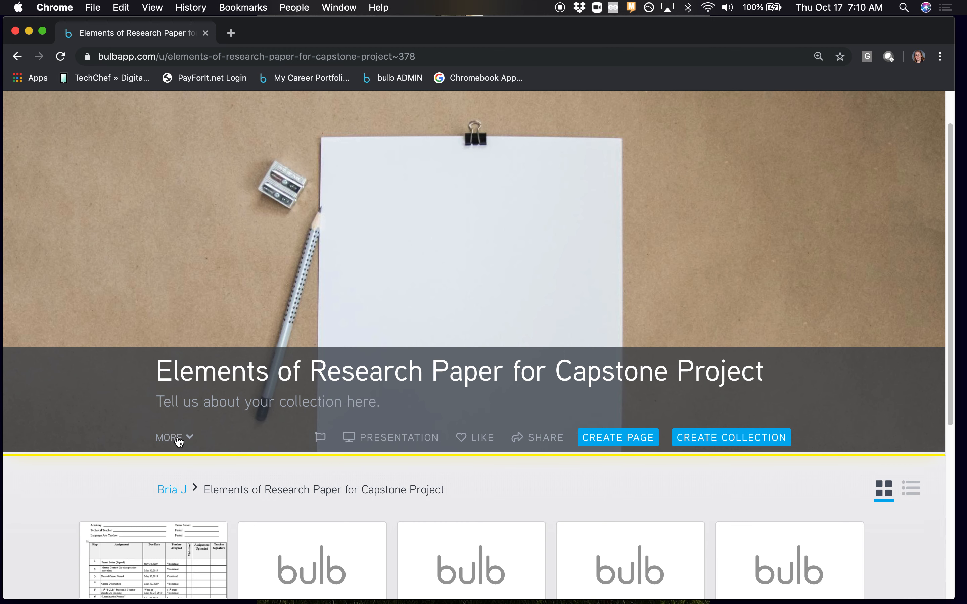
In sharing options, set Visible To to Flatirons School District under Organizations.
{"action": "left_click", "coordinate": [170, 437]}
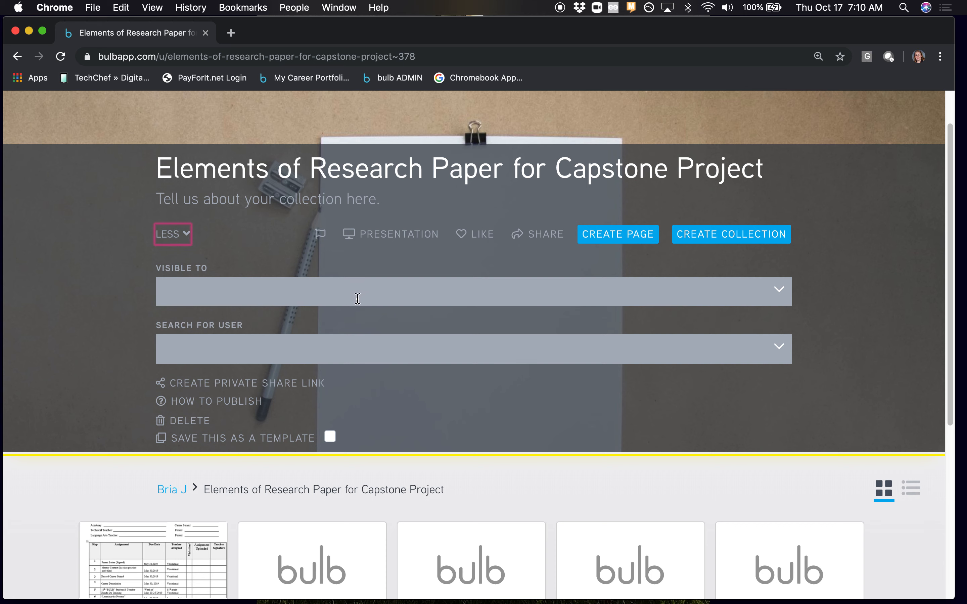
{"action": "mouse_move", "coordinate": [179, 299]}
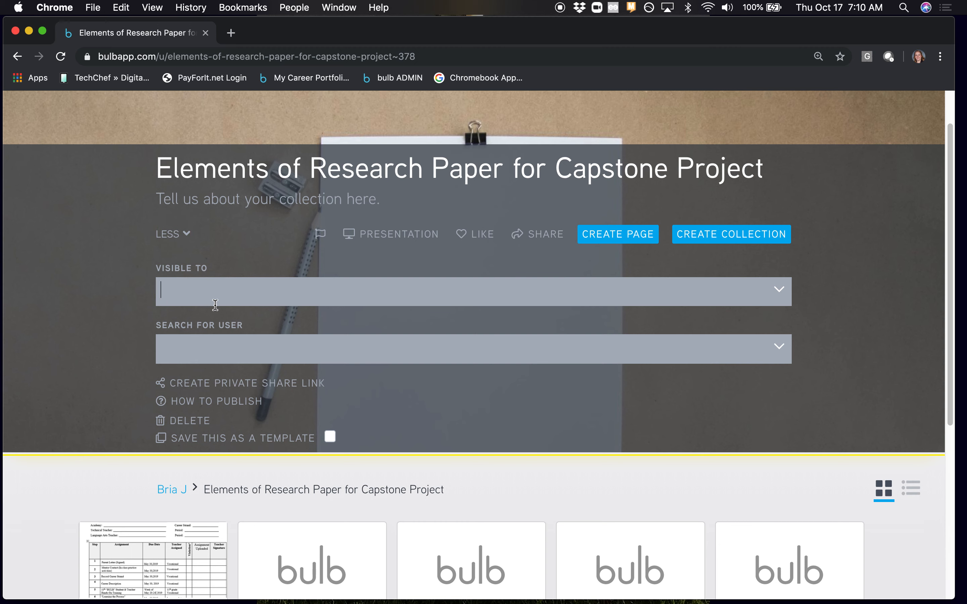
{"action": "left_click", "coordinate": [473, 294]}
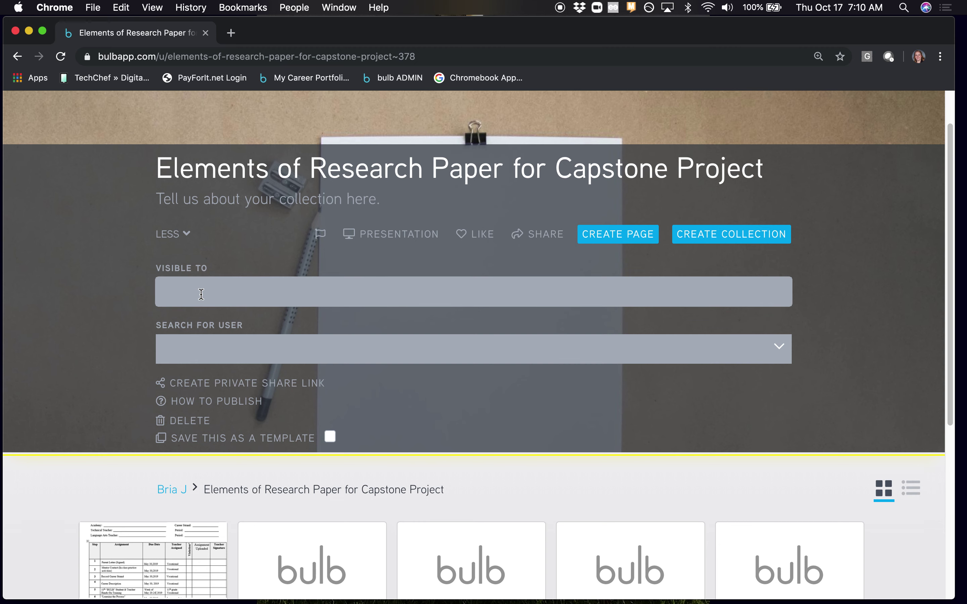
{"action": "left_click", "coordinate": [473, 293]}
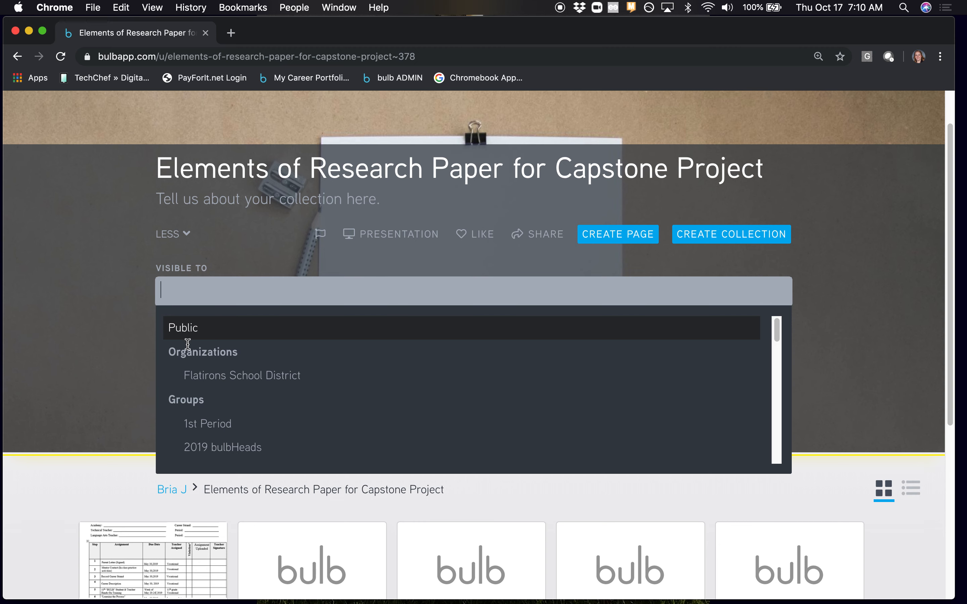
{"action": "mouse_move", "coordinate": [206, 380]}
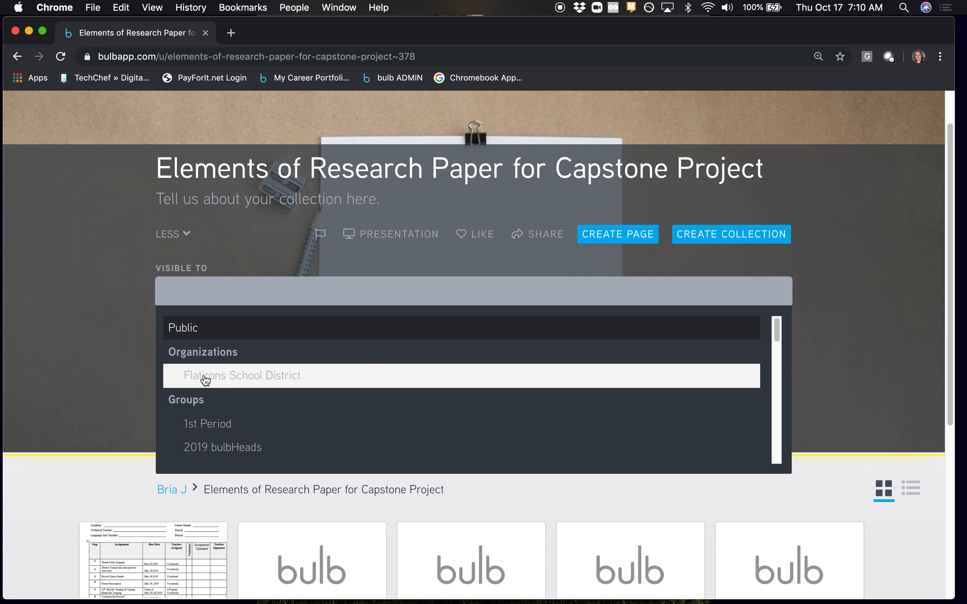
{"action": "mouse_move", "coordinate": [263, 387]}
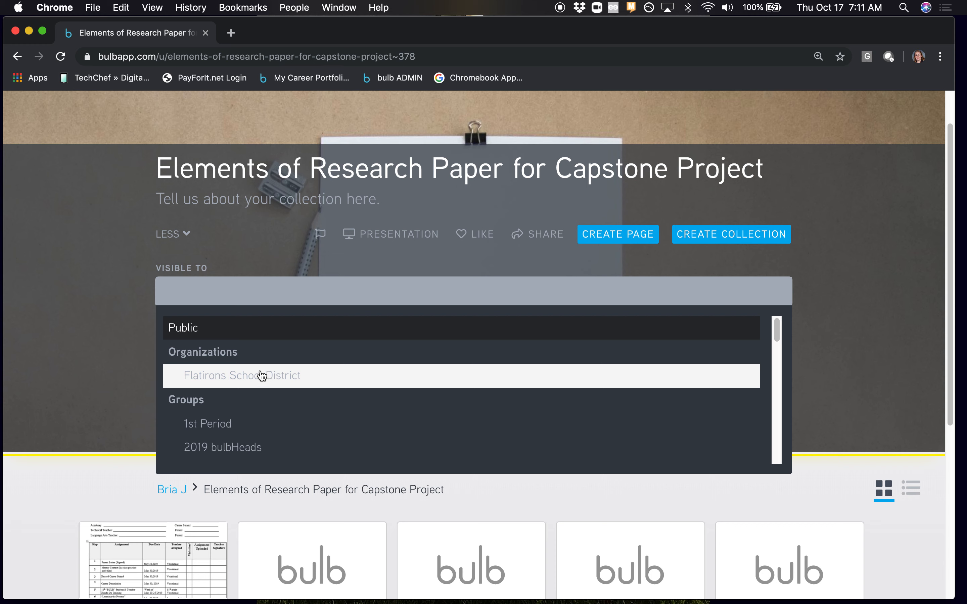
{"action": "left_click", "coordinate": [262, 376]}
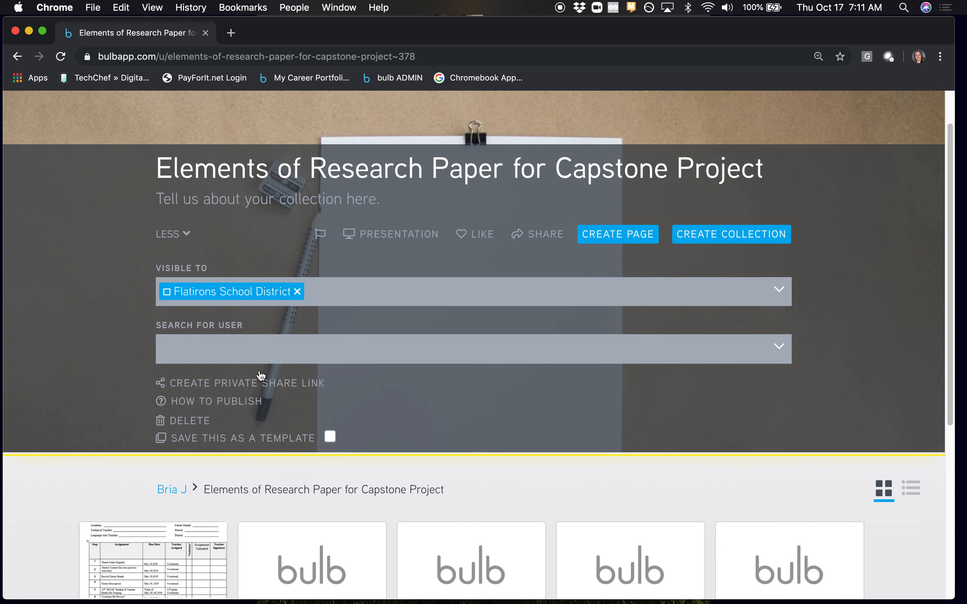
{"action": "left_click", "coordinate": [201, 350]}
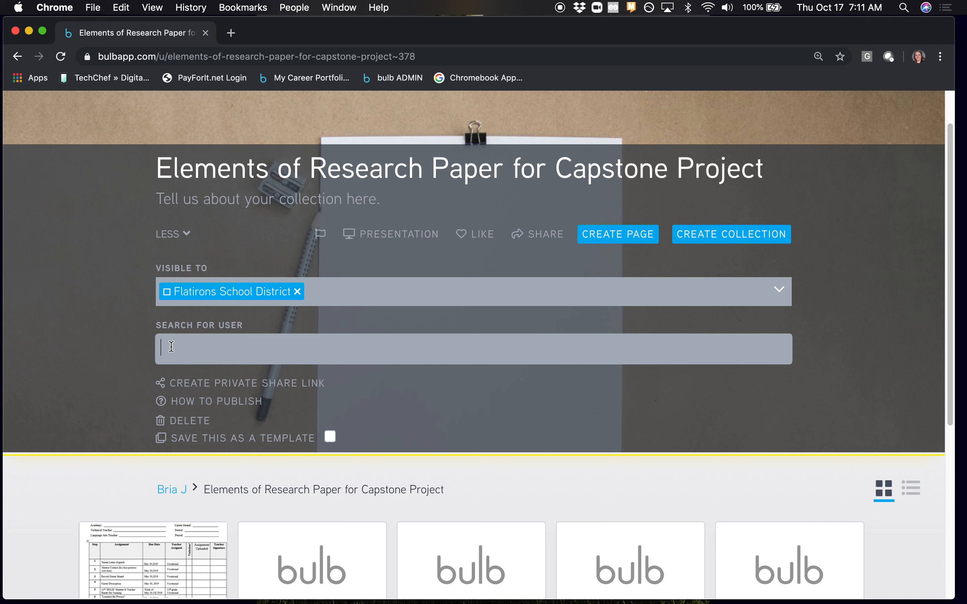
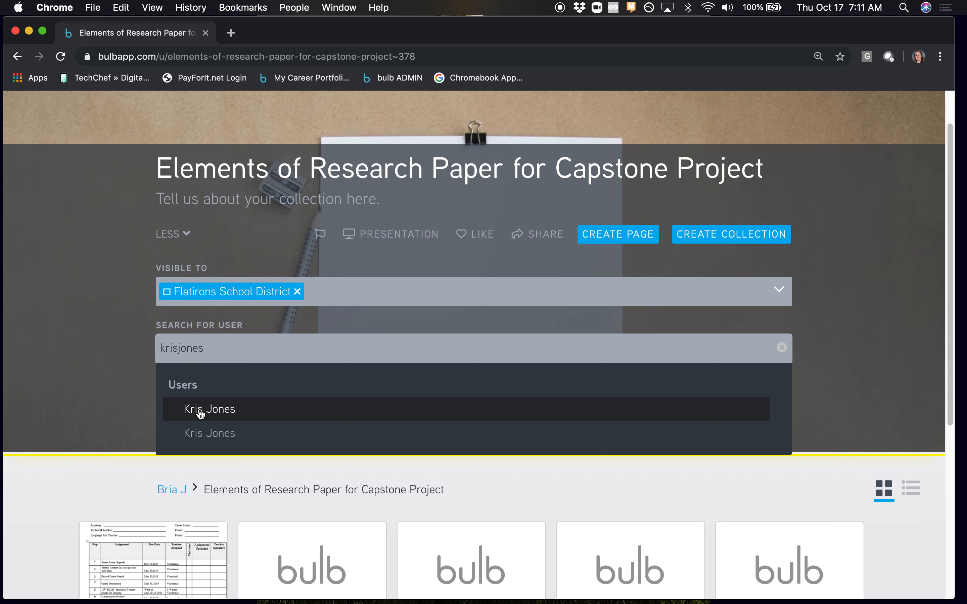
{"action": "left_click", "coordinate": [210, 409]}
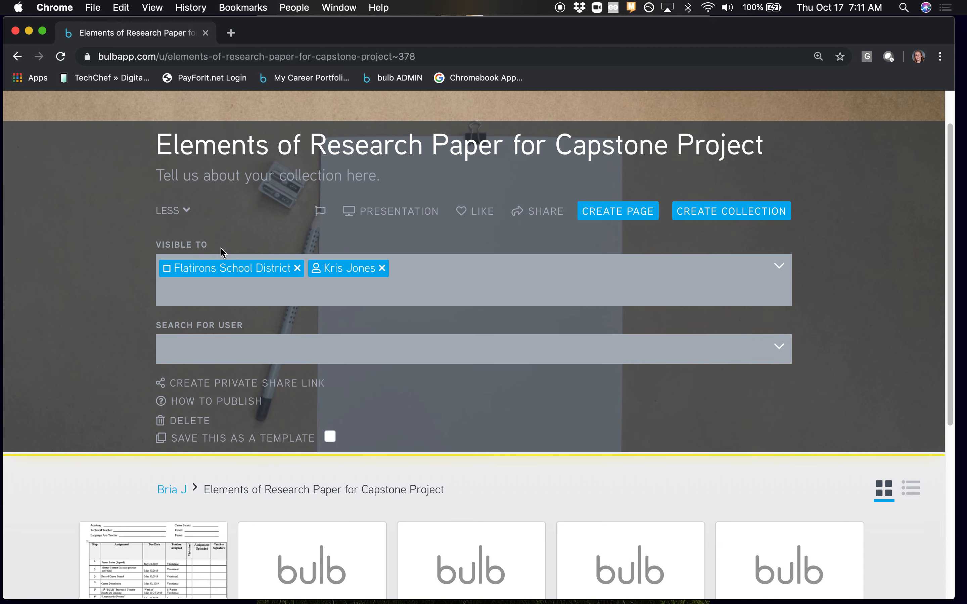
{"action": "mouse_move", "coordinate": [363, 274]}
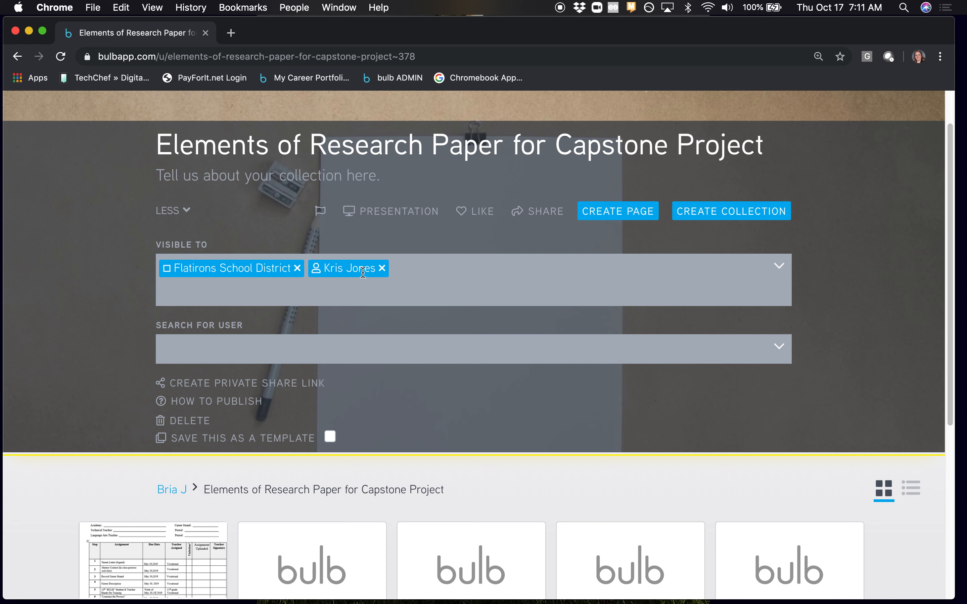
{"action": "mouse_move", "coordinate": [183, 352]}
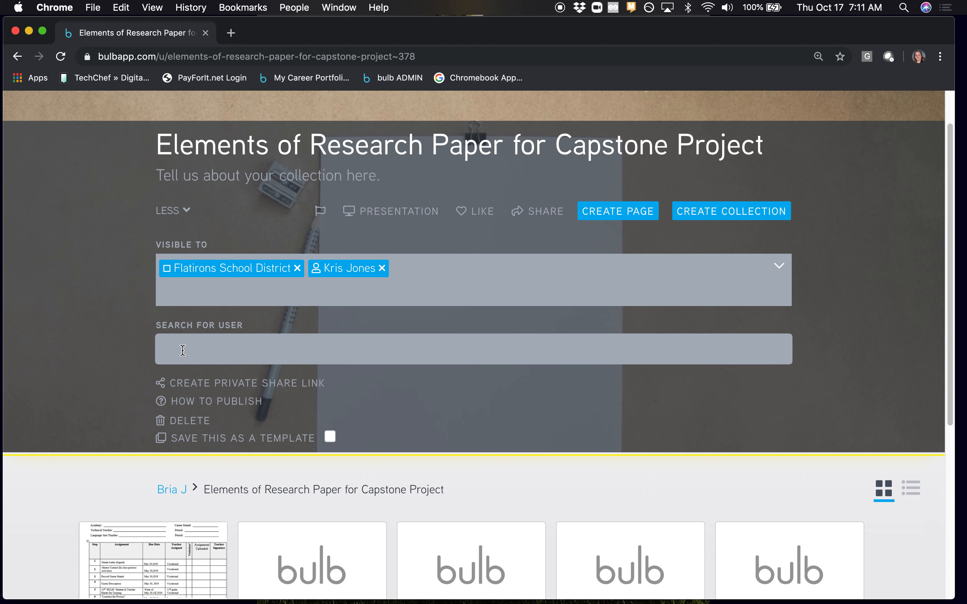
{"action": "type", "text": "niki"}
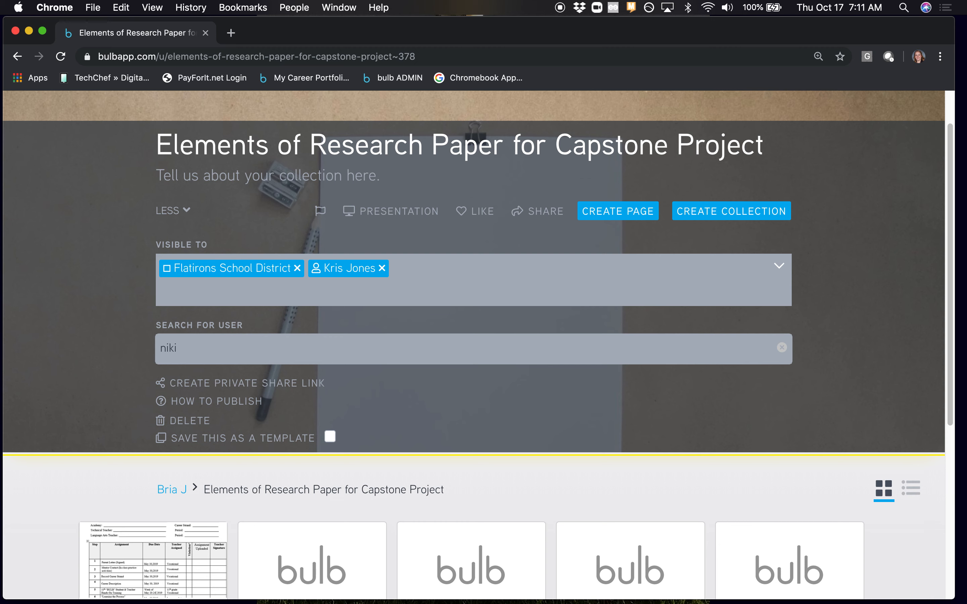
{"action": "left_click", "coordinate": [473, 349]}
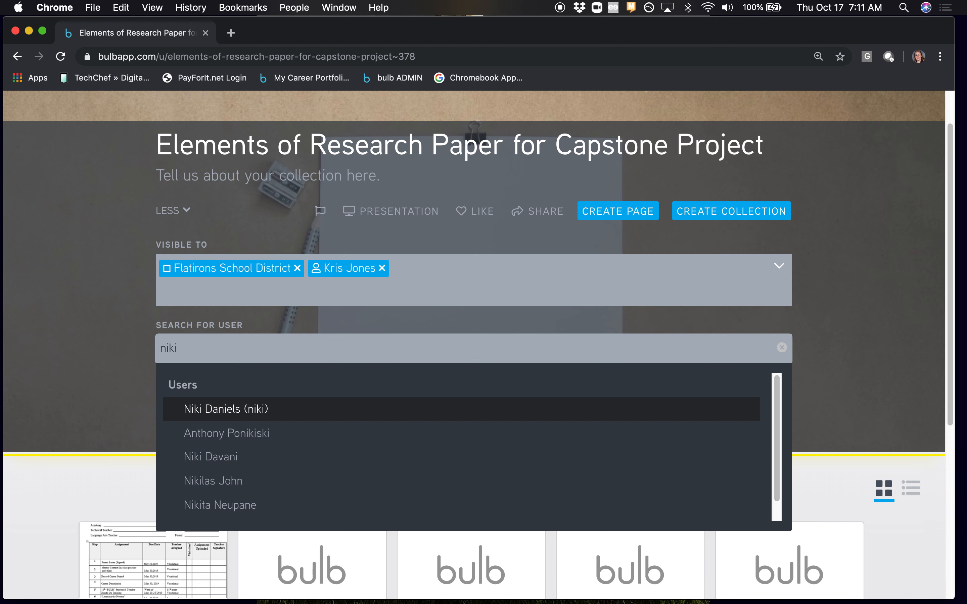
{"action": "mouse_move", "coordinate": [253, 417]}
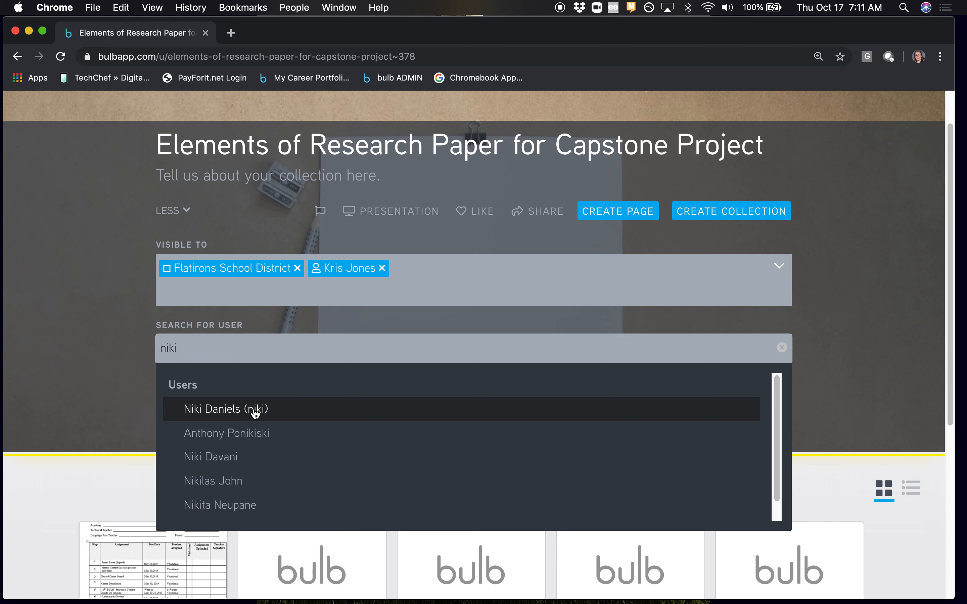
{"action": "left_click", "coordinate": [227, 409]}
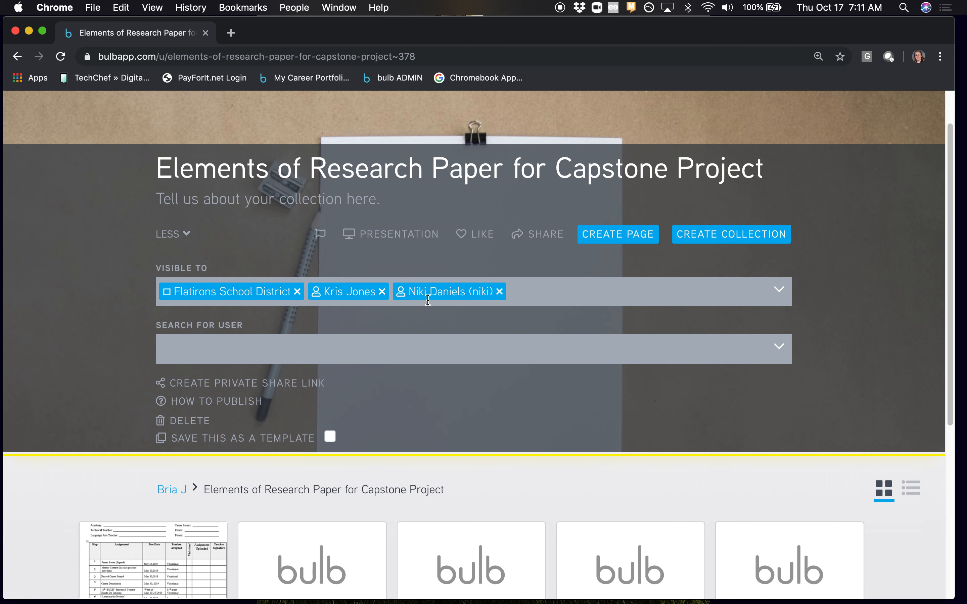
{"action": "mouse_move", "coordinate": [480, 304]}
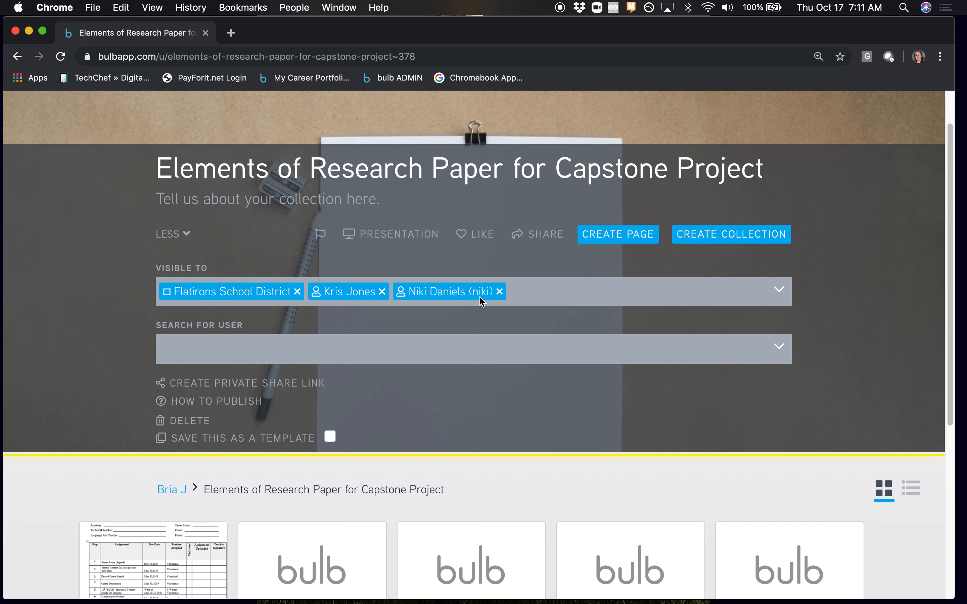
{"action": "mouse_move", "coordinate": [430, 317]}
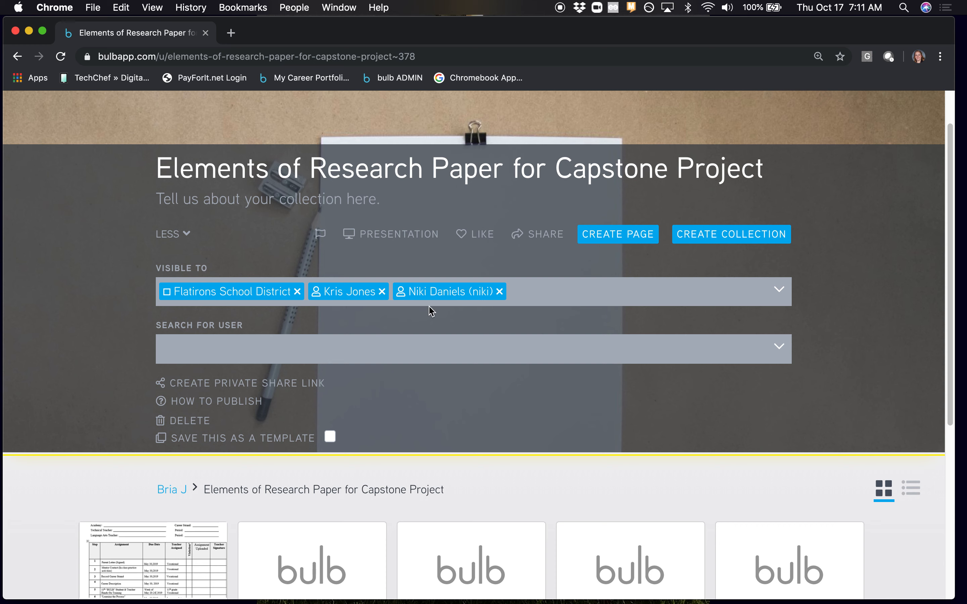
{"action": "mouse_move", "coordinate": [445, 302]}
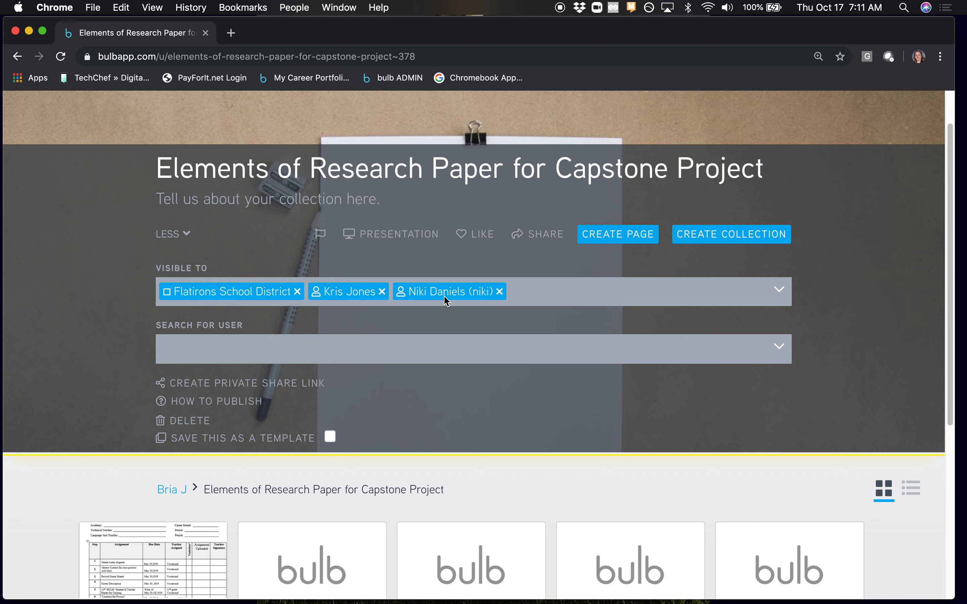
{"action": "mouse_move", "coordinate": [554, 489]}
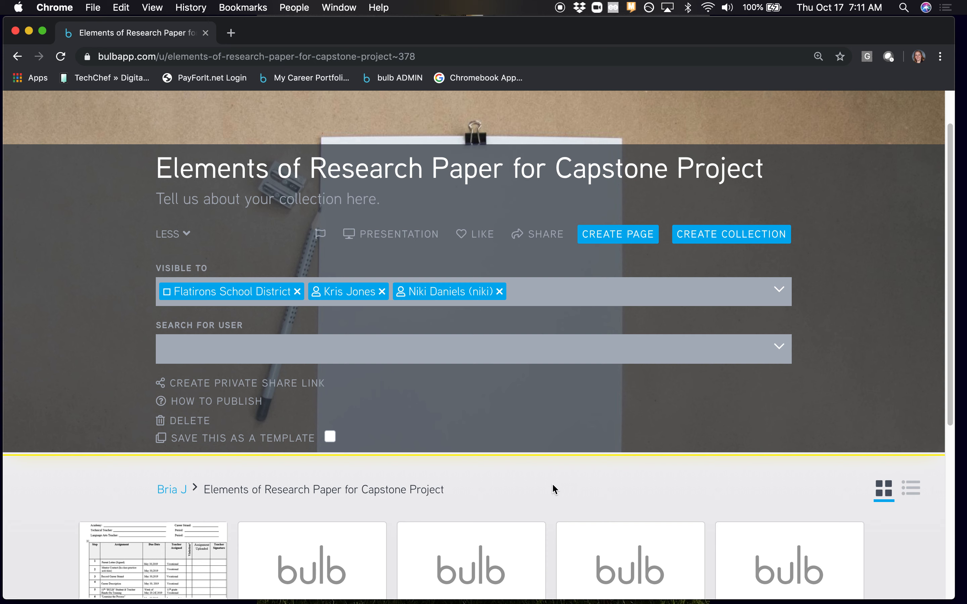
{"action": "mouse_move", "coordinate": [544, 479]}
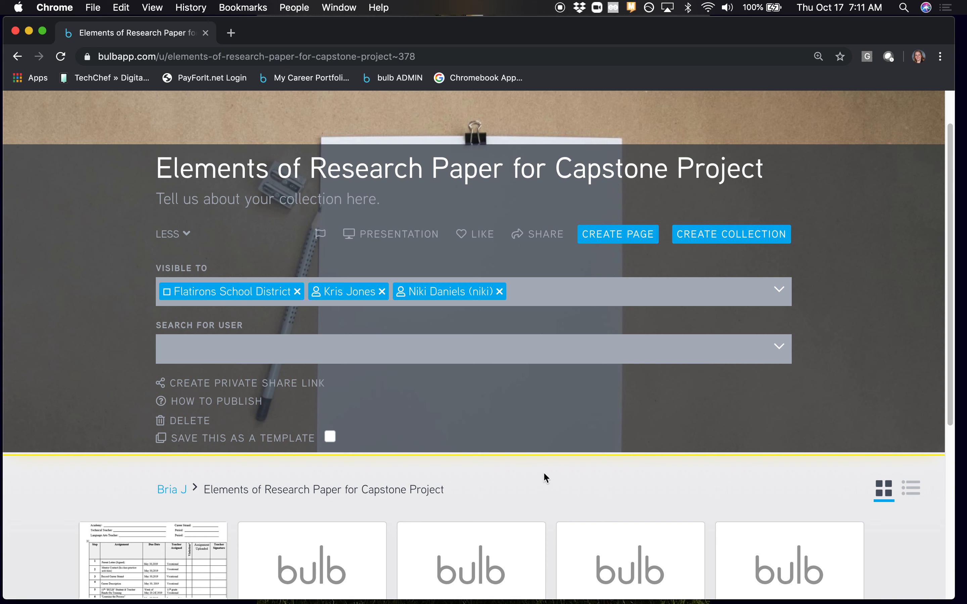
{"action": "mouse_move", "coordinate": [540, 442]}
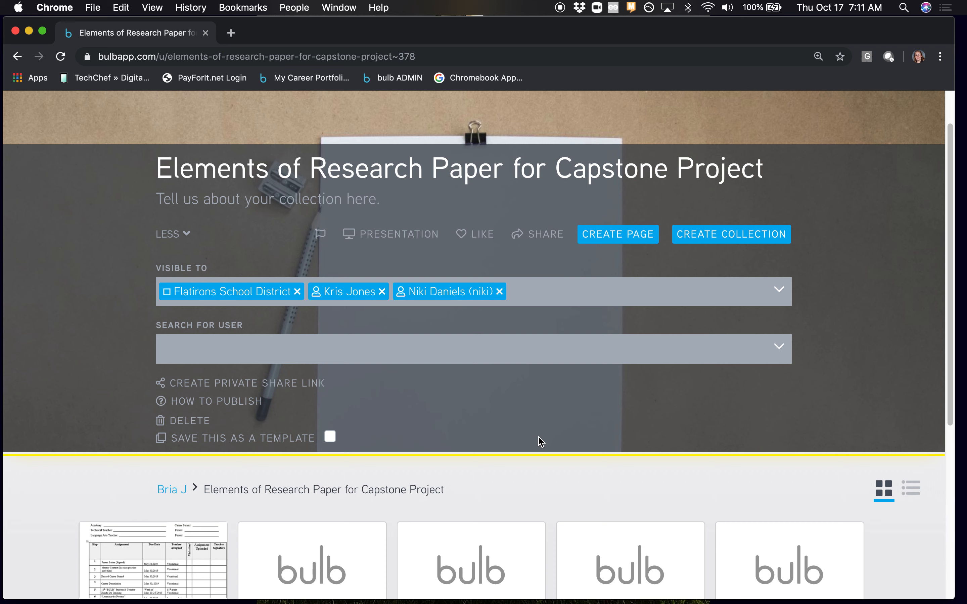
{"action": "mouse_move", "coordinate": [487, 448]}
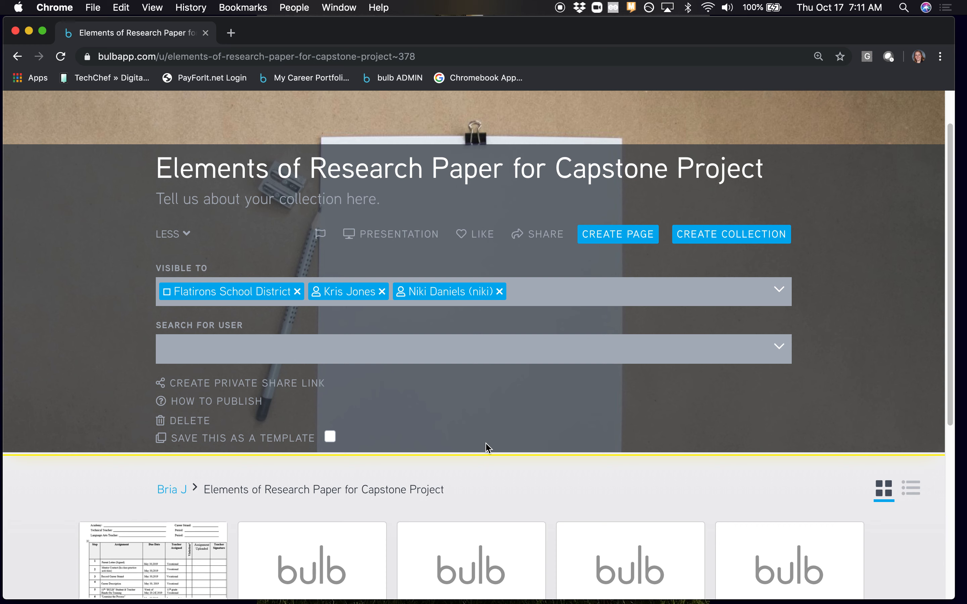
{"action": "mouse_move", "coordinate": [454, 464]}
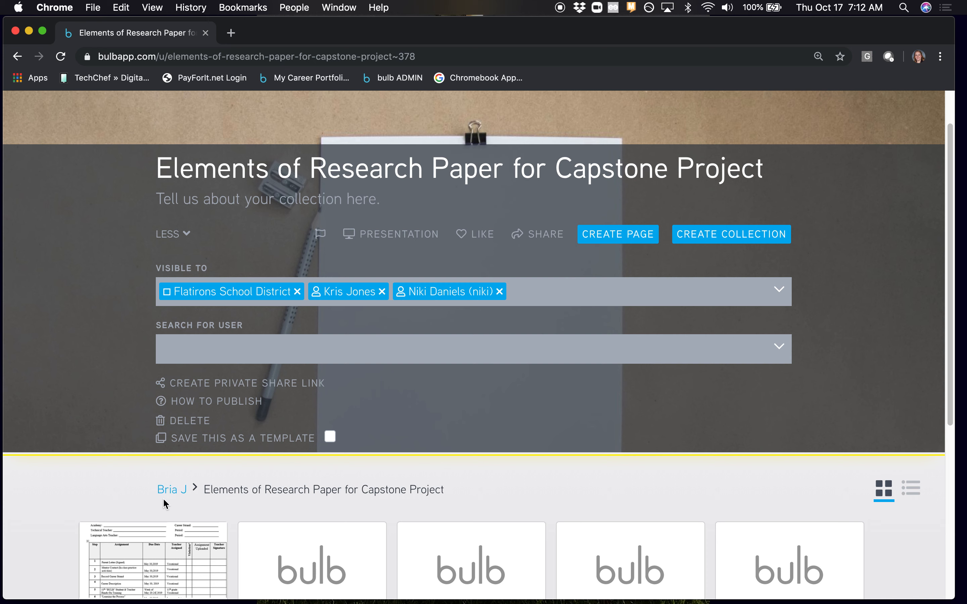
{"action": "mouse_move", "coordinate": [172, 495]}
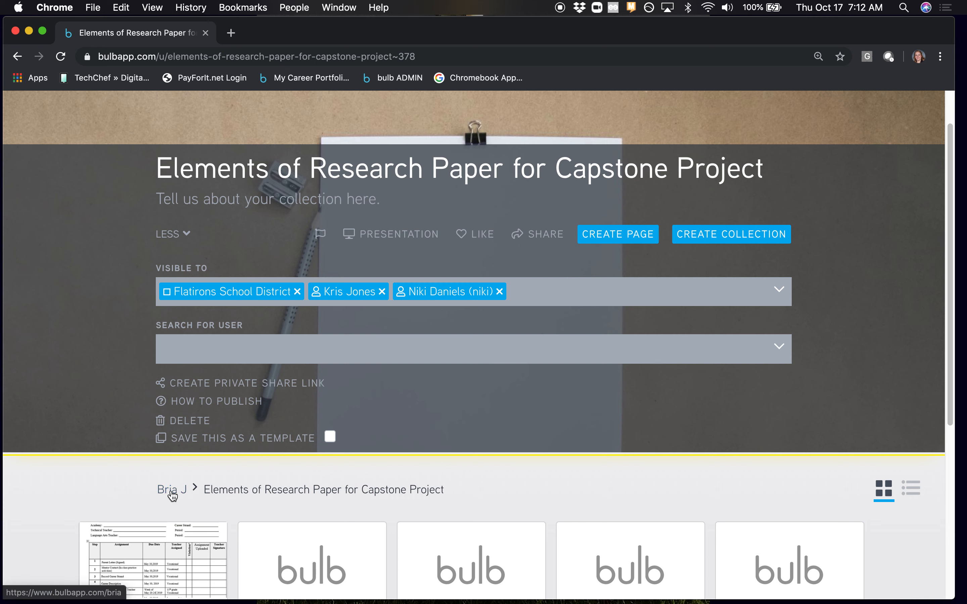
Return to the portfolio home page and scroll to its collections.
{"action": "left_click", "coordinate": [172, 490]}
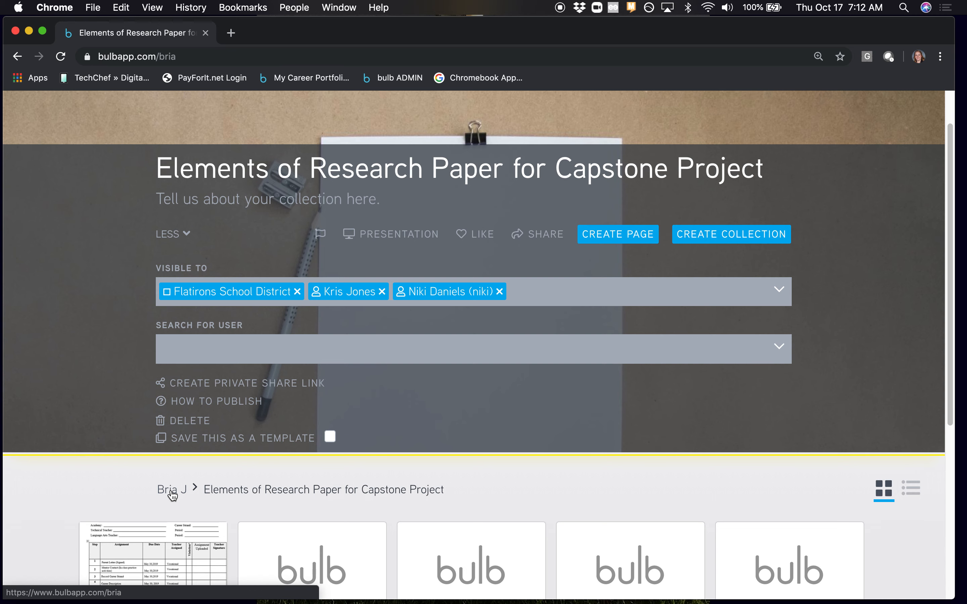
{"action": "left_click", "coordinate": [170, 490]}
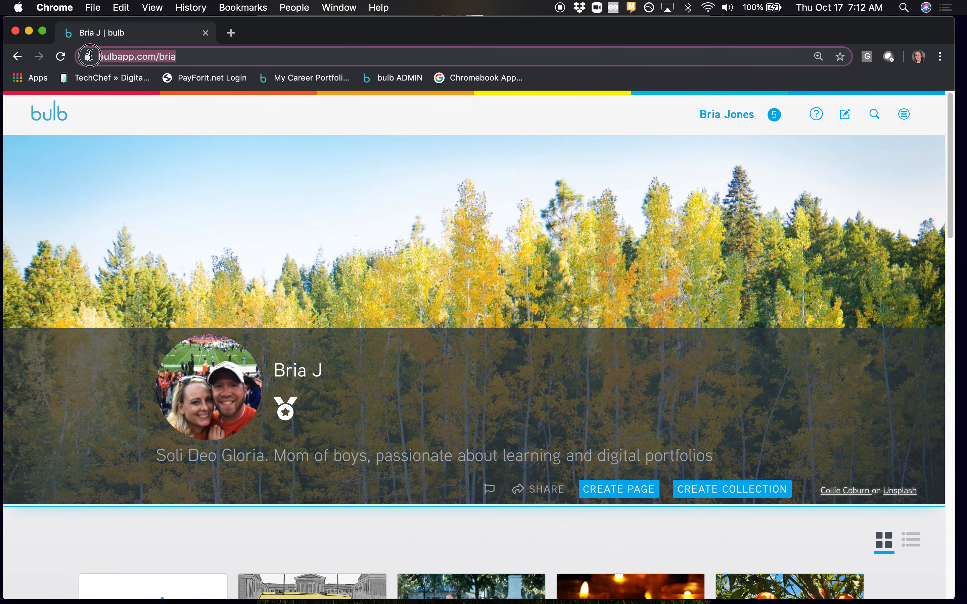
{"action": "left_click", "coordinate": [138, 57]}
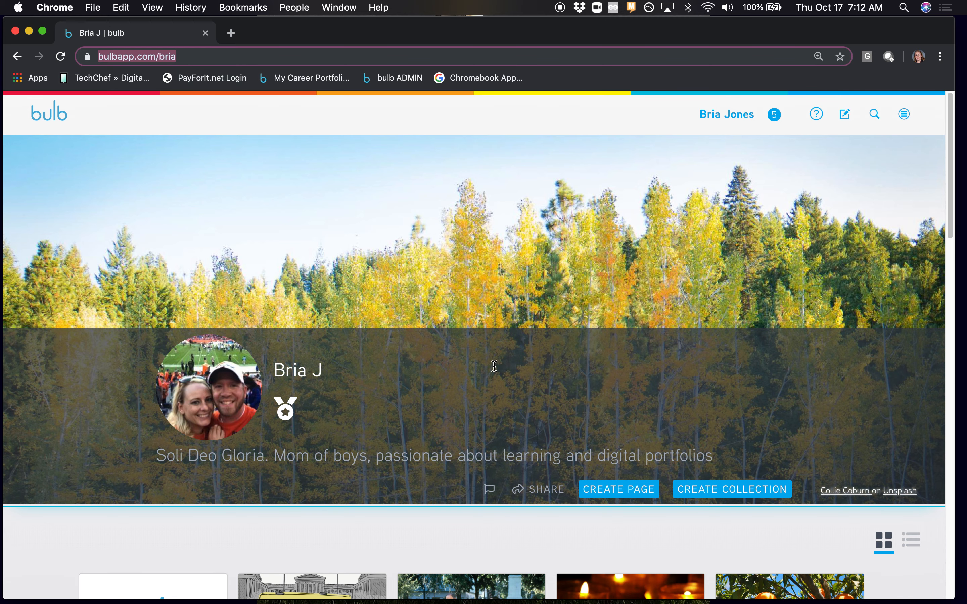
{"action": "scroll", "scroll_direction": "down", "scroll_amount": 3}
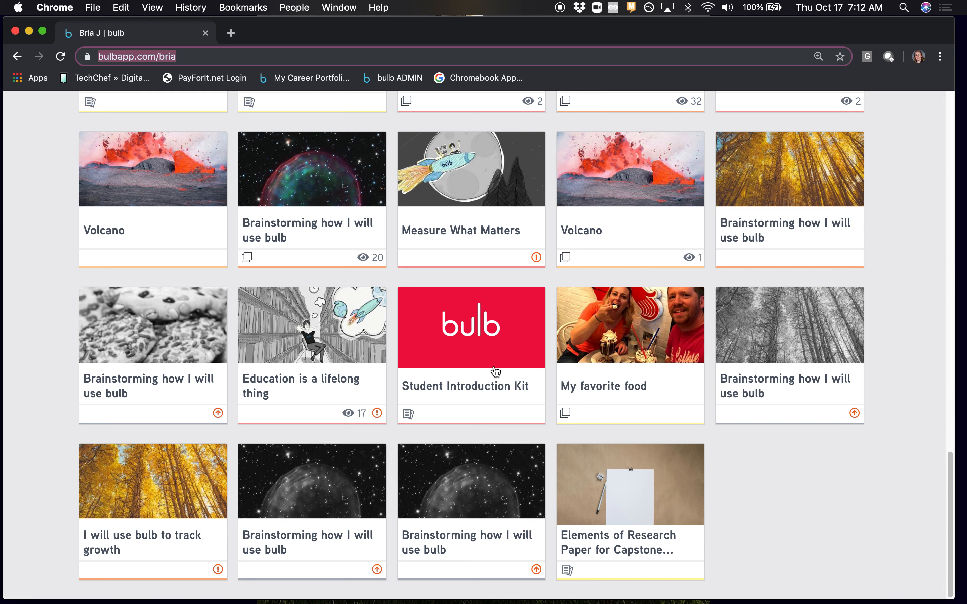
{"action": "mouse_move", "coordinate": [655, 512]}
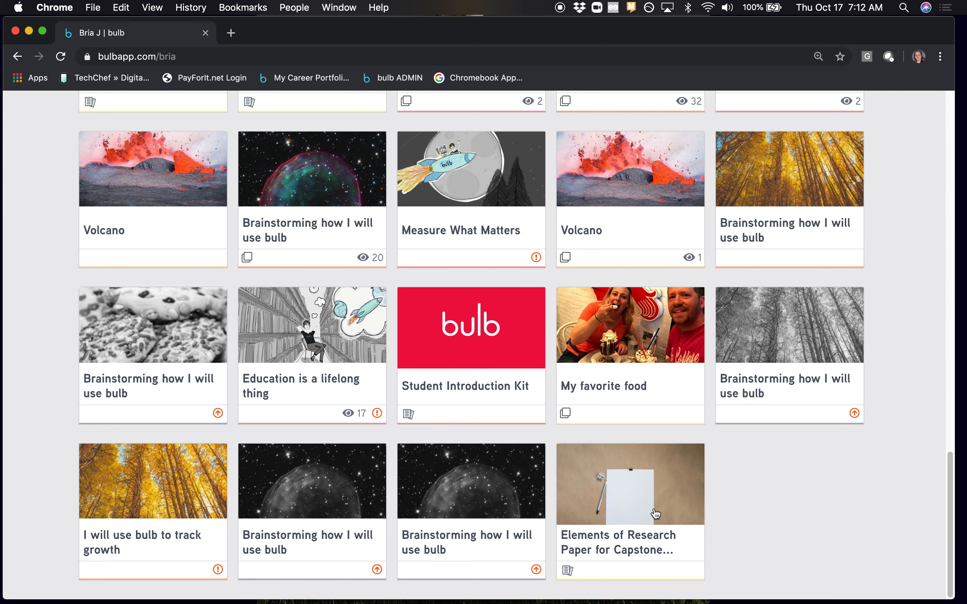
Reopen the Elements of Research Paper collection, check its Visible To list and show its page tiles.
{"action": "left_click", "coordinate": [630, 484]}
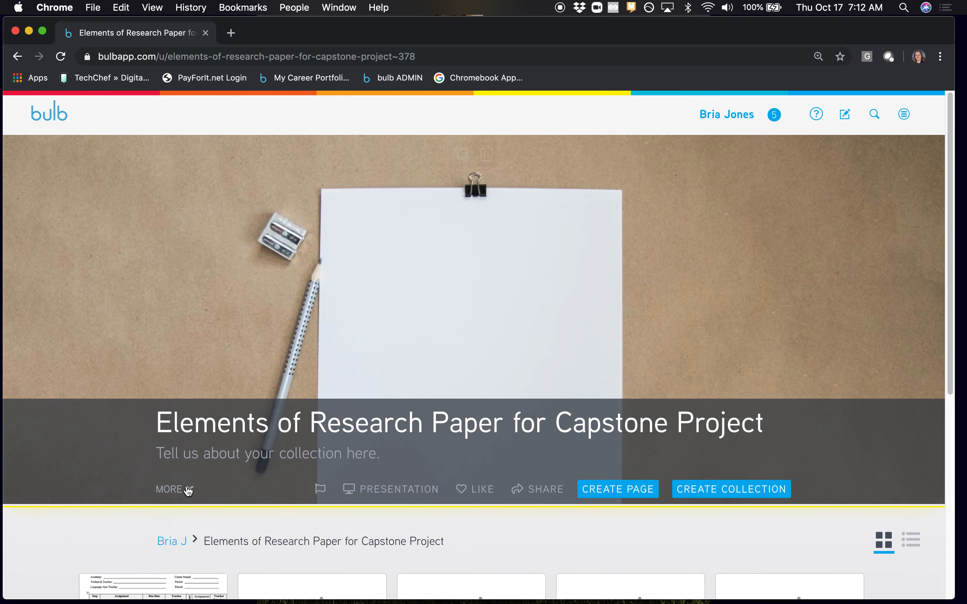
{"action": "left_click", "coordinate": [186, 490]}
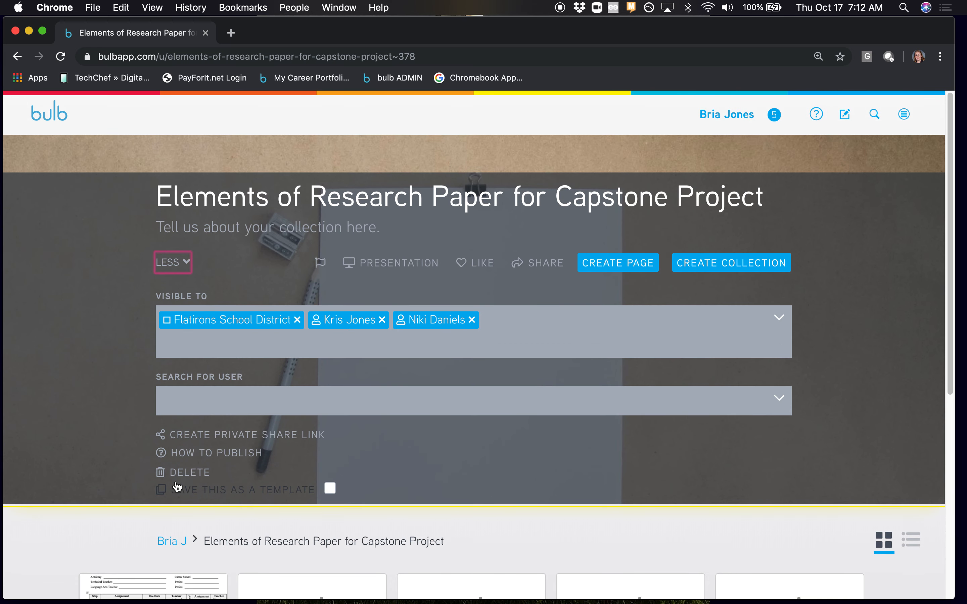
{"action": "mouse_move", "coordinate": [274, 239]}
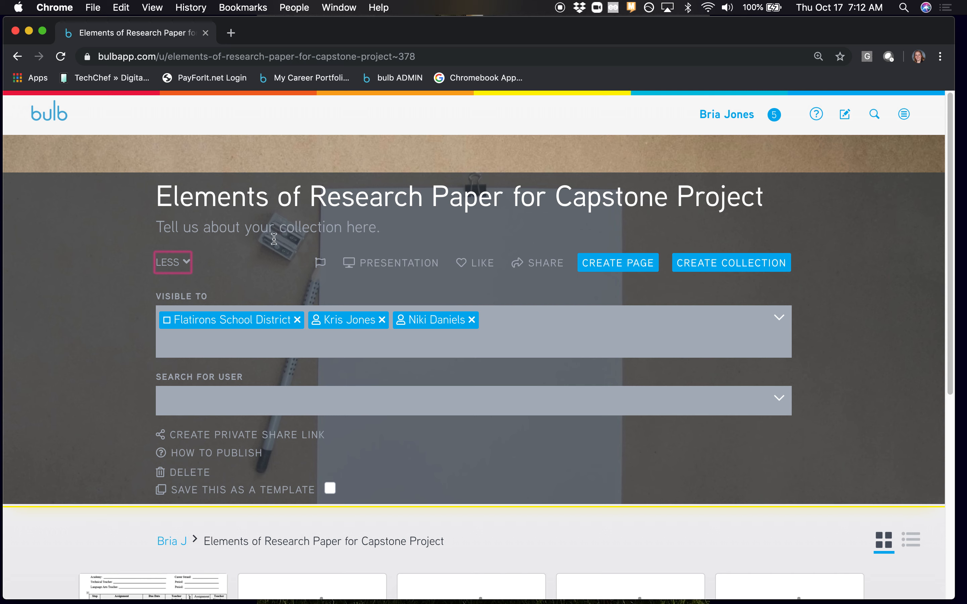
{"action": "mouse_move", "coordinate": [565, 457]}
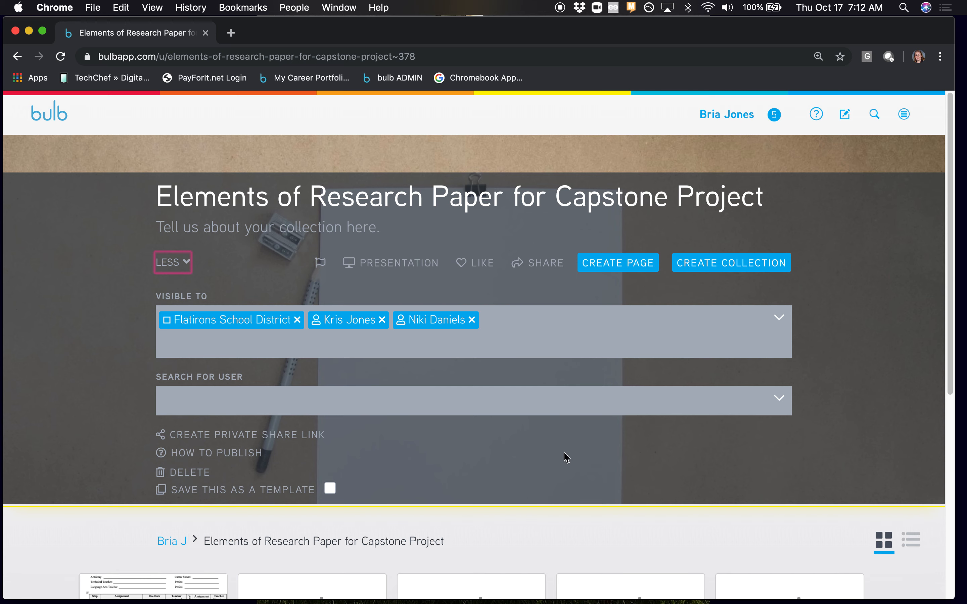
{"action": "scroll", "scroll_direction": "down", "scroll_amount": 3}
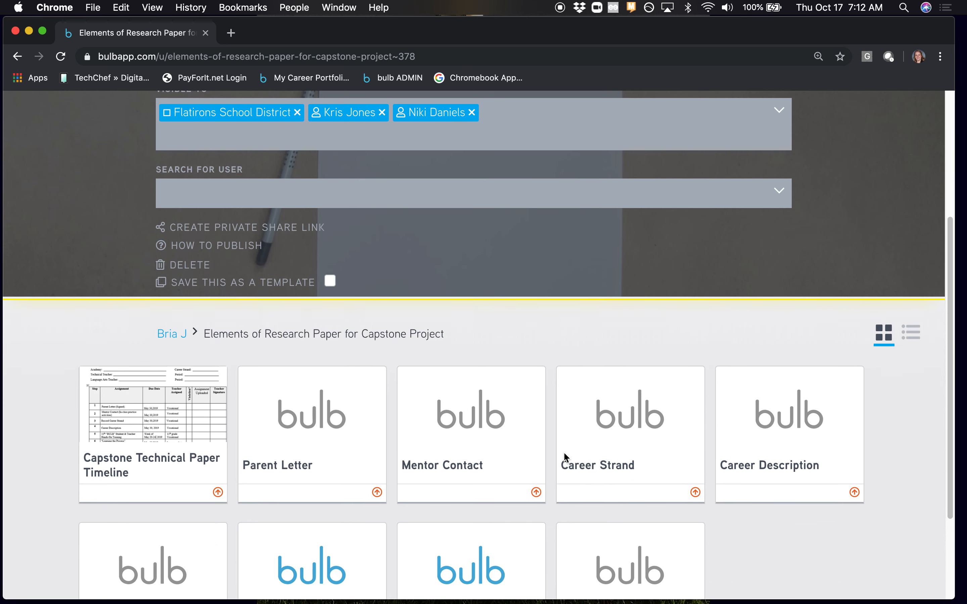
{"action": "mouse_move", "coordinate": [320, 435]}
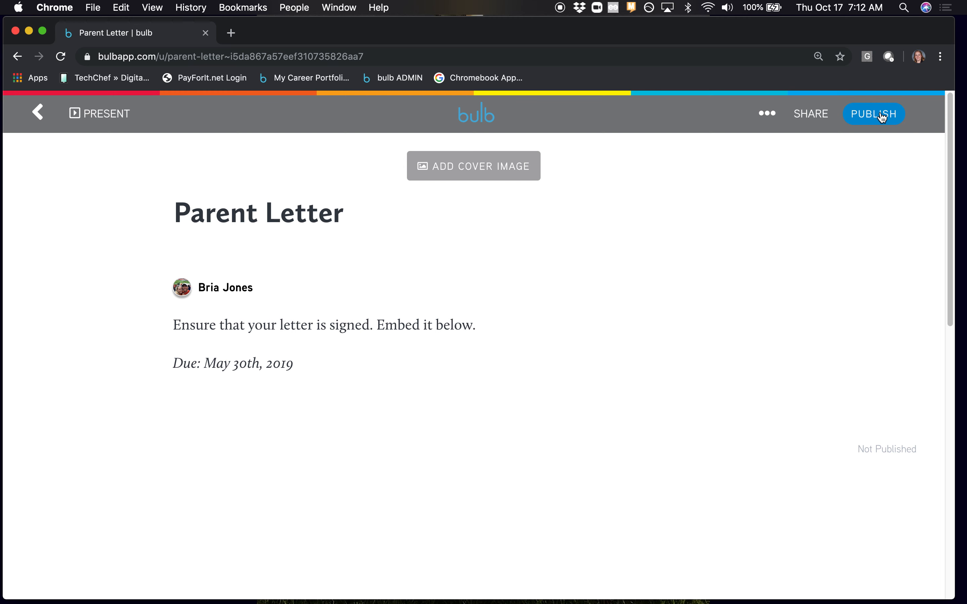
Publish the Parent Letter page from its Publish Page panel.
{"action": "left_click", "coordinate": [873, 114]}
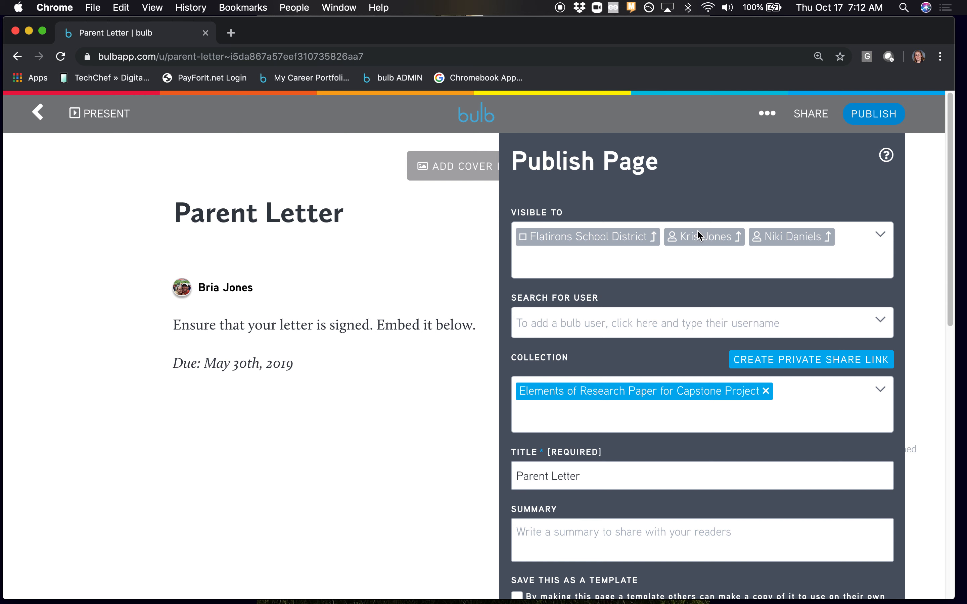
{"action": "mouse_move", "coordinate": [803, 211]}
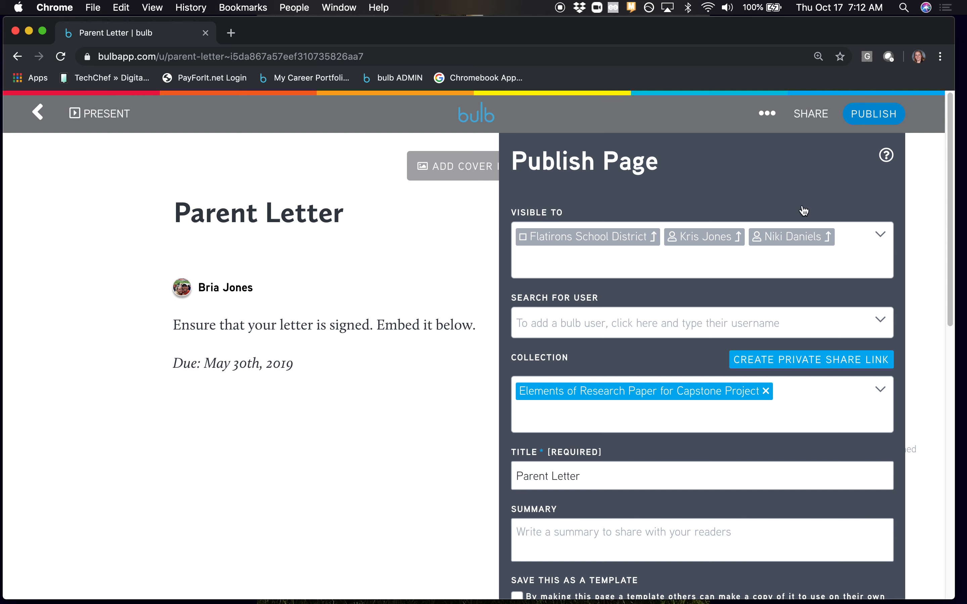
{"action": "mouse_move", "coordinate": [838, 254]}
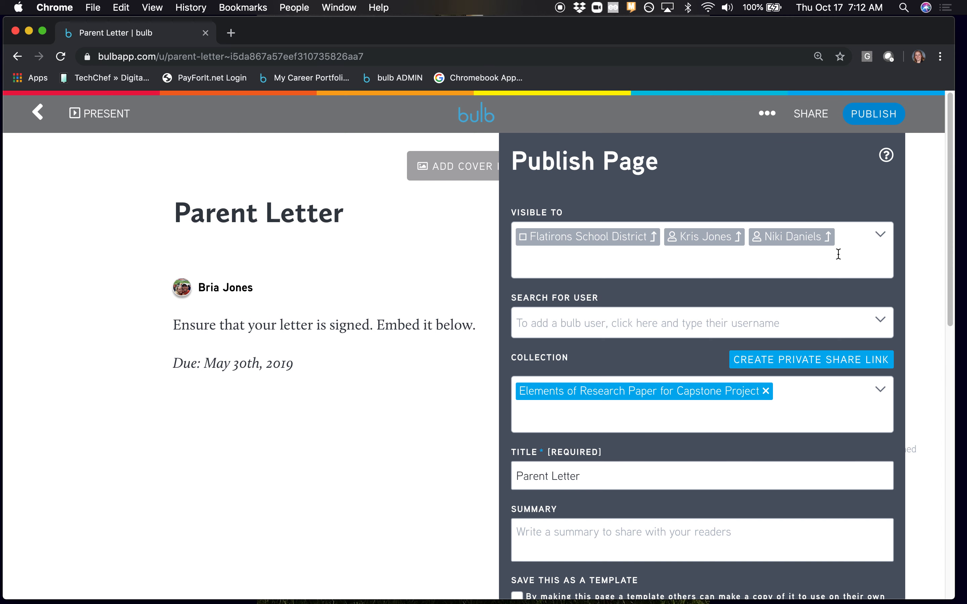
{"action": "scroll", "scroll_direction": "down", "scroll_amount": 3}
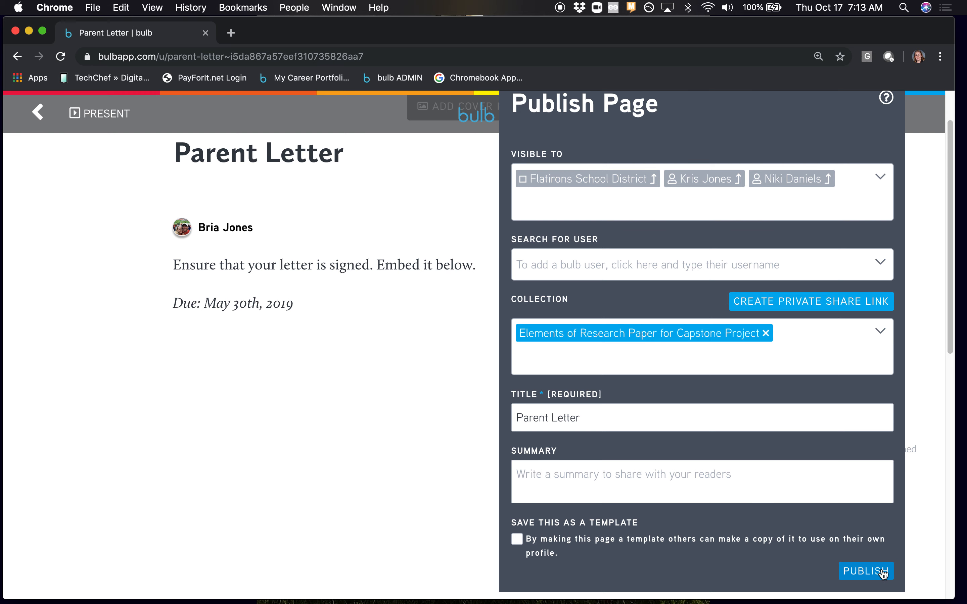
{"action": "left_click", "coordinate": [866, 571]}
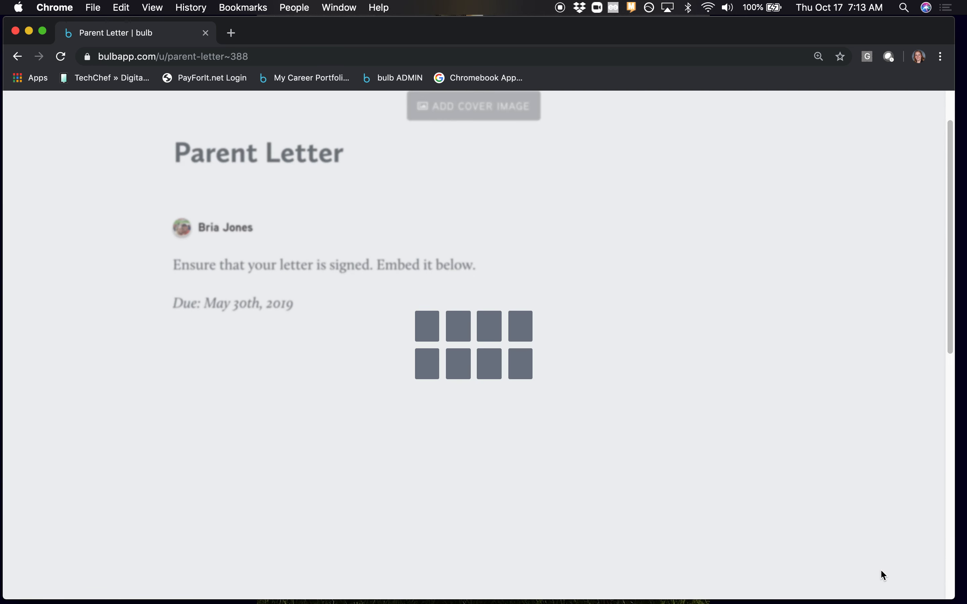
{"action": "mouse_move", "coordinate": [857, 547]}
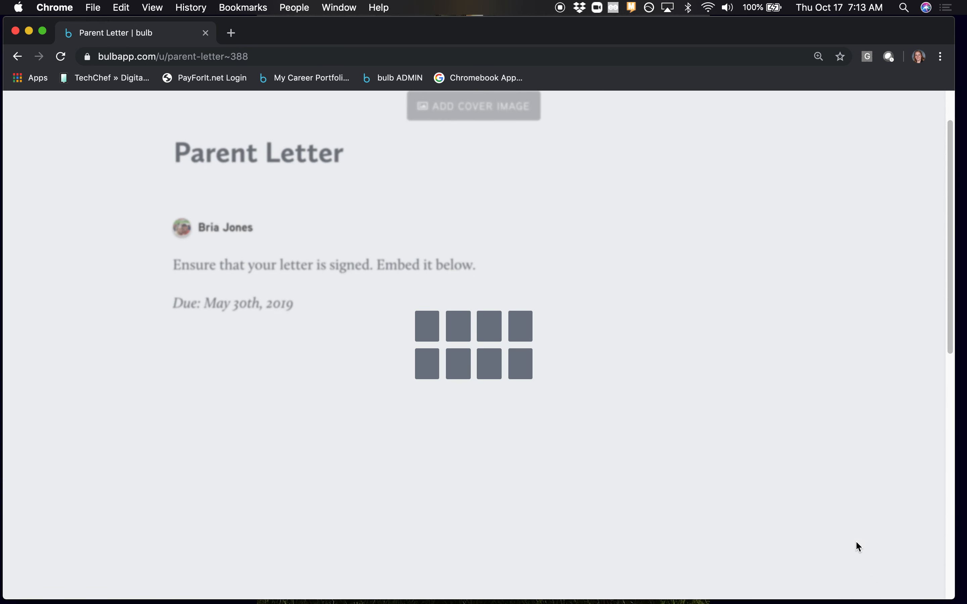
{"action": "mouse_move", "coordinate": [705, 416]}
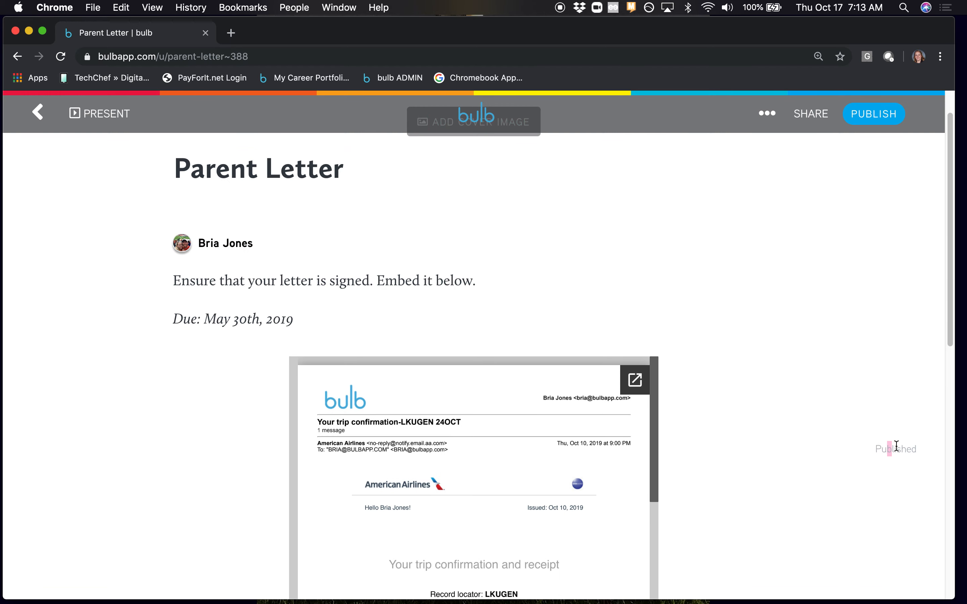
Go back to the Elements of Research Paper collection via View Collection.
{"action": "scroll", "scroll_direction": "down", "scroll_amount": 3}
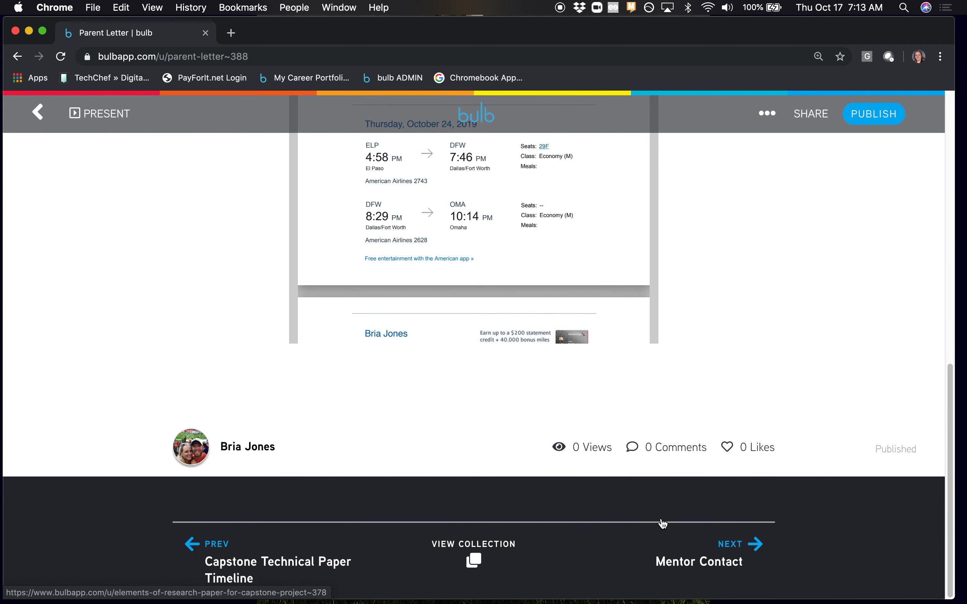
{"action": "left_click", "coordinate": [215, 543]}
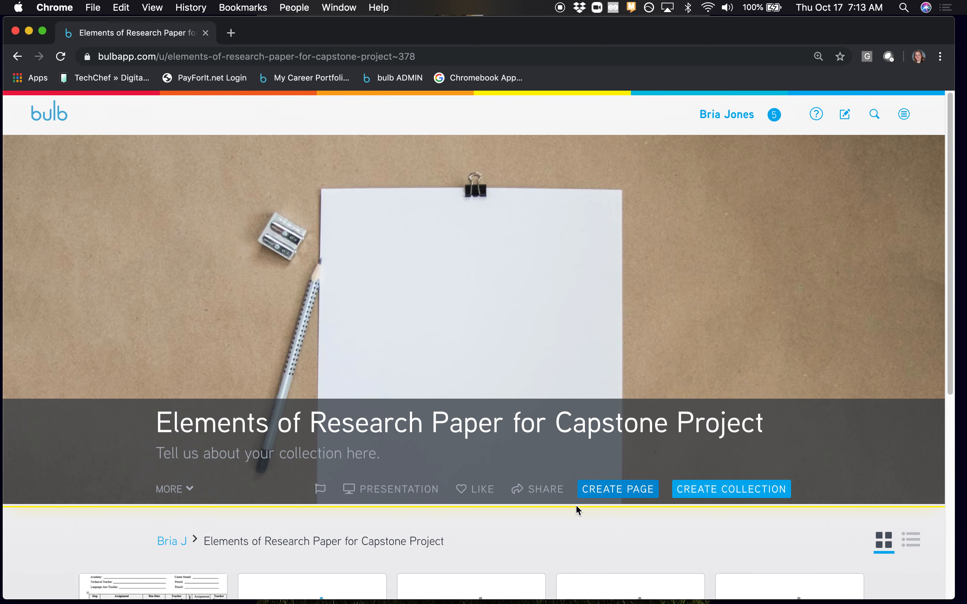
Scroll through the collection's page tiles and back up to the header.
{"action": "scroll", "scroll_direction": "down", "scroll_amount": 3}
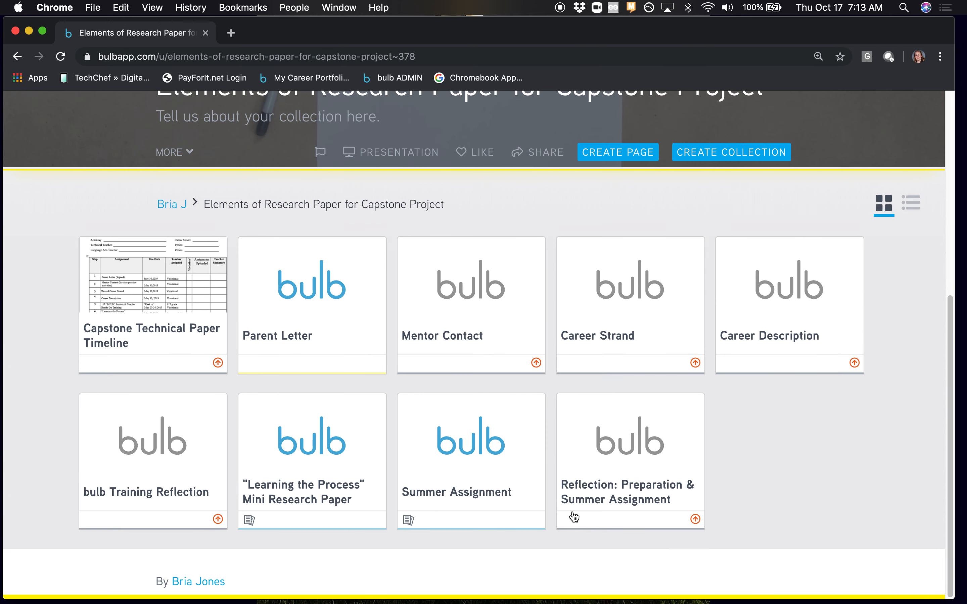
{"action": "scroll", "scroll_direction": "up", "scroll_amount": 3}
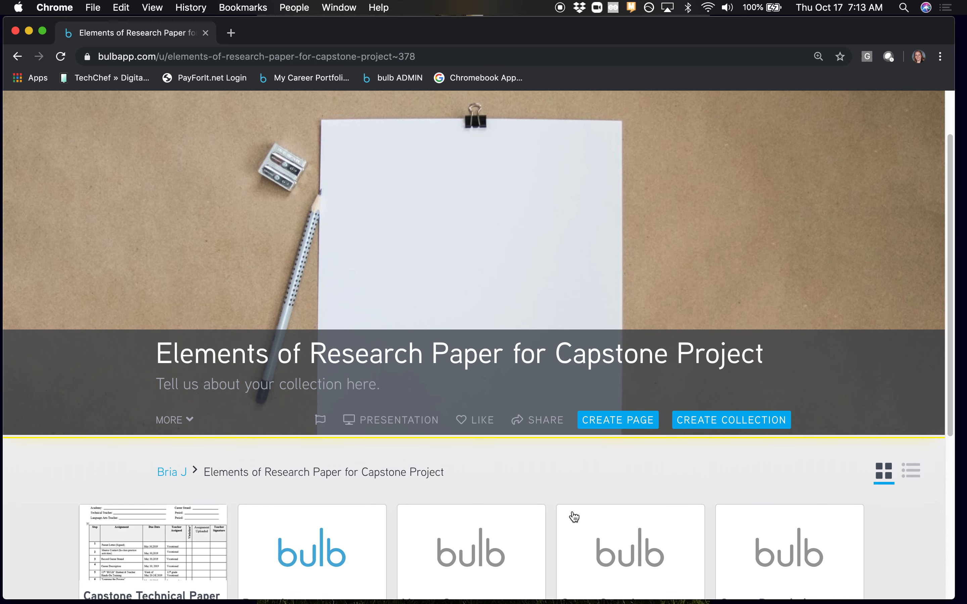
{"action": "mouse_move", "coordinate": [553, 475]}
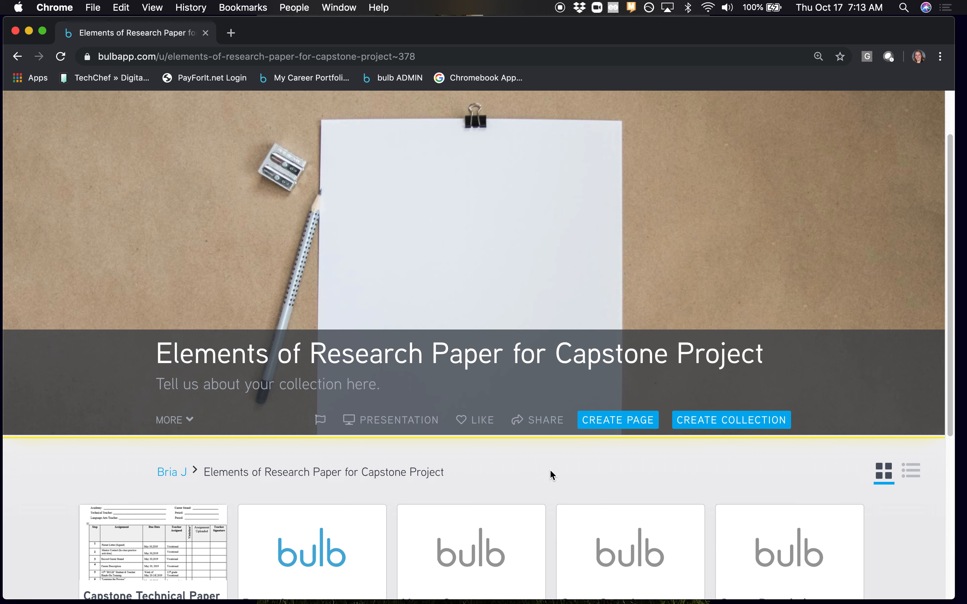
{"action": "mouse_move", "coordinate": [186, 480]}
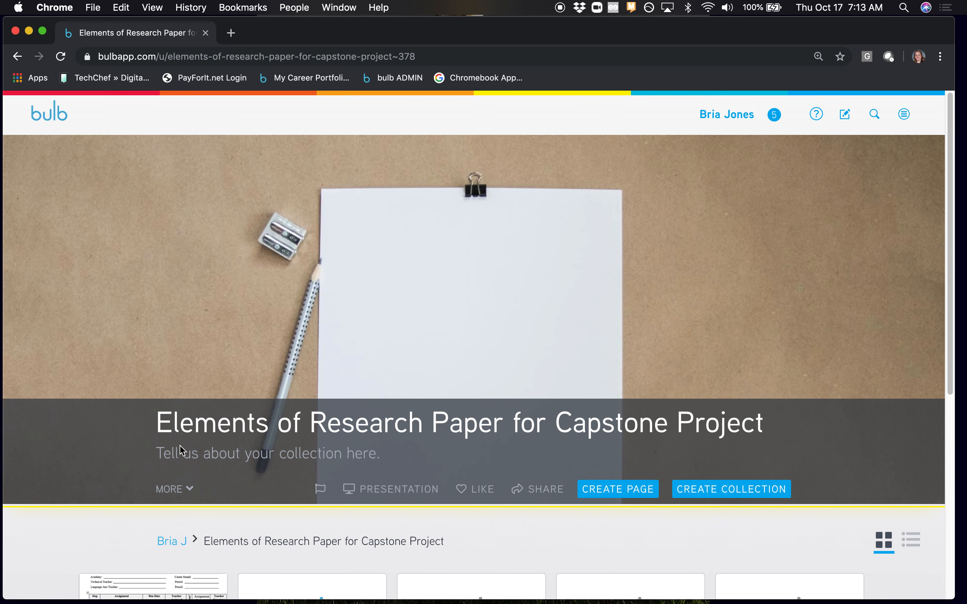
{"action": "mouse_move", "coordinate": [50, 121]}
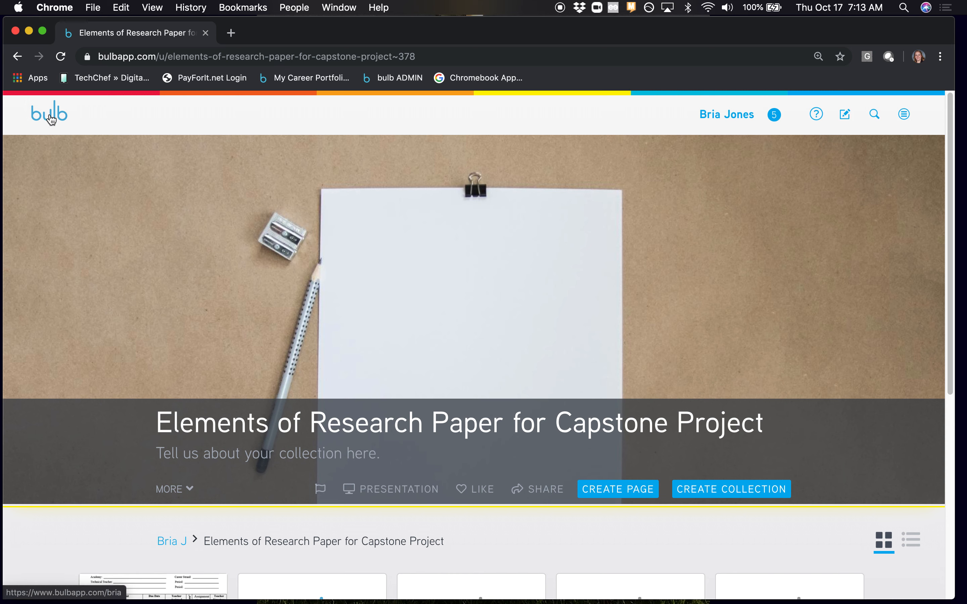
{"action": "mouse_move", "coordinate": [455, 198]}
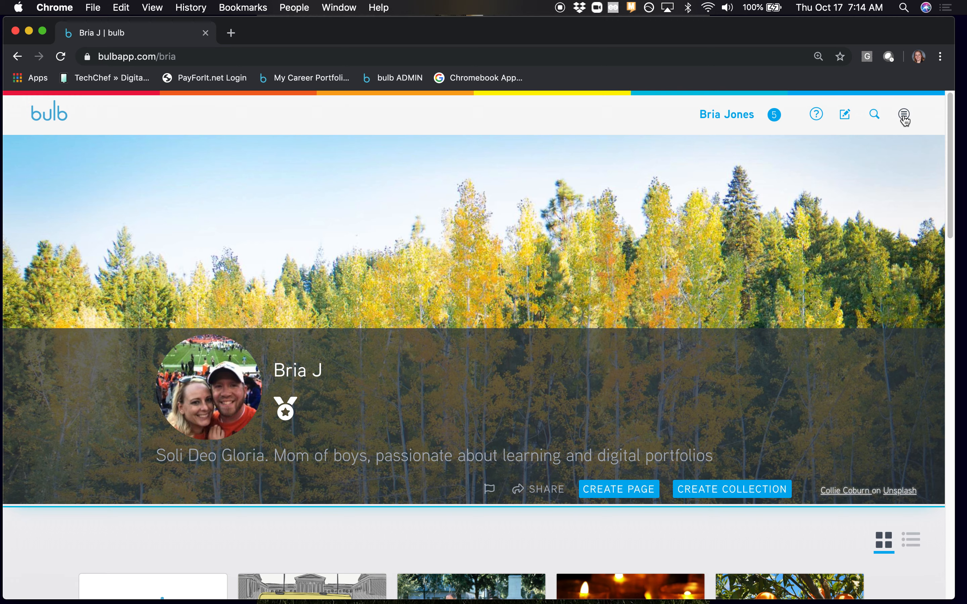
Open the account dashboard and switch to its Groups tab.
{"action": "left_click", "coordinate": [903, 114]}
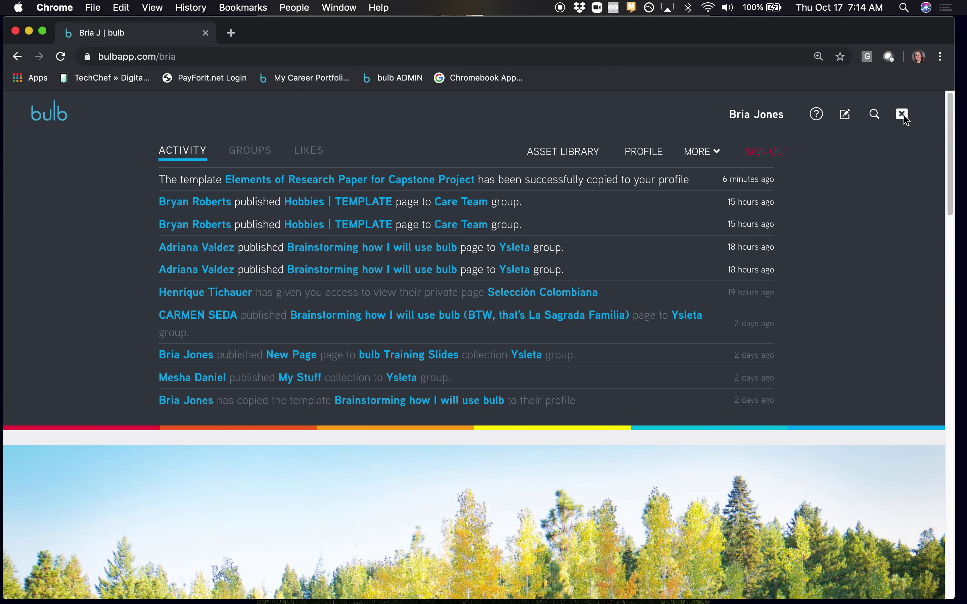
{"action": "mouse_move", "coordinate": [199, 154]}
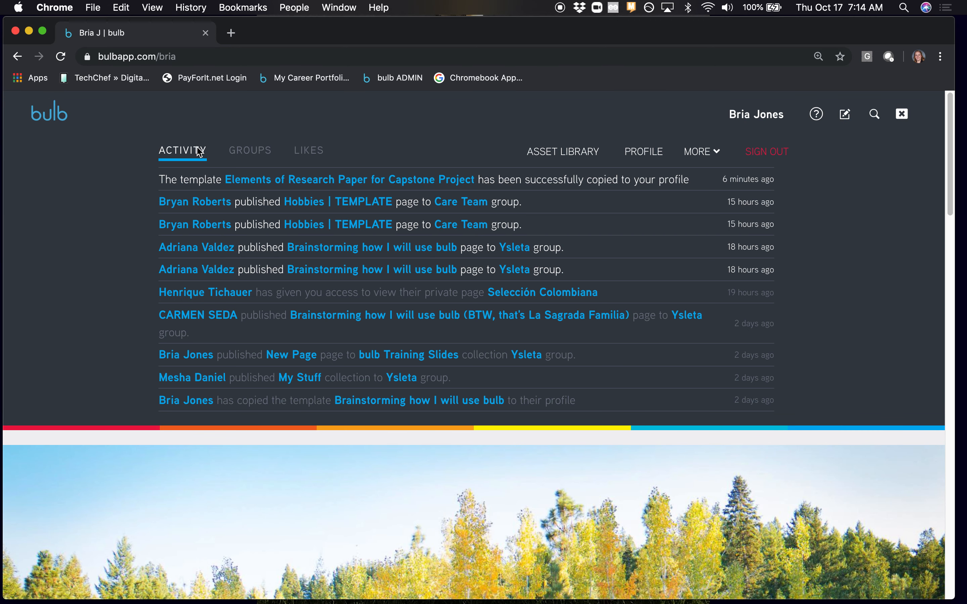
{"action": "mouse_move", "coordinate": [213, 398]}
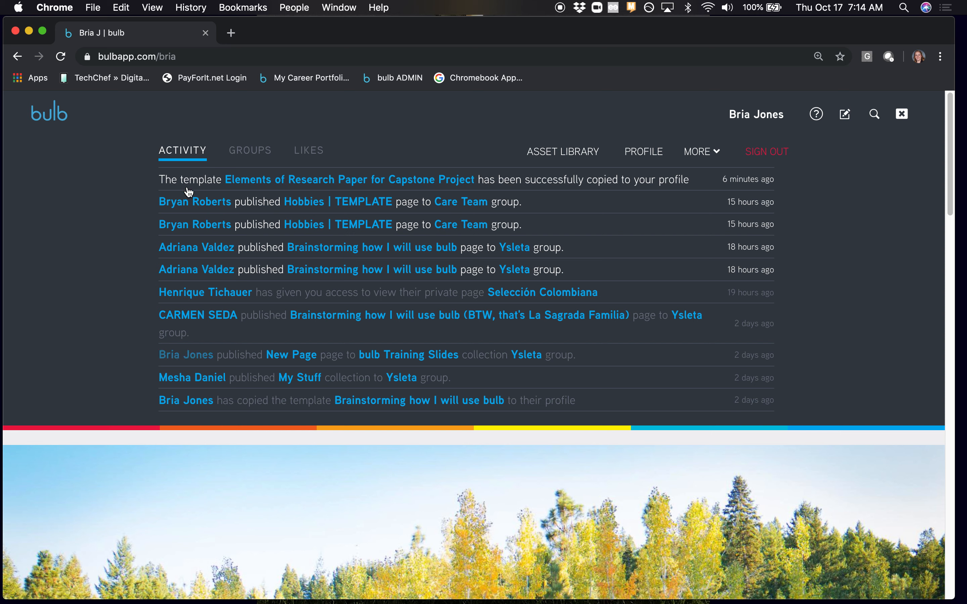
{"action": "mouse_move", "coordinate": [248, 132]}
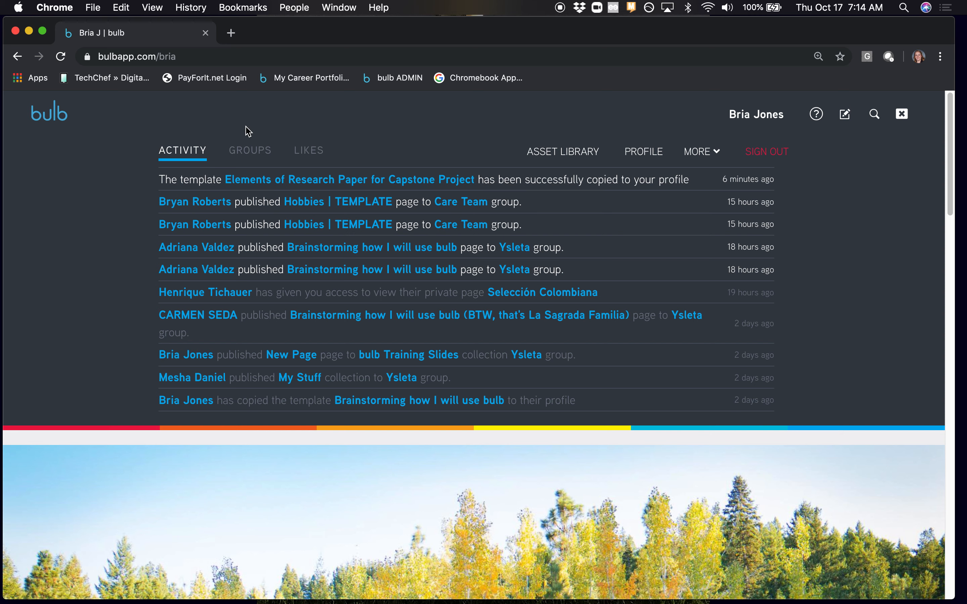
{"action": "mouse_move", "coordinate": [255, 157]}
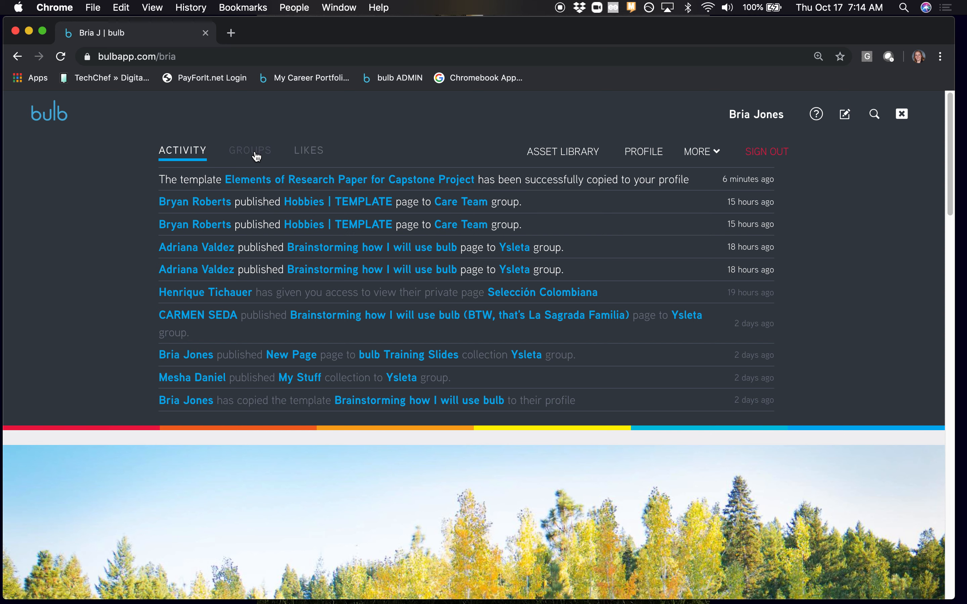
{"action": "left_click", "coordinate": [250, 150]}
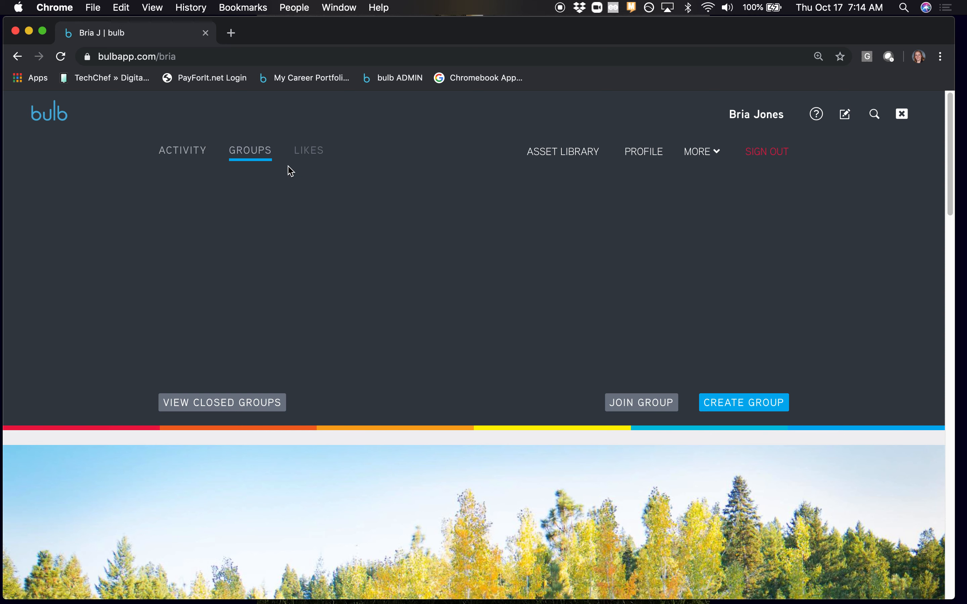
{"action": "mouse_move", "coordinate": [316, 218]}
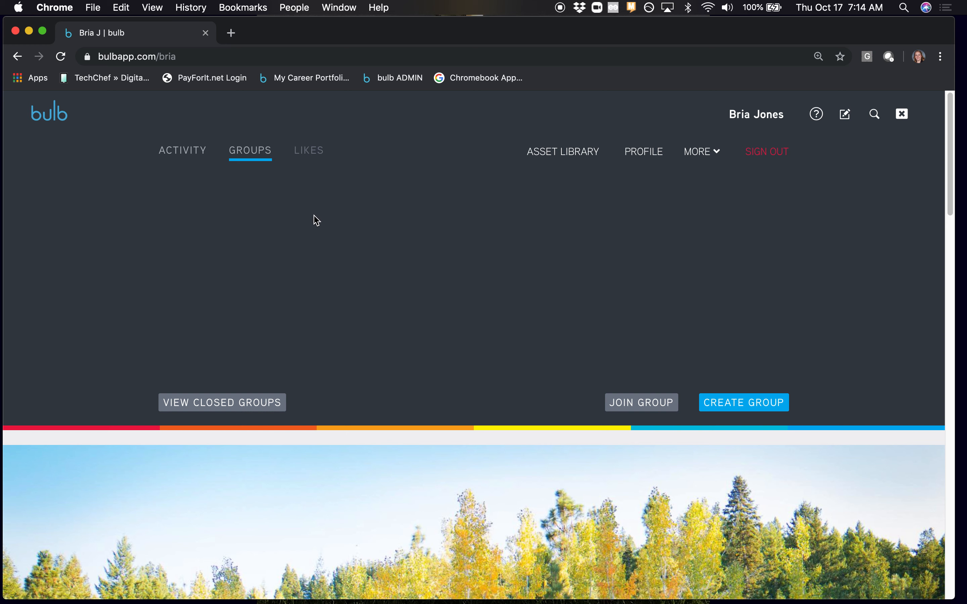
{"action": "mouse_move", "coordinate": [311, 218]}
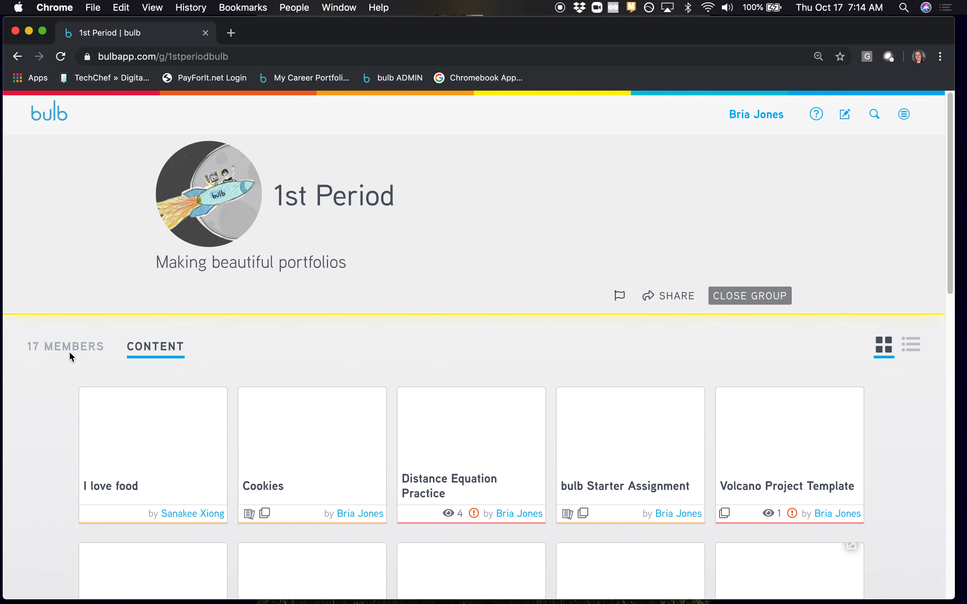
{"action": "mouse_move", "coordinate": [68, 349]}
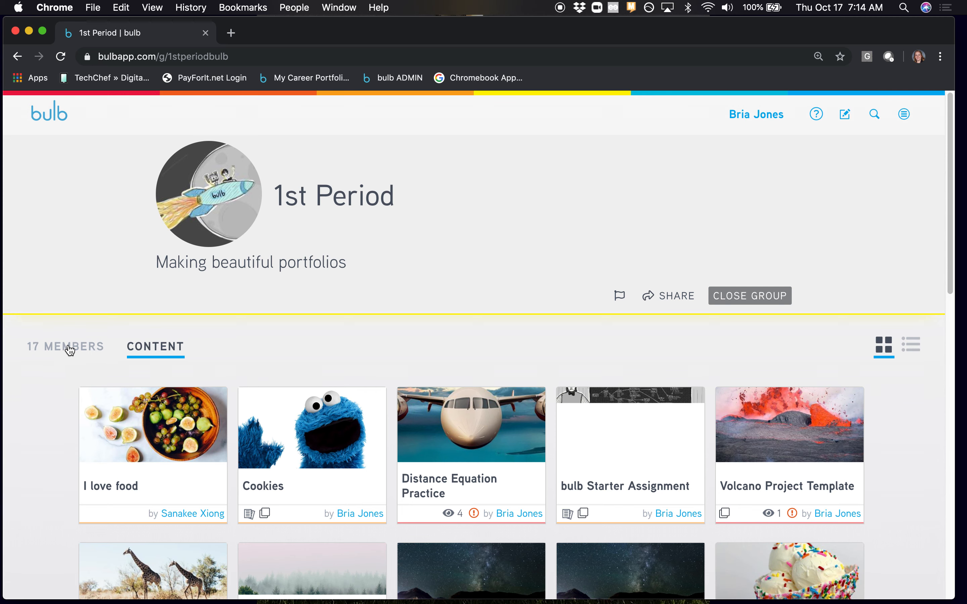
{"action": "left_click", "coordinate": [66, 347]}
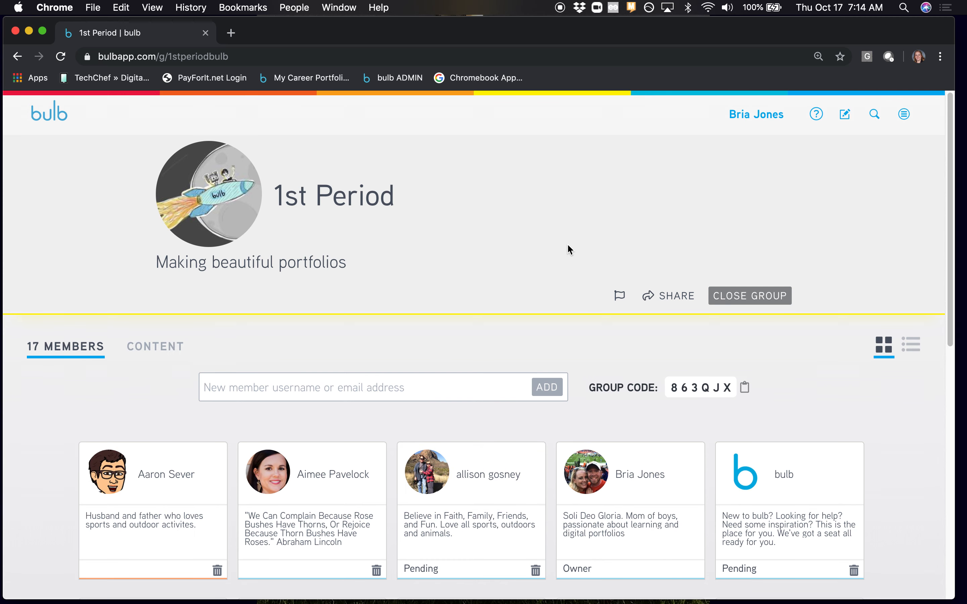
{"action": "scroll", "scroll_direction": "down", "scroll_amount": 3}
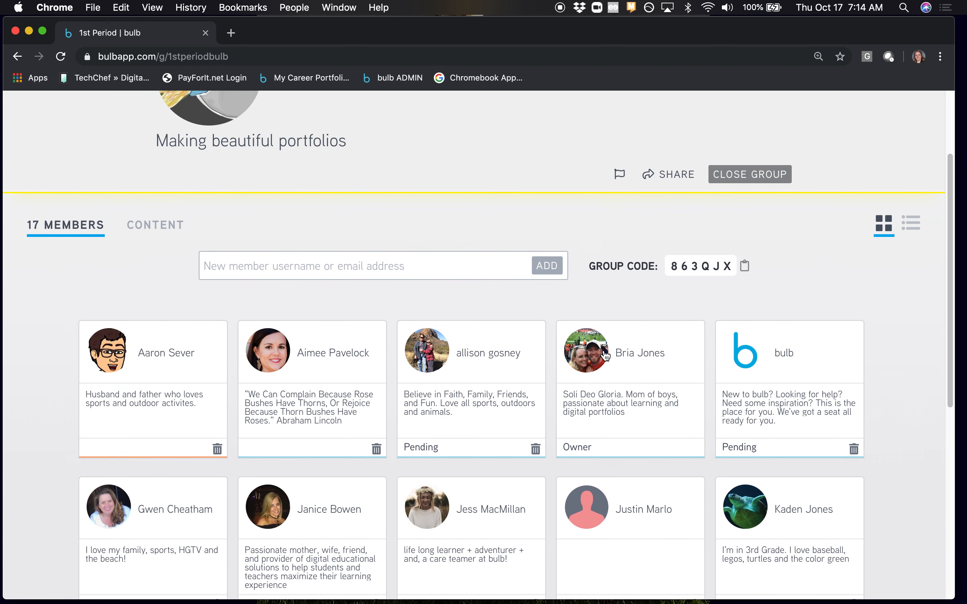
{"action": "mouse_move", "coordinate": [545, 488]}
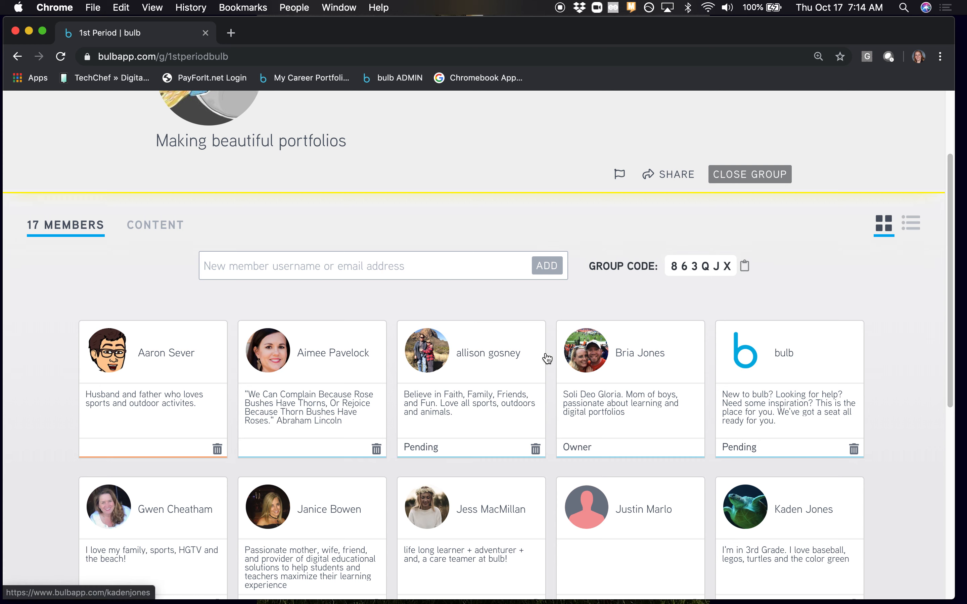
{"action": "mouse_move", "coordinate": [148, 372]}
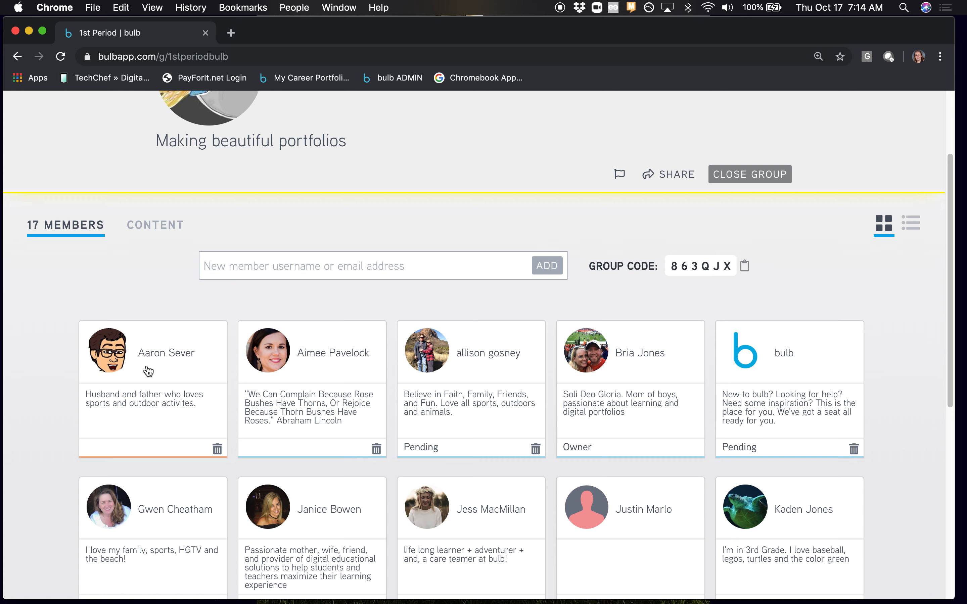
{"action": "mouse_move", "coordinate": [160, 362]}
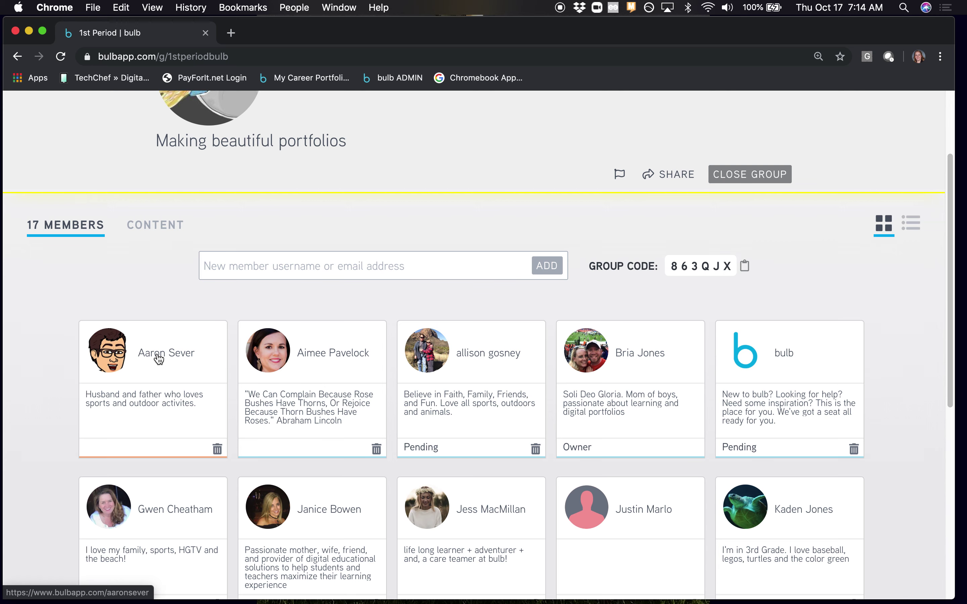
{"action": "left_click", "coordinate": [159, 358]}
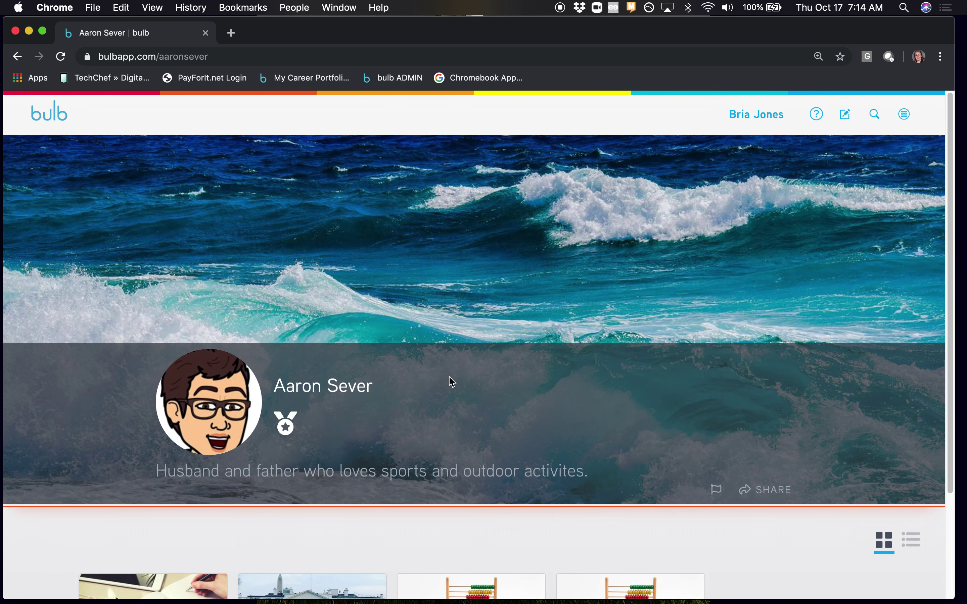
{"action": "scroll", "scroll_direction": "down", "scroll_amount": 3}
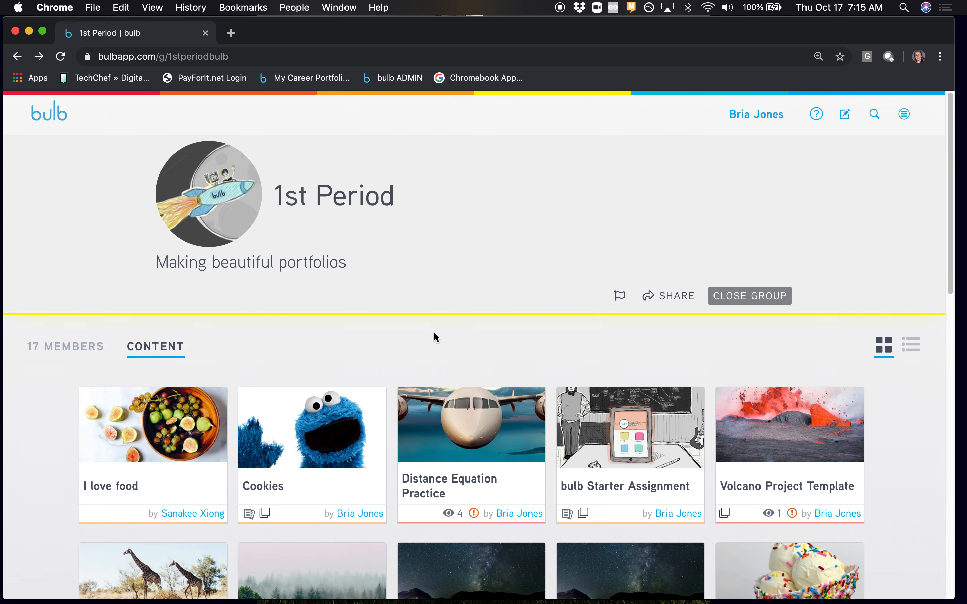
{"action": "mouse_move", "coordinate": [359, 325]}
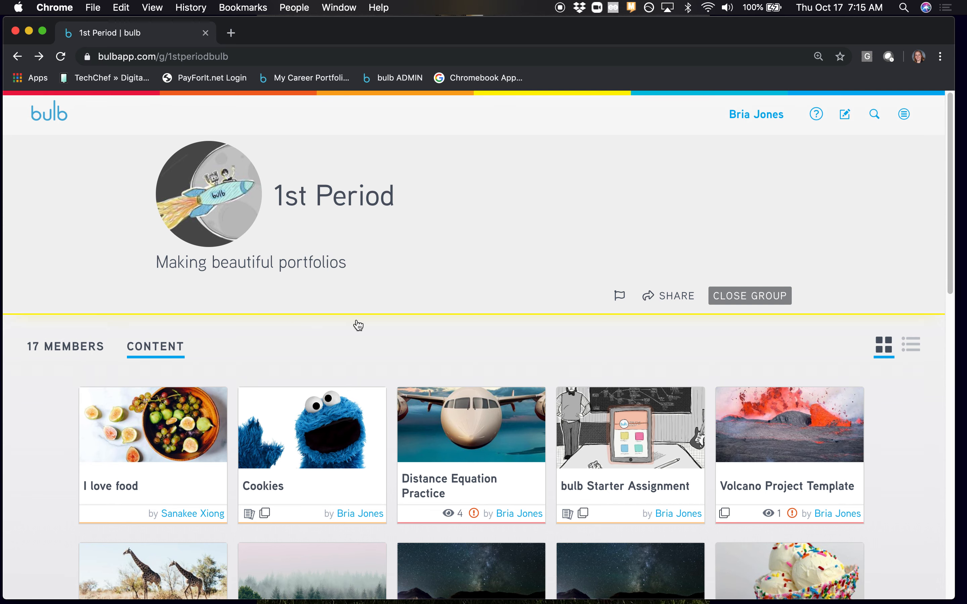
{"action": "left_click", "coordinate": [66, 346]}
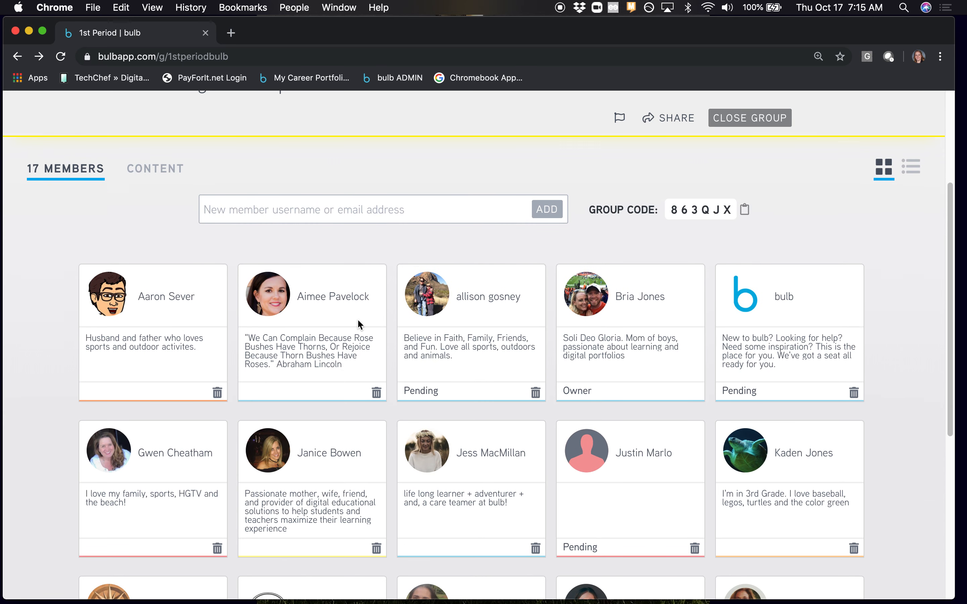
{"action": "mouse_move", "coordinate": [508, 473]}
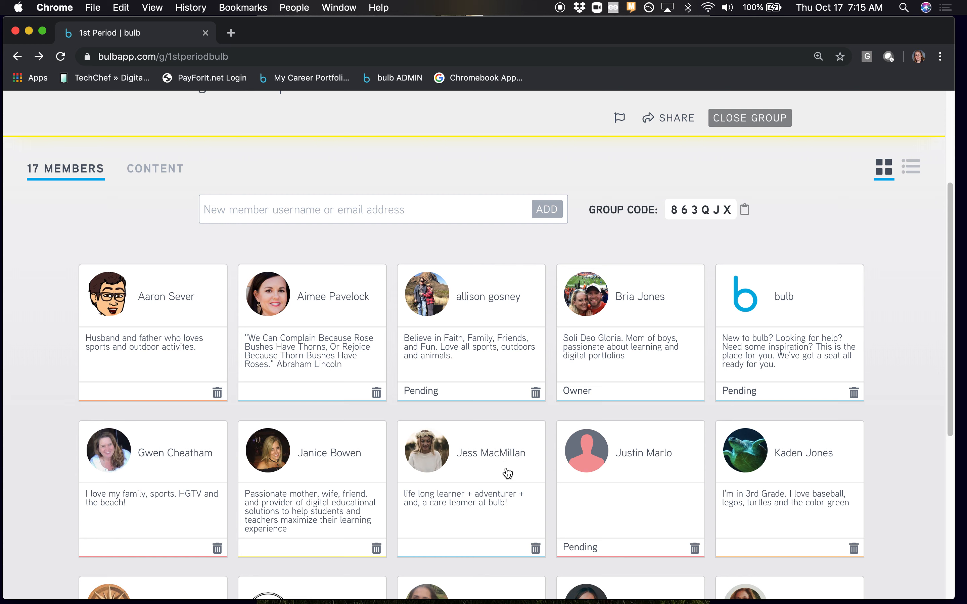
{"action": "mouse_move", "coordinate": [485, 467]}
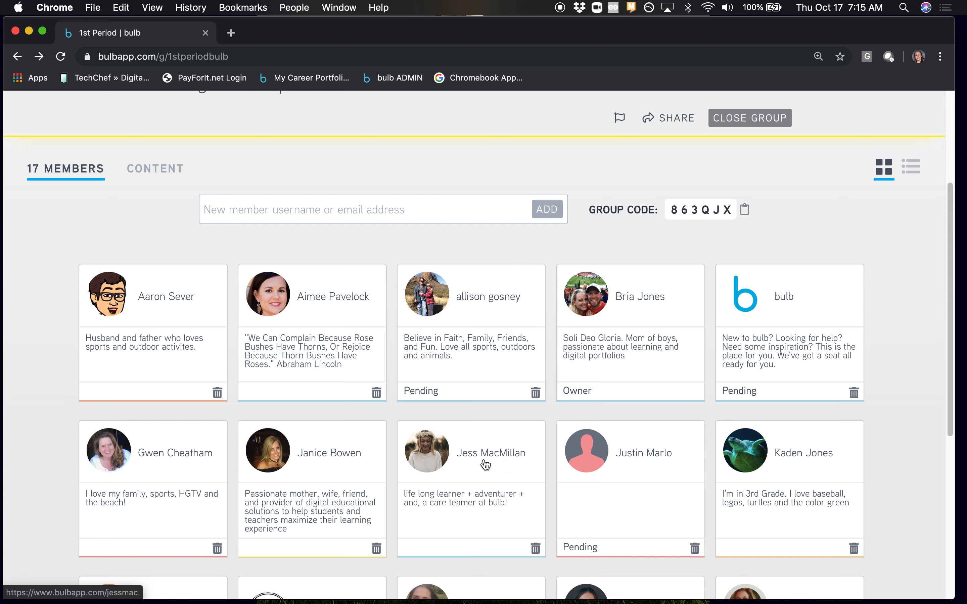
{"action": "left_click", "coordinate": [485, 464]}
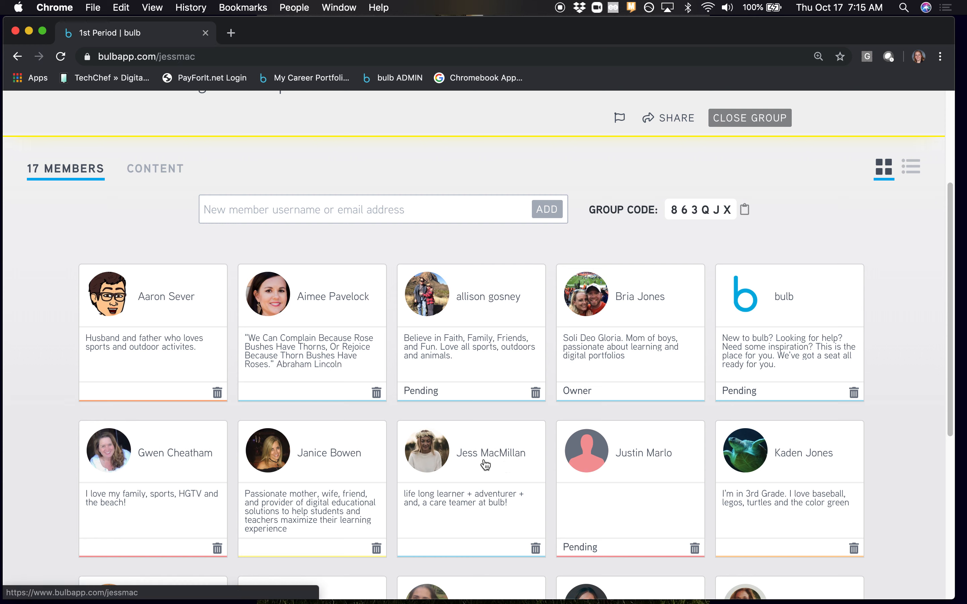
{"action": "left_click", "coordinate": [491, 454]}
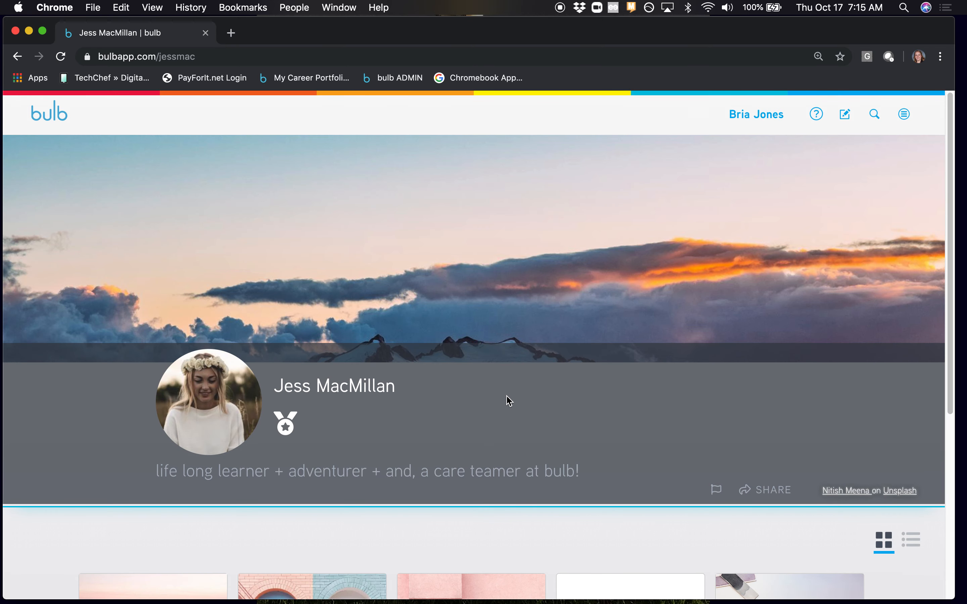
{"action": "scroll", "scroll_direction": "down", "scroll_amount": 3}
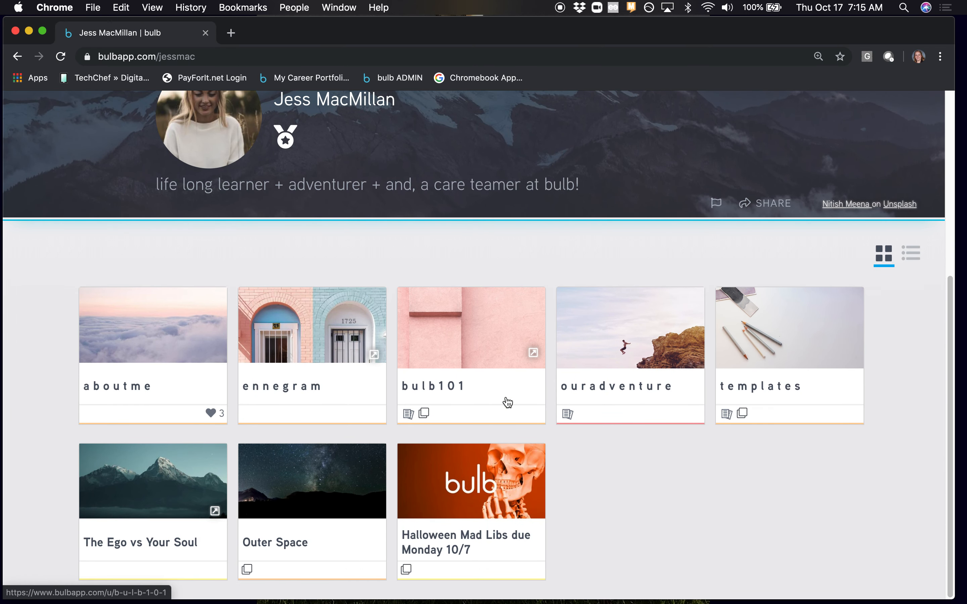
{"action": "mouse_move", "coordinate": [146, 325]}
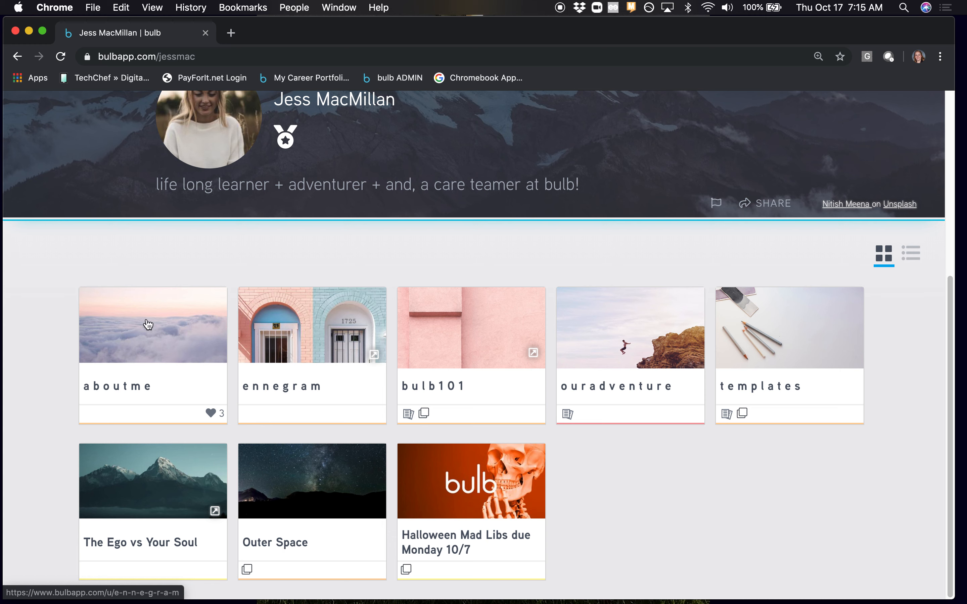
{"action": "mouse_move", "coordinate": [139, 379]}
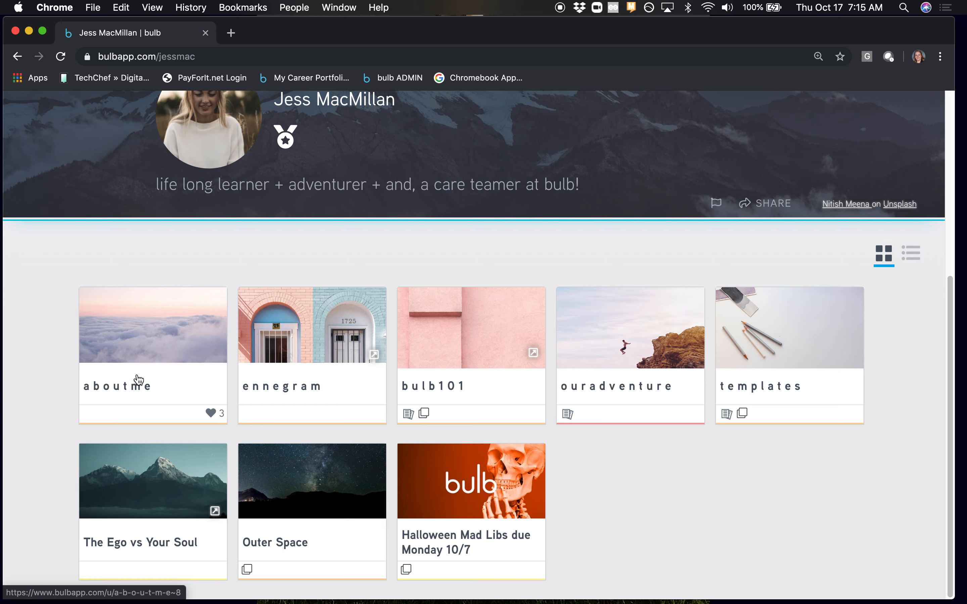
{"action": "mouse_move", "coordinate": [485, 391]}
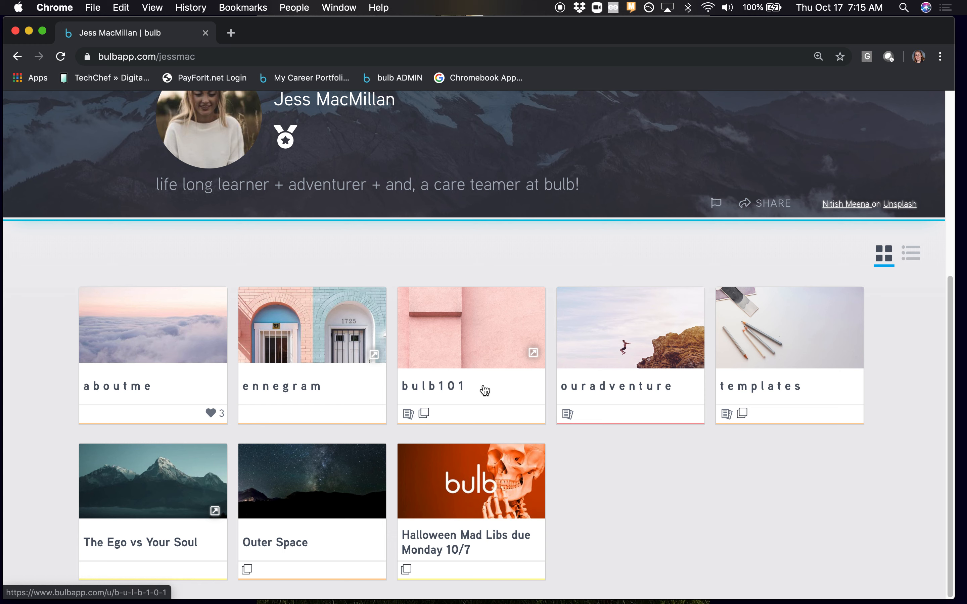
Open her bulb101 collection and scroll to its eight page tiles.
{"action": "left_click", "coordinate": [434, 386]}
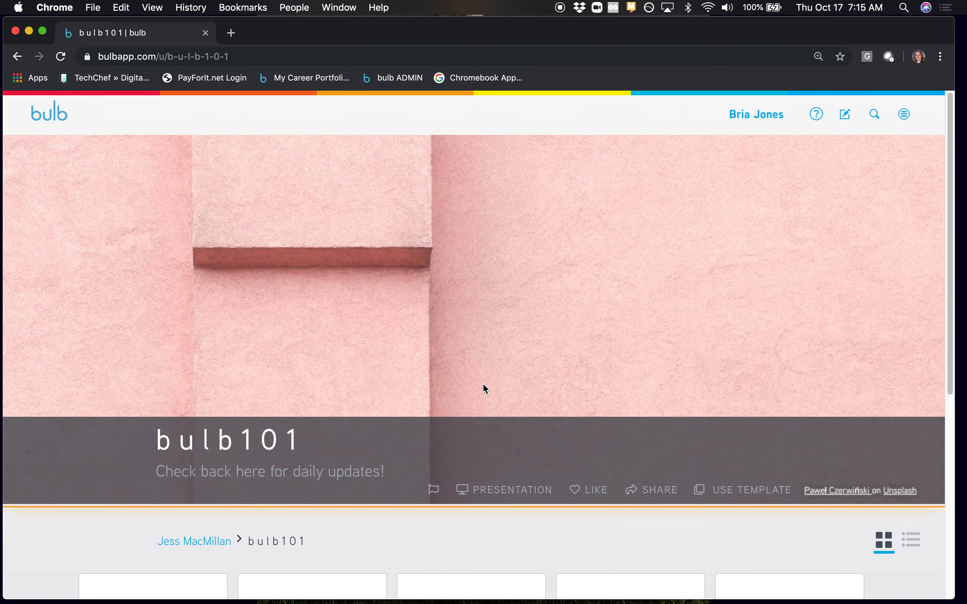
{"action": "scroll", "scroll_direction": "down", "scroll_amount": 3}
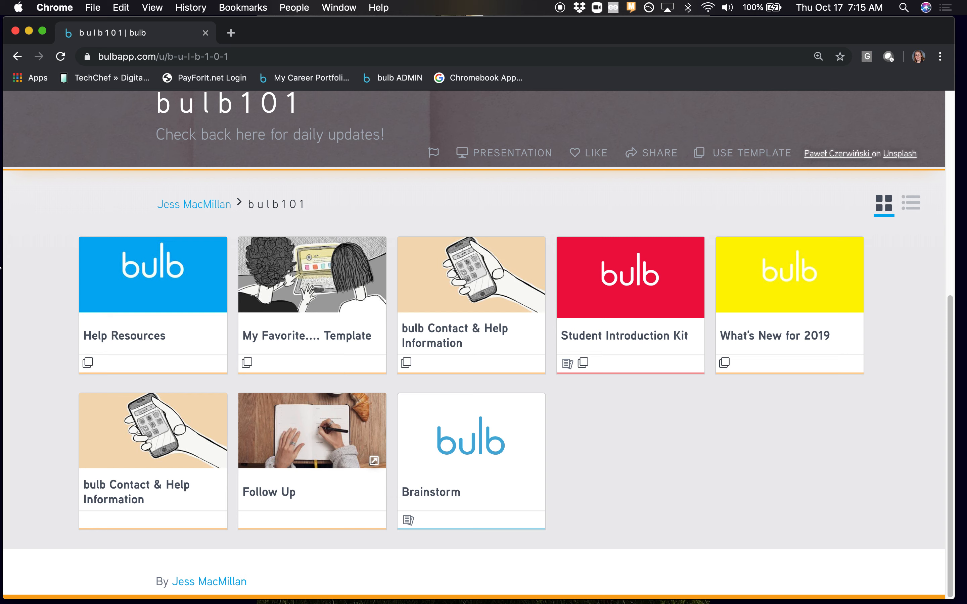
{"action": "mouse_move", "coordinate": [182, 319]}
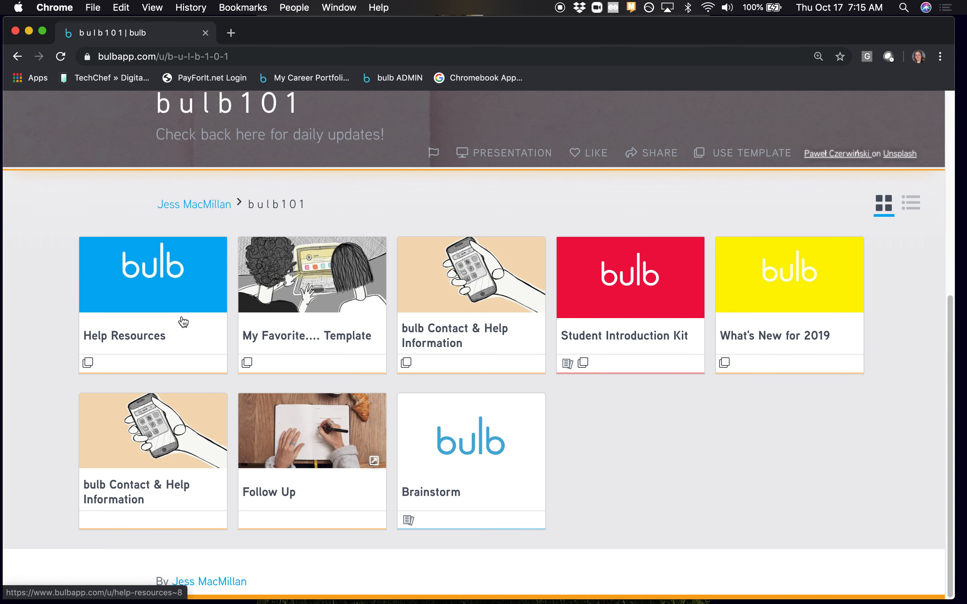
Read the Help Resources page, then move on to the My Favorite.... Template page.
{"action": "left_click", "coordinate": [182, 322]}
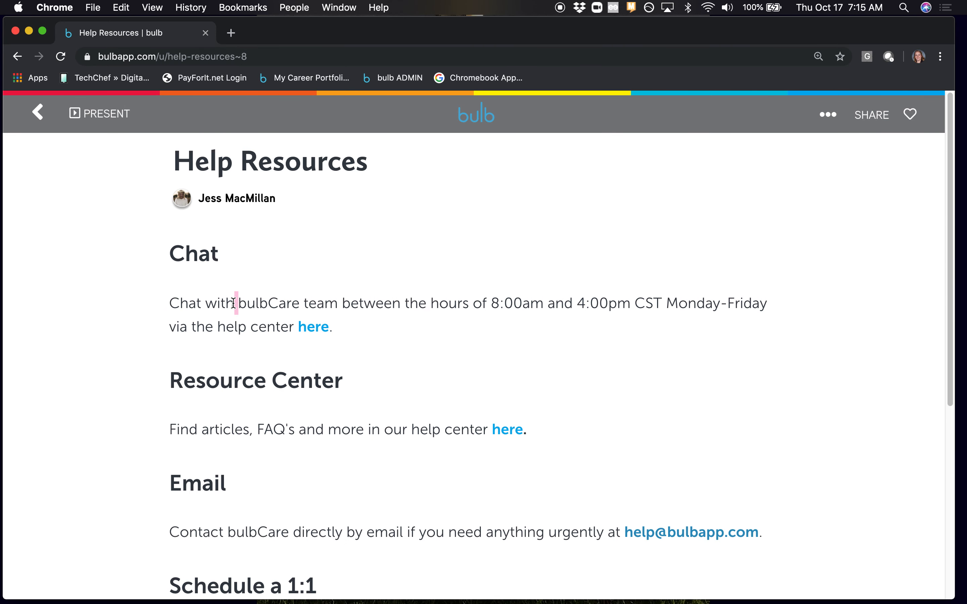
{"action": "scroll", "scroll_direction": "down", "scroll_amount": 3}
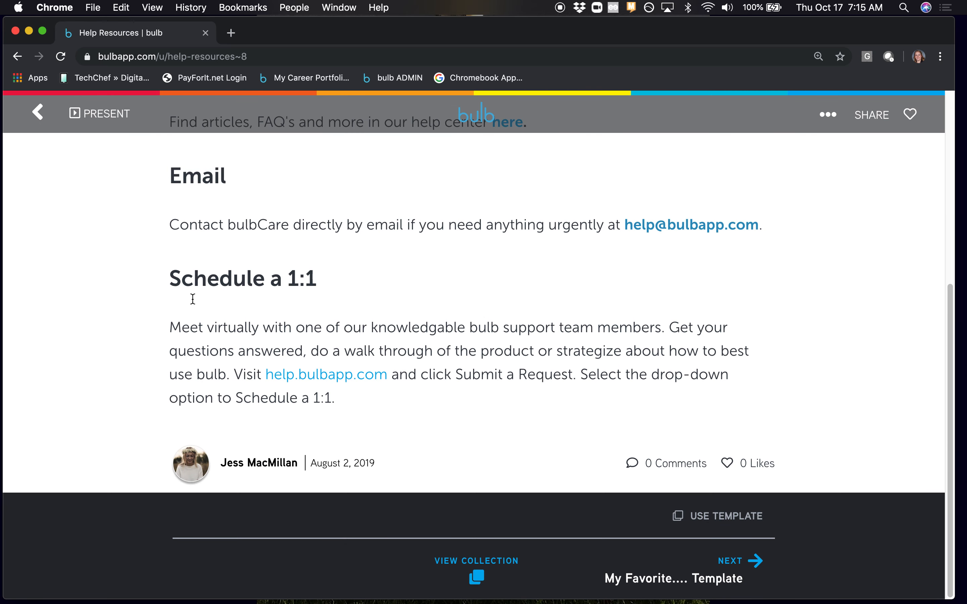
{"action": "mouse_move", "coordinate": [731, 563]}
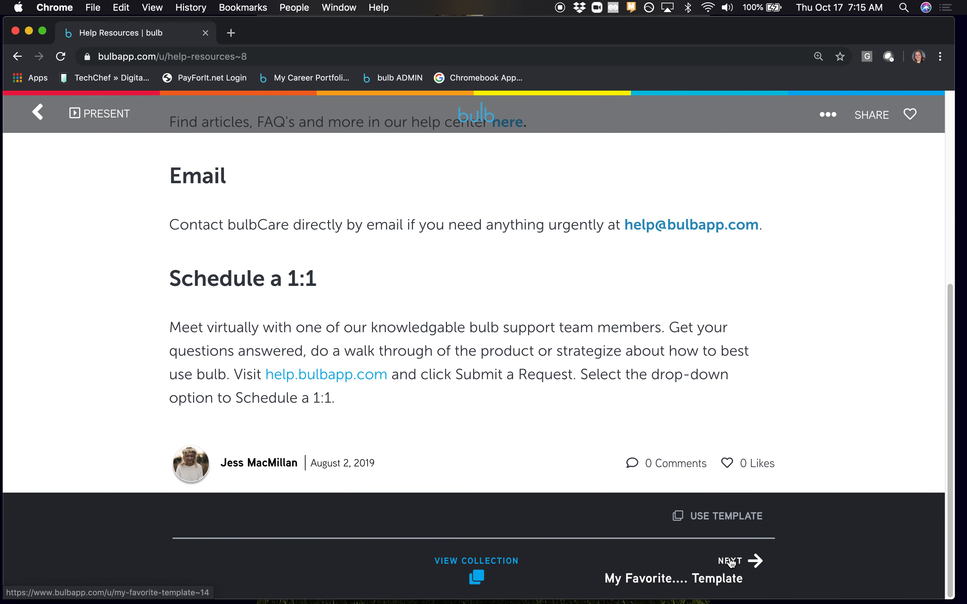
{"action": "left_click", "coordinate": [755, 562]}
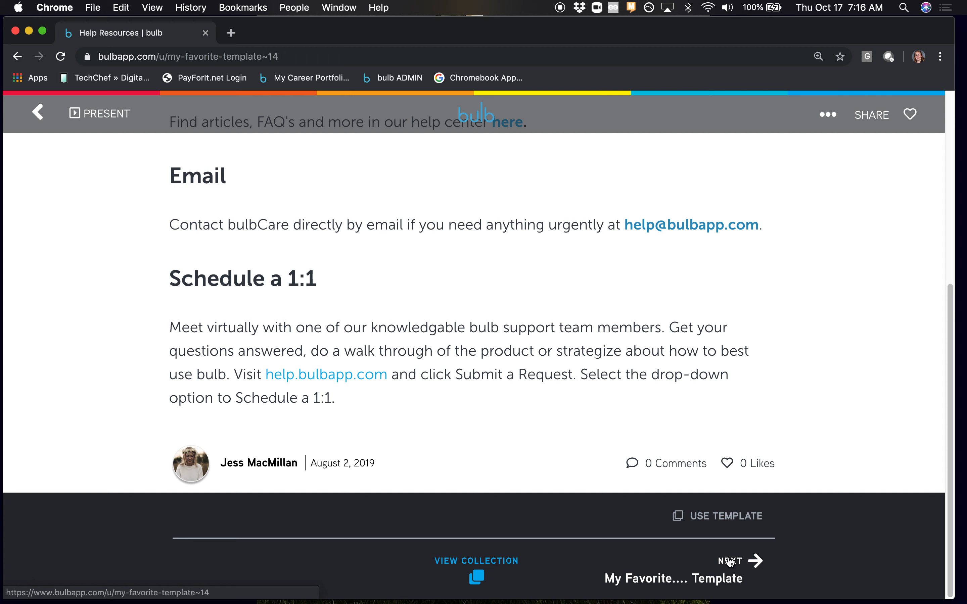
{"action": "mouse_move", "coordinate": [330, 278]}
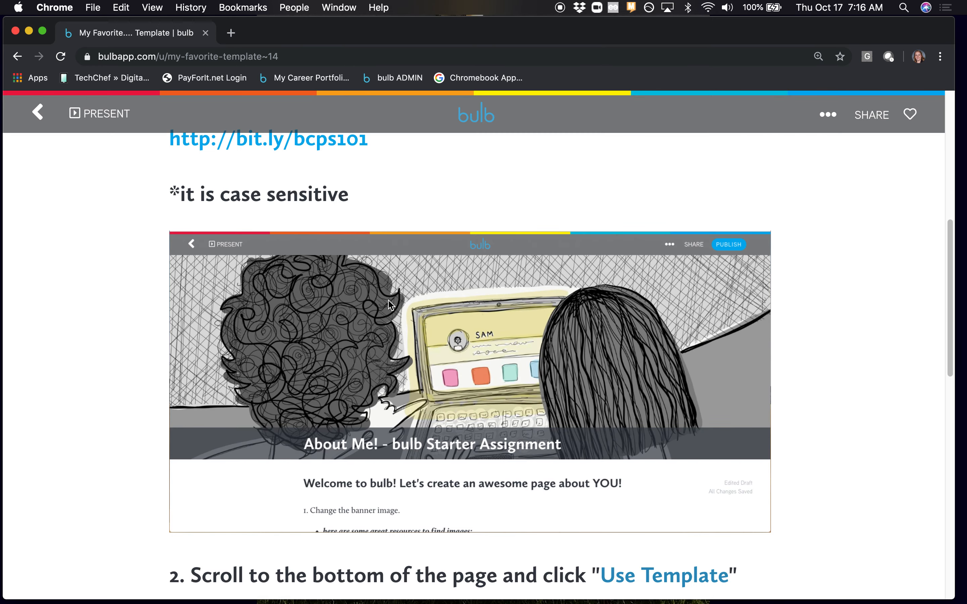
{"action": "left_click", "coordinate": [717, 567]}
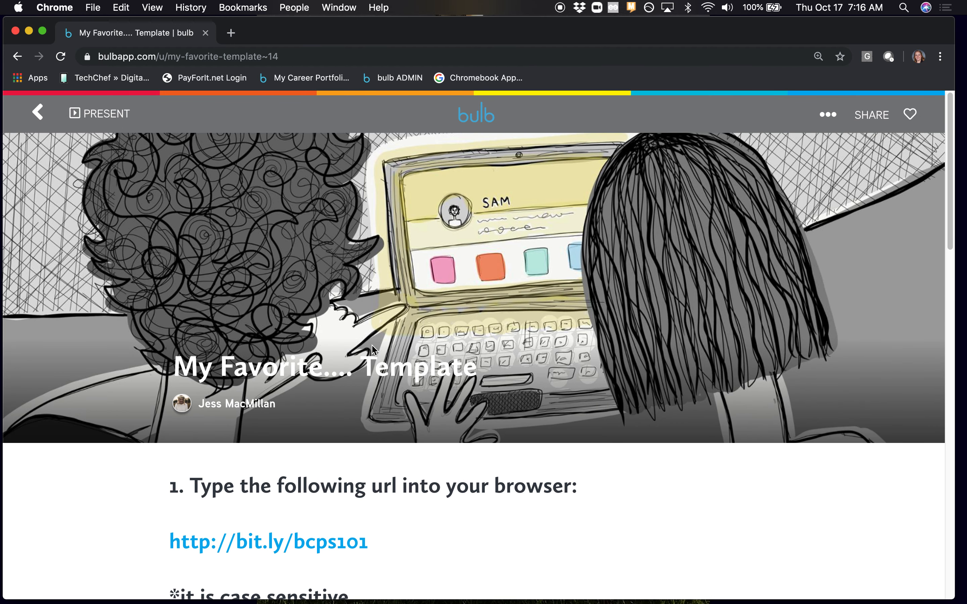
{"action": "mouse_move", "coordinate": [81, 6]}
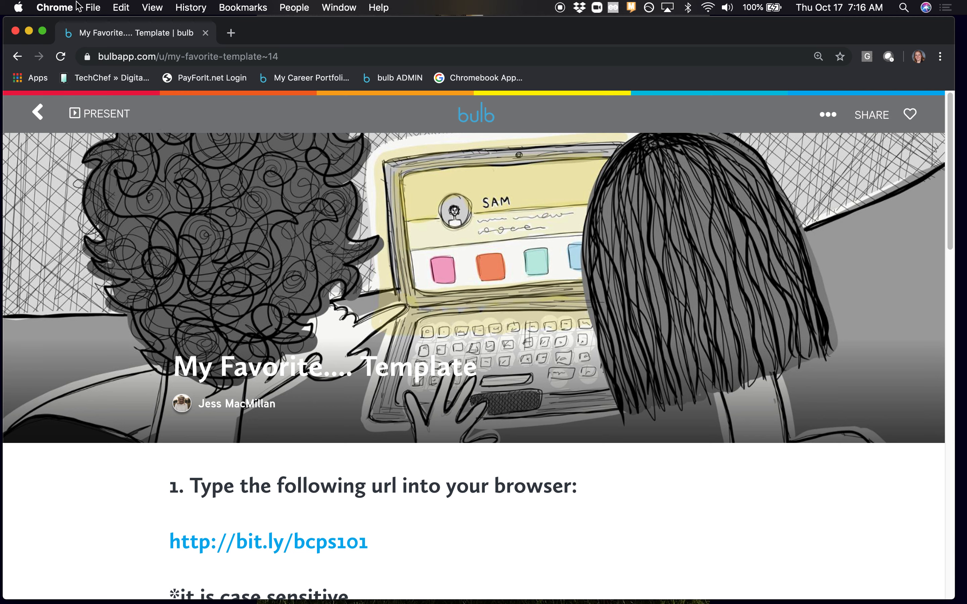
Use the browser's page menu commands while on the template page.
{"action": "left_click", "coordinate": [92, 7]}
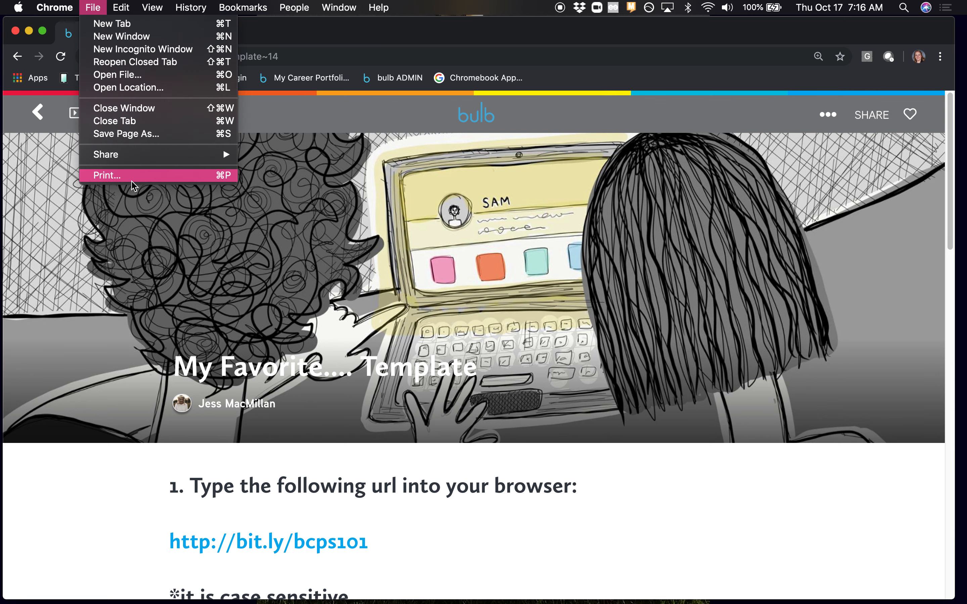
{"action": "left_click", "coordinate": [107, 175]}
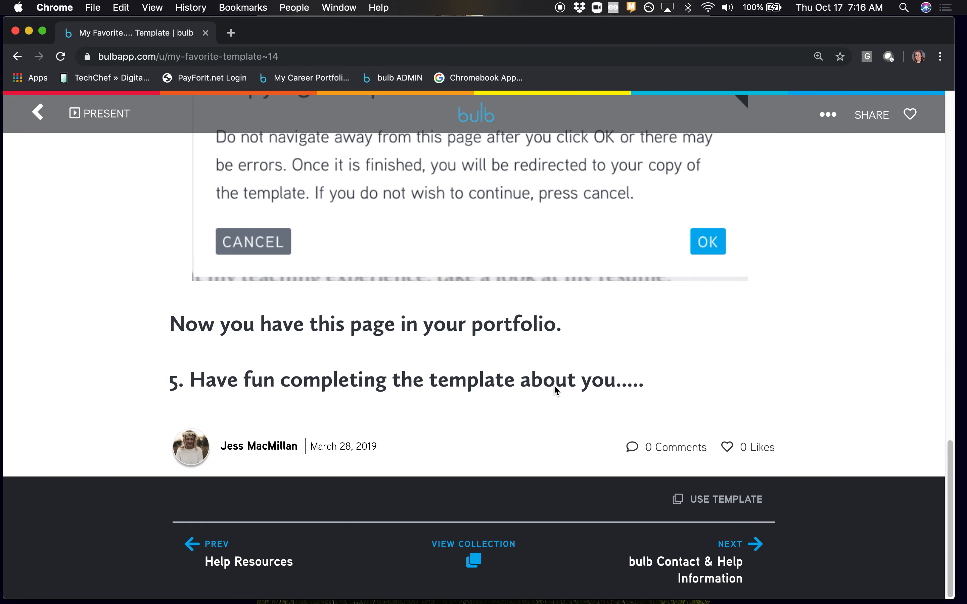
{"action": "mouse_move", "coordinate": [745, 496]}
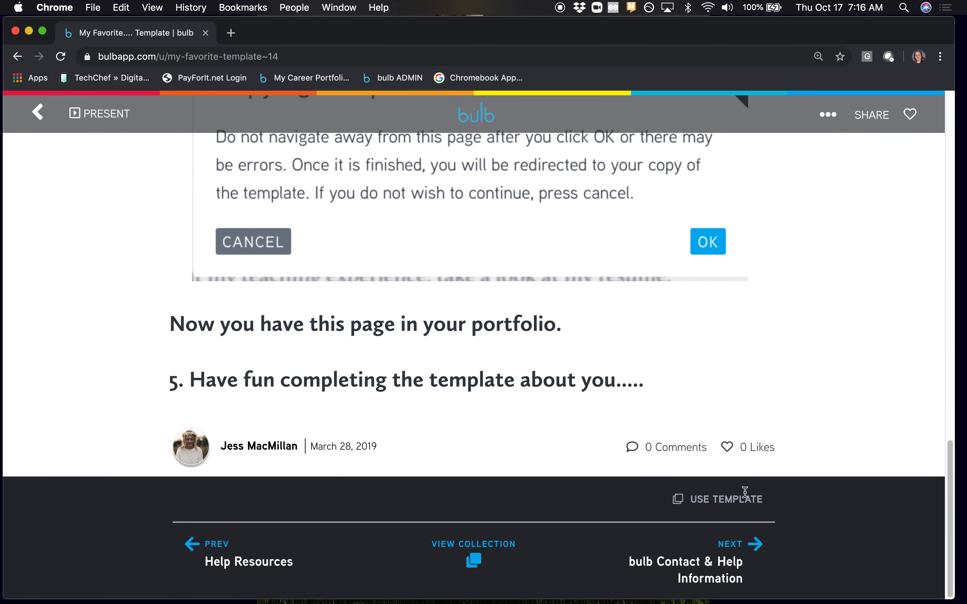
{"action": "mouse_move", "coordinate": [789, 540]}
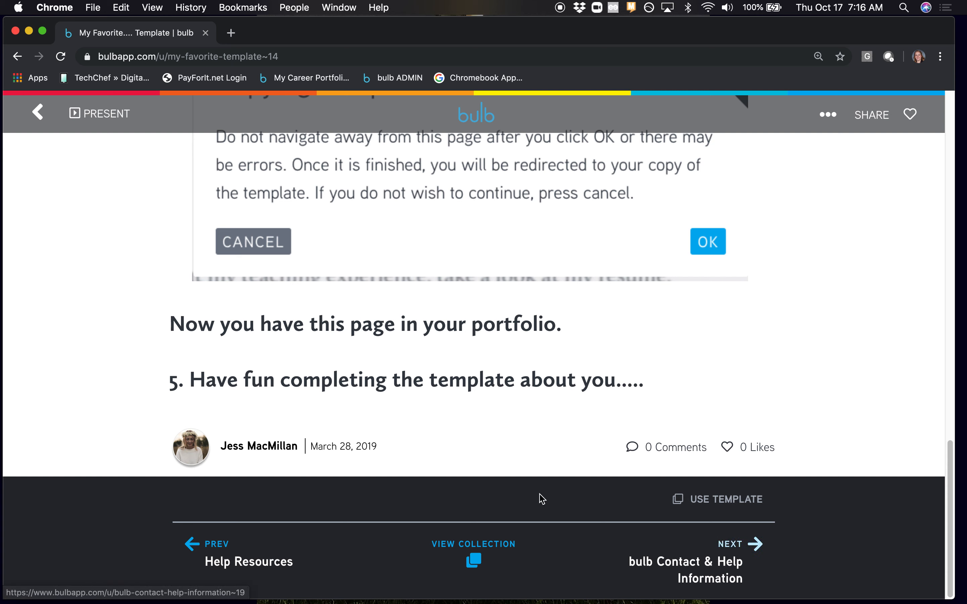
{"action": "mouse_move", "coordinate": [474, 563]}
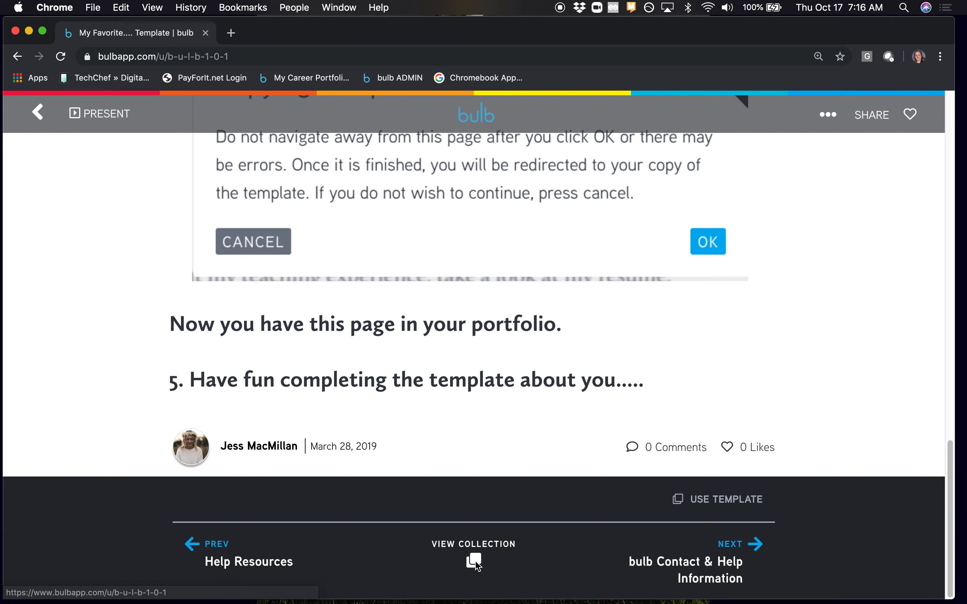
From the account panel, open the 1st Period group and review its 17 members and join code.
{"action": "left_click", "coordinate": [473, 561]}
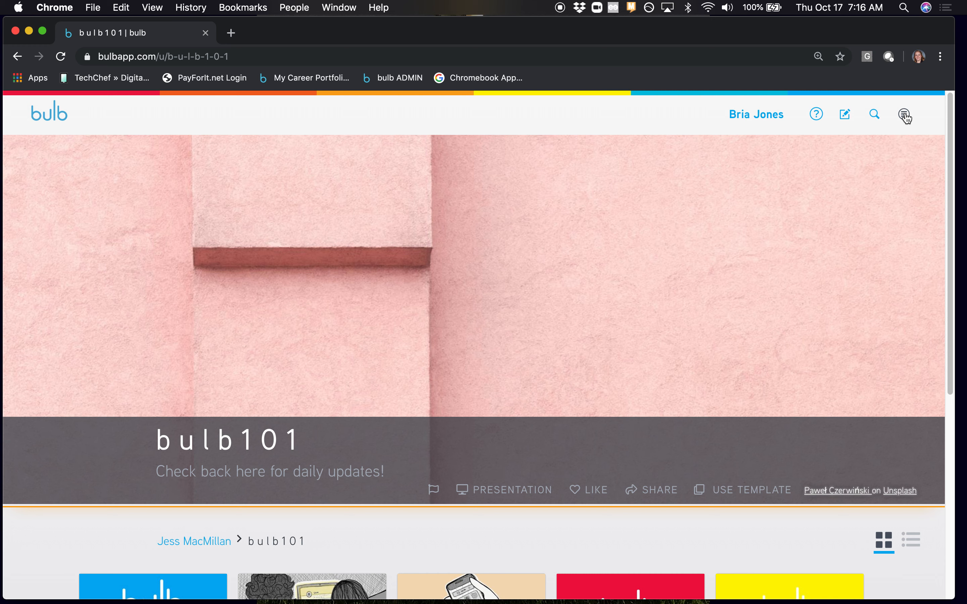
{"action": "mouse_move", "coordinate": [906, 117]}
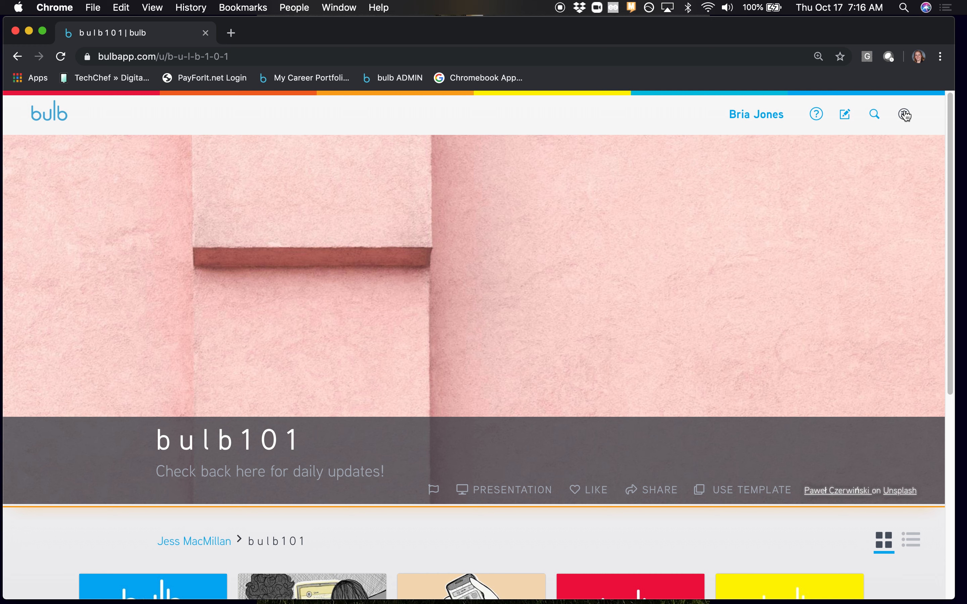
{"action": "left_click", "coordinate": [905, 115]}
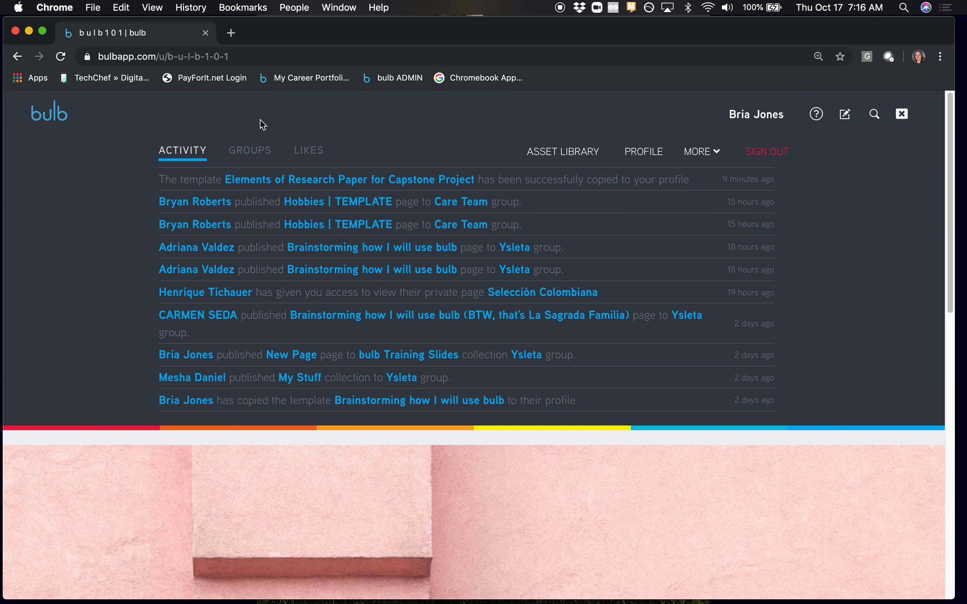
{"action": "left_click", "coordinate": [250, 151]}
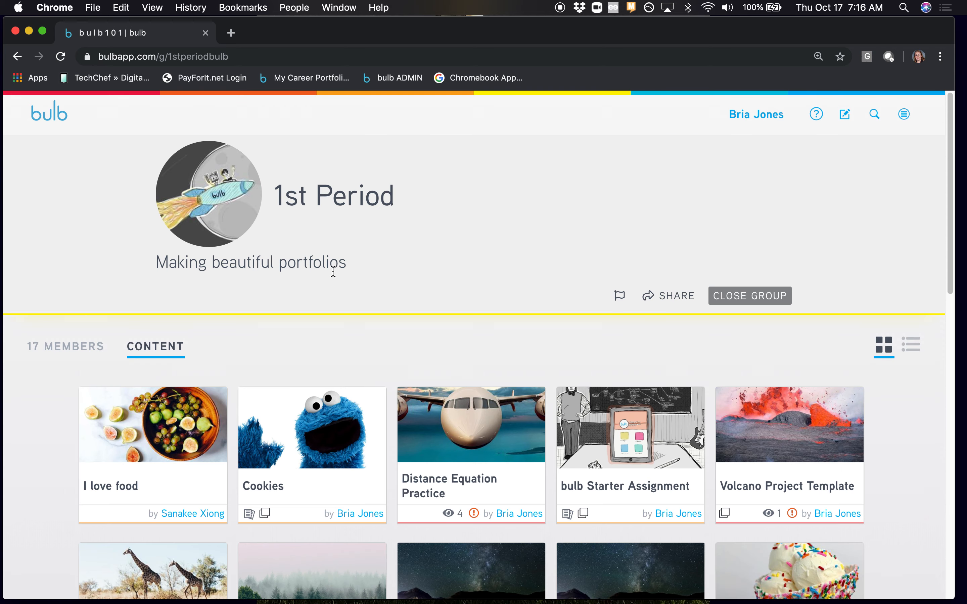
{"action": "left_click", "coordinate": [65, 346]}
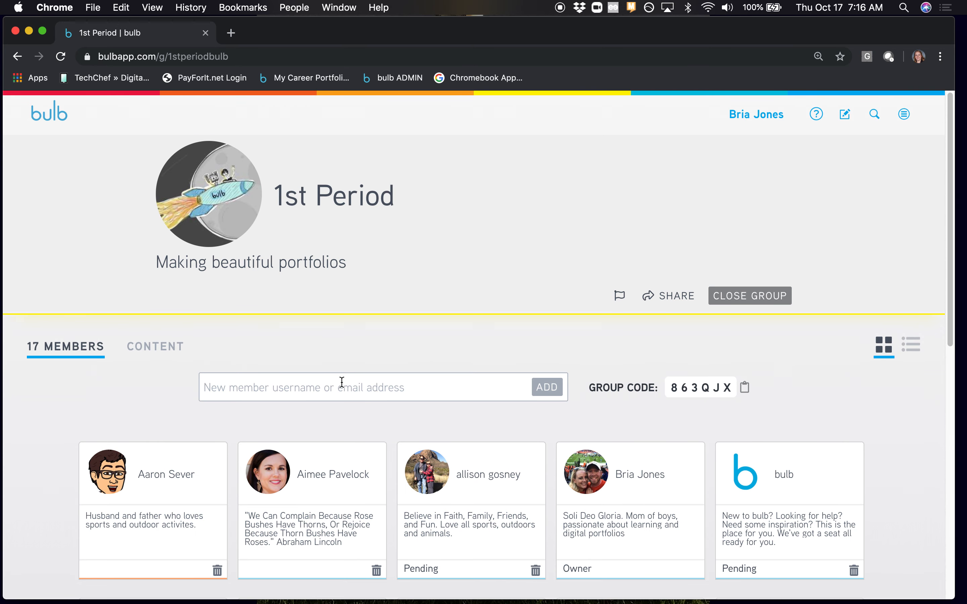
{"action": "scroll", "scroll_direction": "down", "scroll_amount": 3}
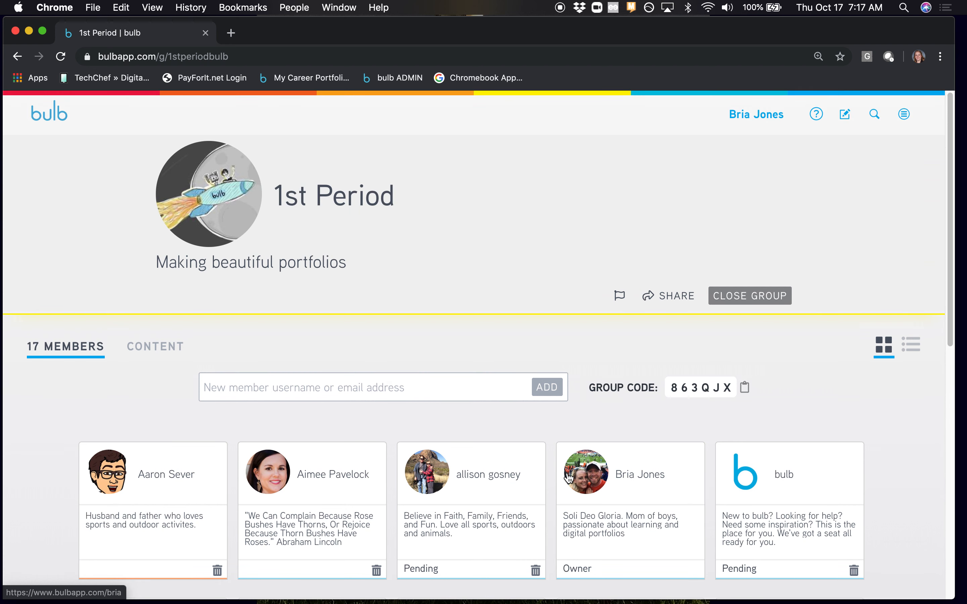
{"action": "mouse_move", "coordinate": [411, 209]}
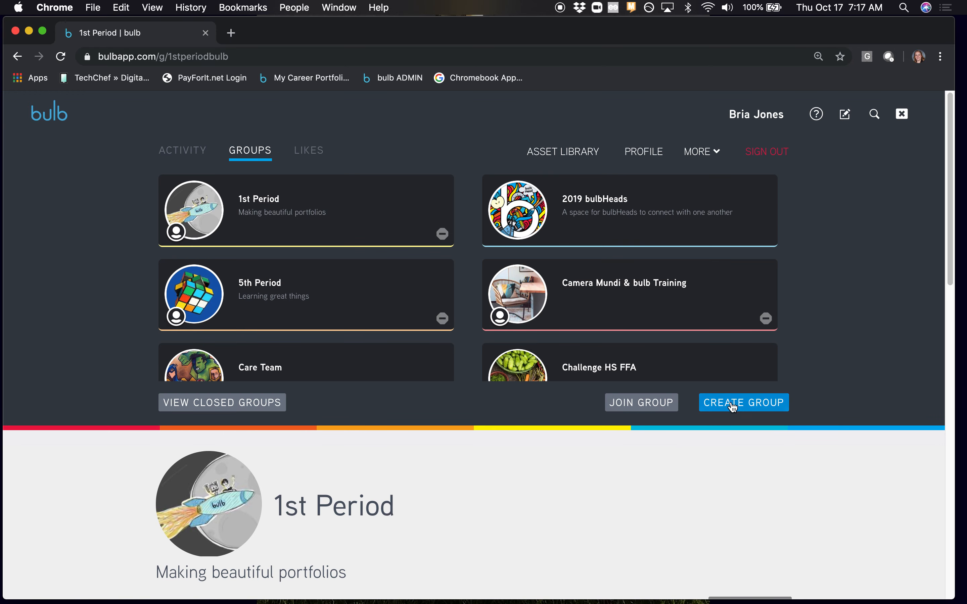
Create a group named Capstone with the web address capstonetest.
{"action": "left_click", "coordinate": [744, 403]}
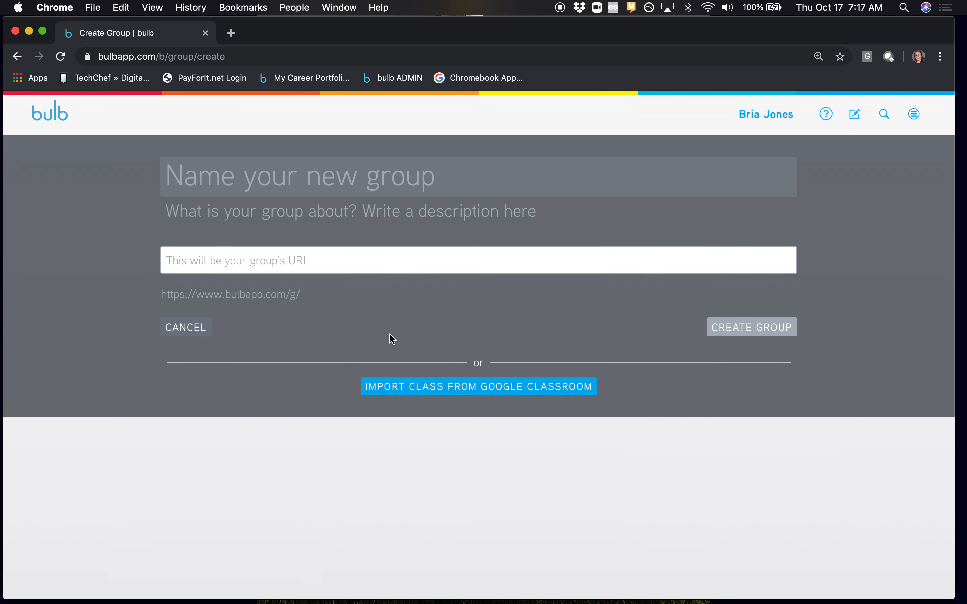
{"action": "type", "text": "Capst"}
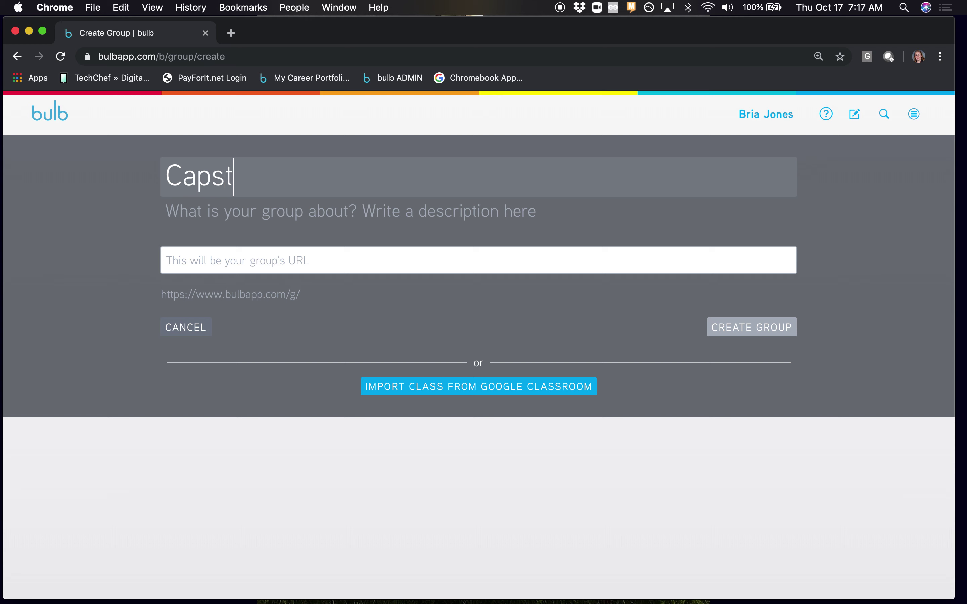
{"action": "type", "text": "one"}
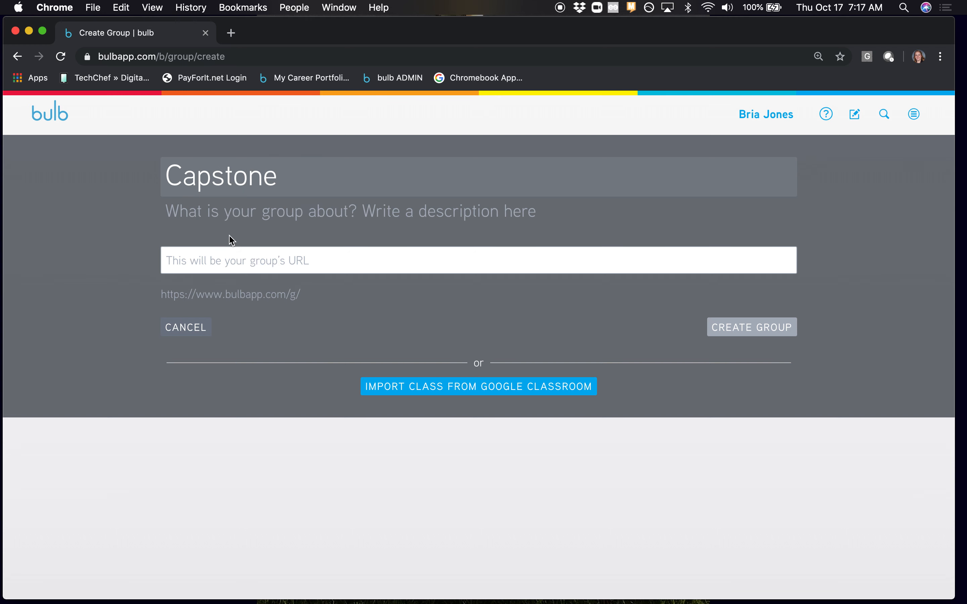
{"action": "left_click", "coordinate": [478, 264]}
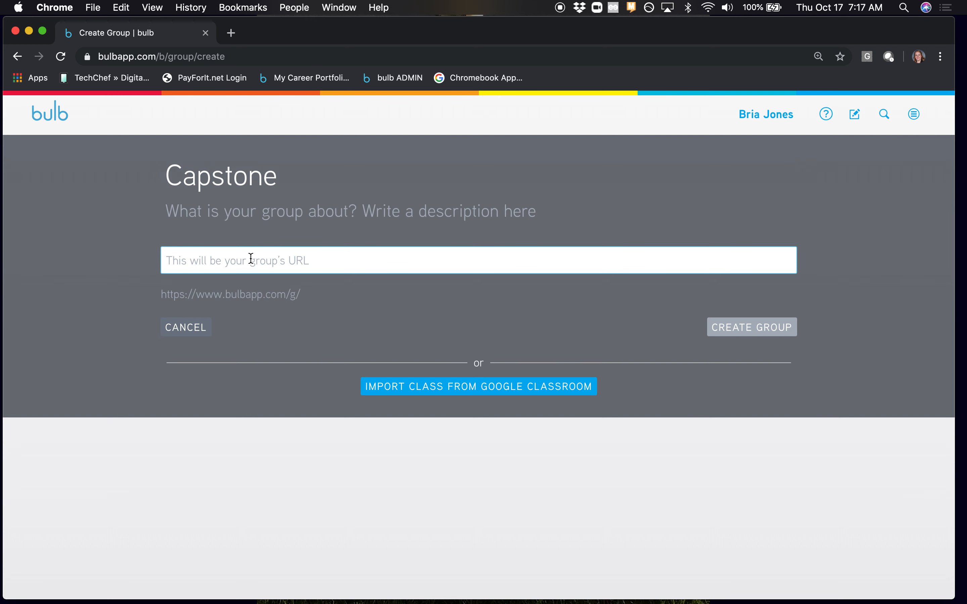
{"action": "type", "text": "capstonetest"}
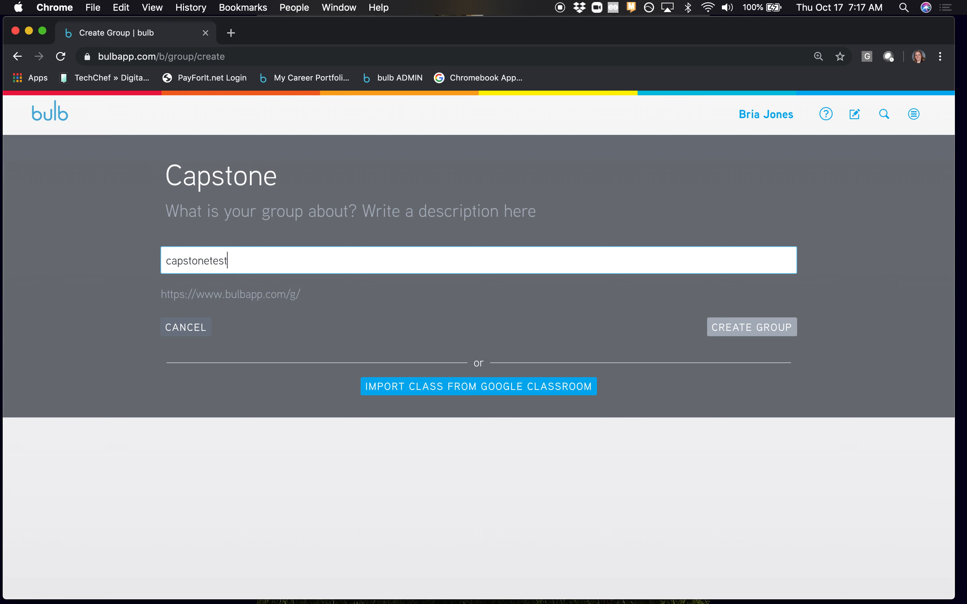
{"action": "mouse_move", "coordinate": [754, 336]}
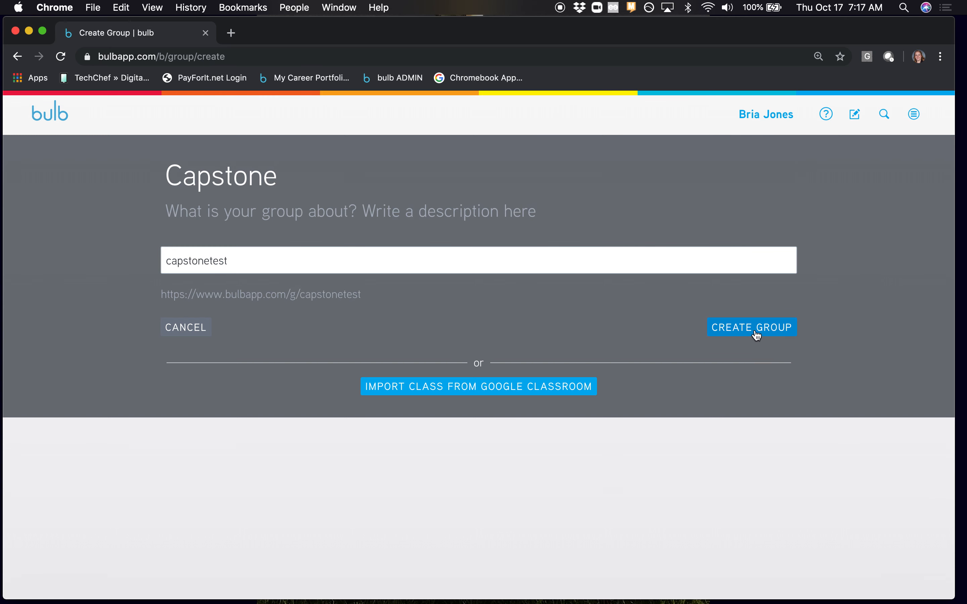
{"action": "left_click", "coordinate": [753, 327]}
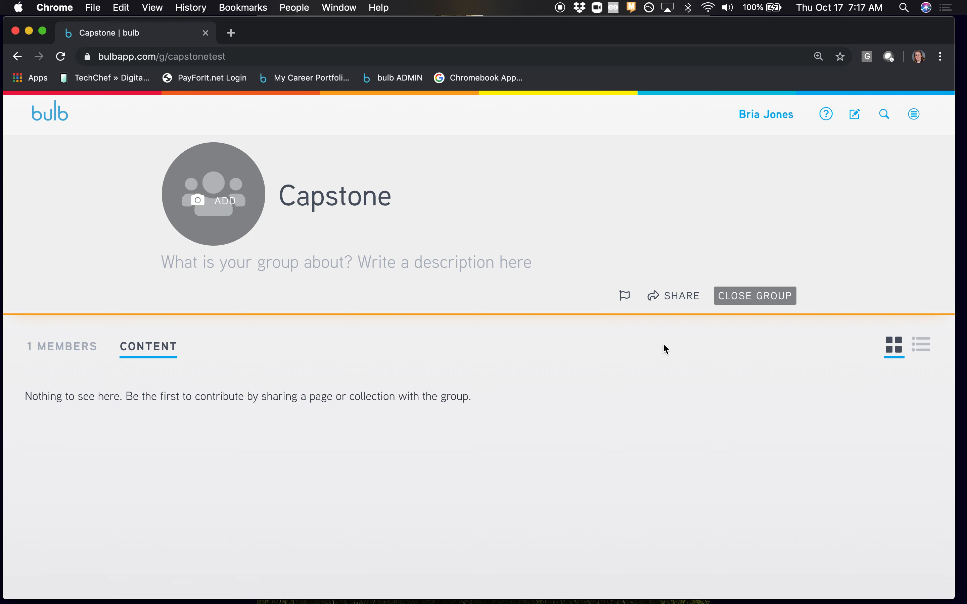
{"action": "mouse_move", "coordinate": [71, 353]}
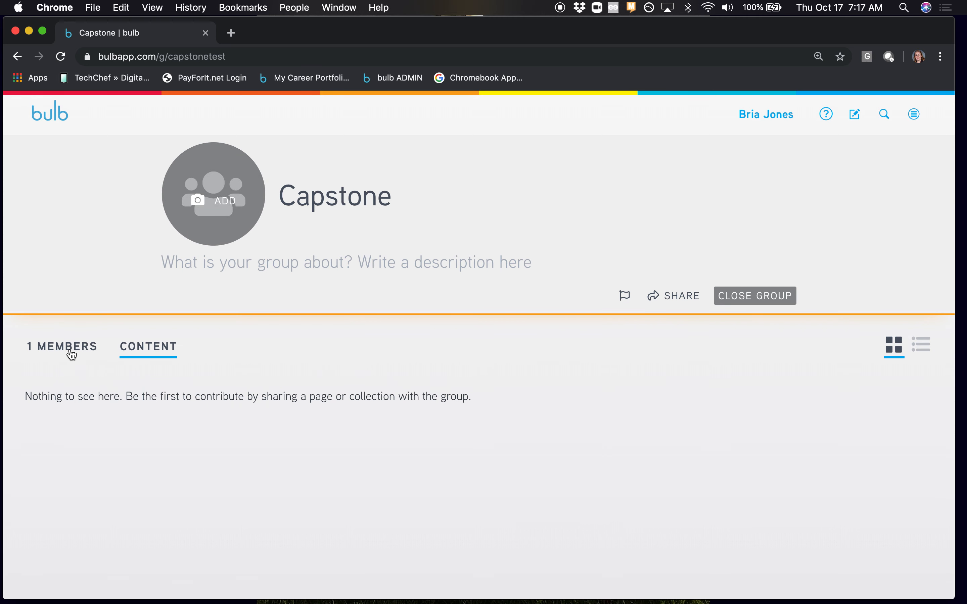
{"action": "left_click", "coordinate": [62, 346]}
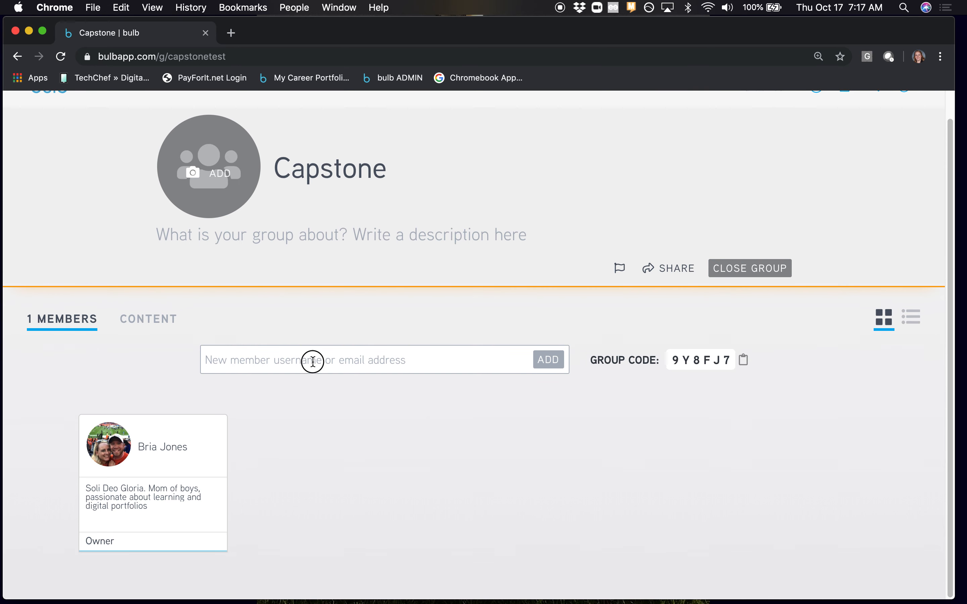
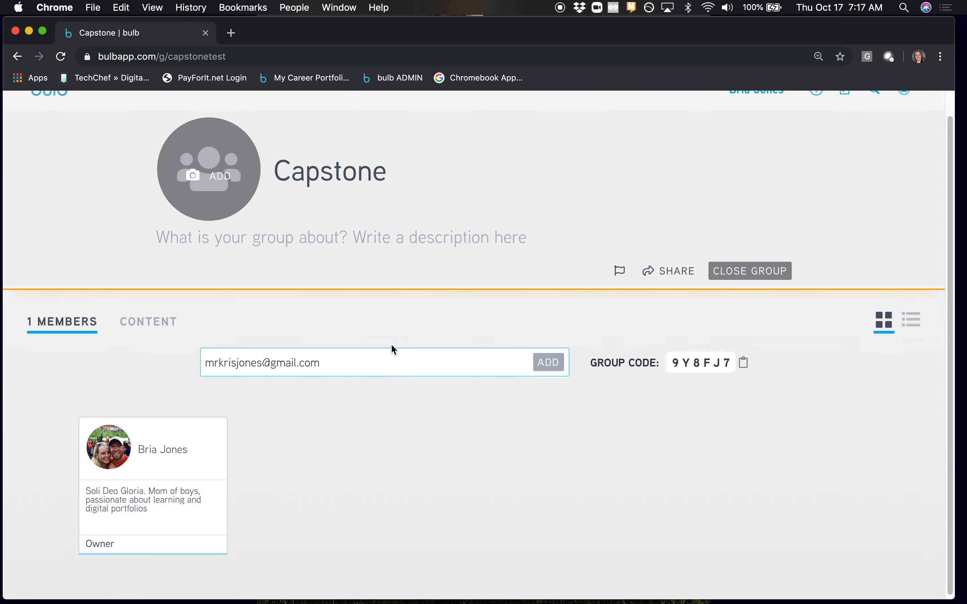
{"action": "left_click", "coordinate": [548, 363]}
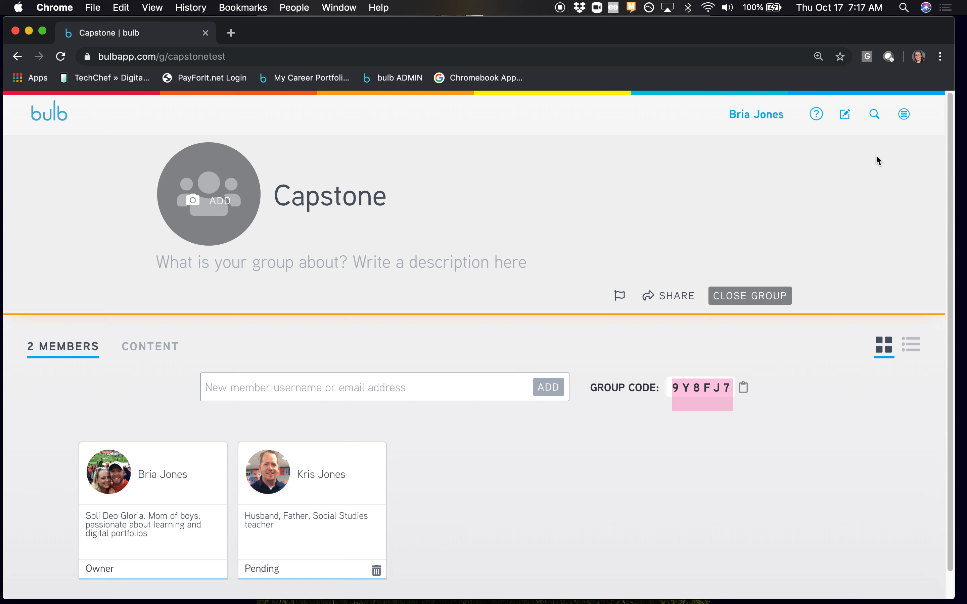
{"action": "mouse_move", "coordinate": [742, 388]}
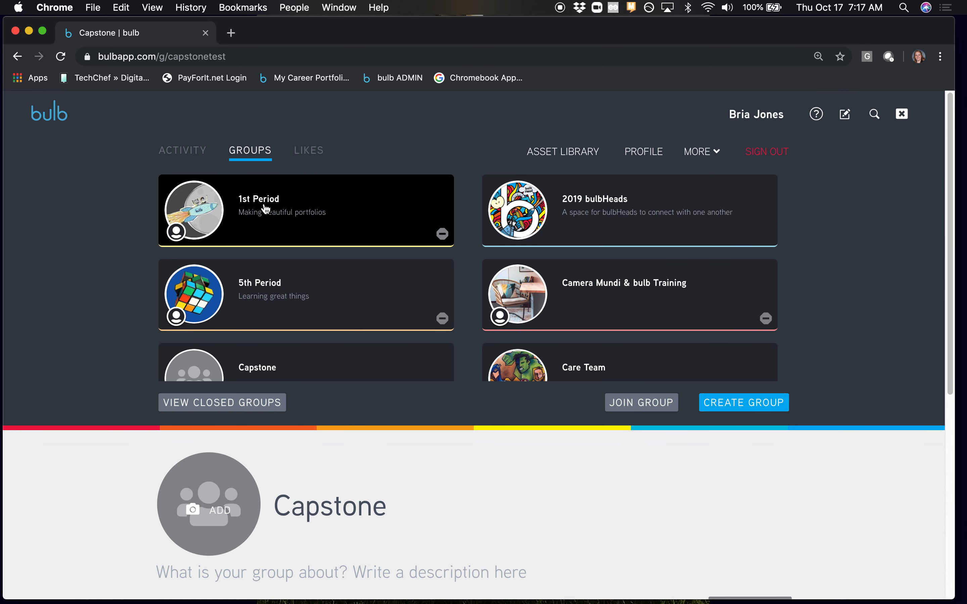
{"action": "mouse_move", "coordinate": [623, 392]}
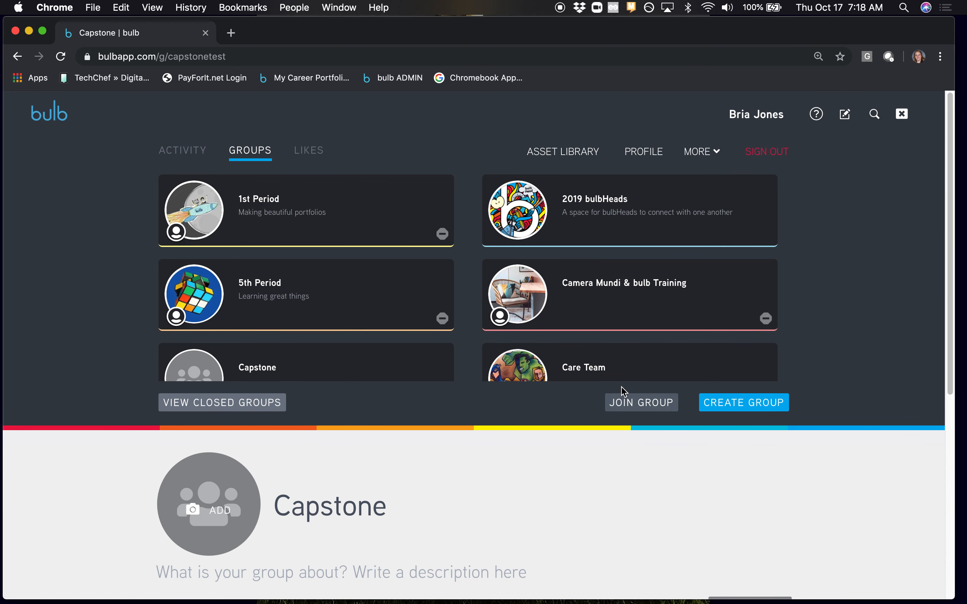
{"action": "mouse_move", "coordinate": [647, 410]}
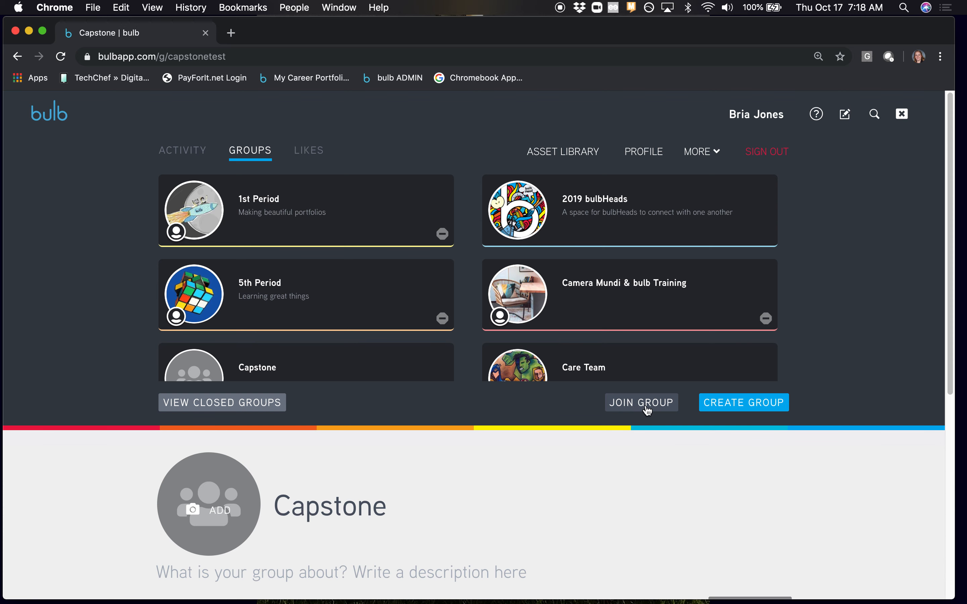
{"action": "left_click", "coordinate": [642, 403]}
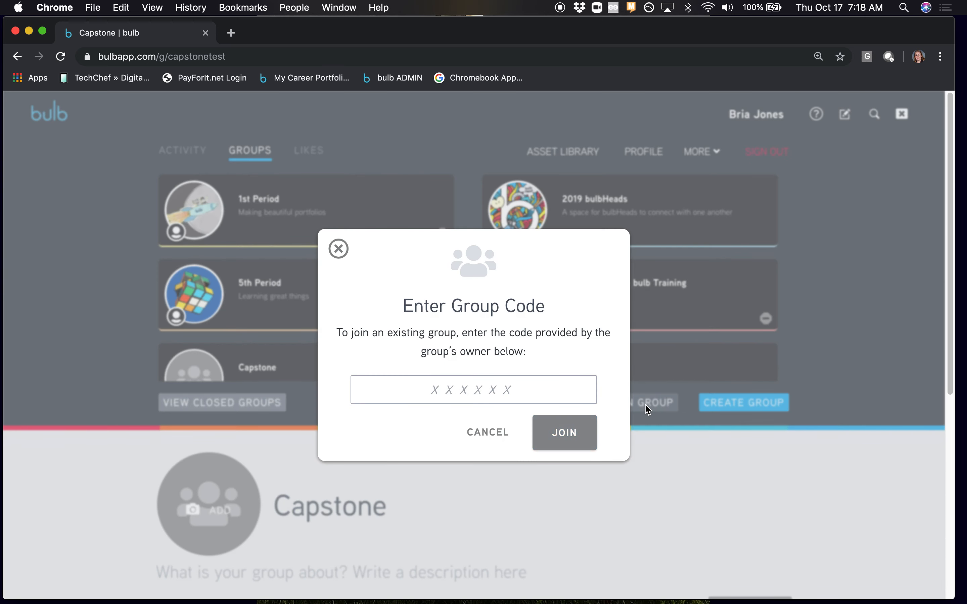
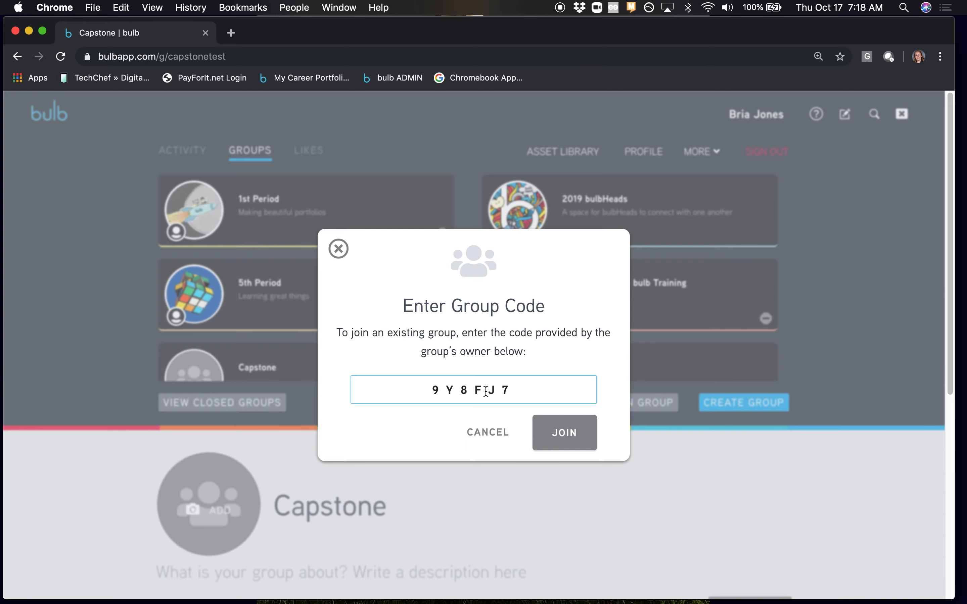
{"action": "left_click", "coordinate": [564, 432]}
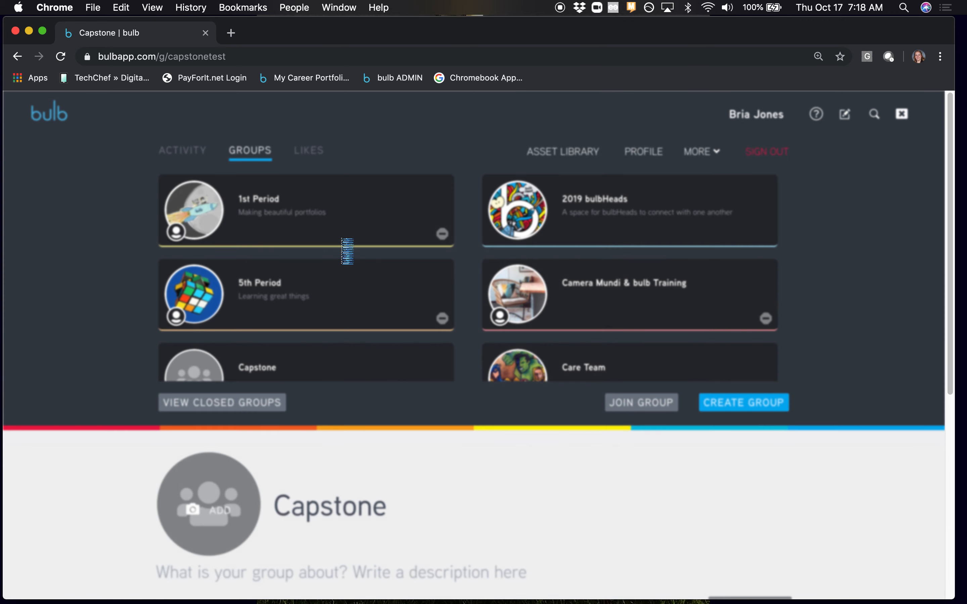
{"action": "scroll", "scroll_direction": "down", "scroll_amount": 3}
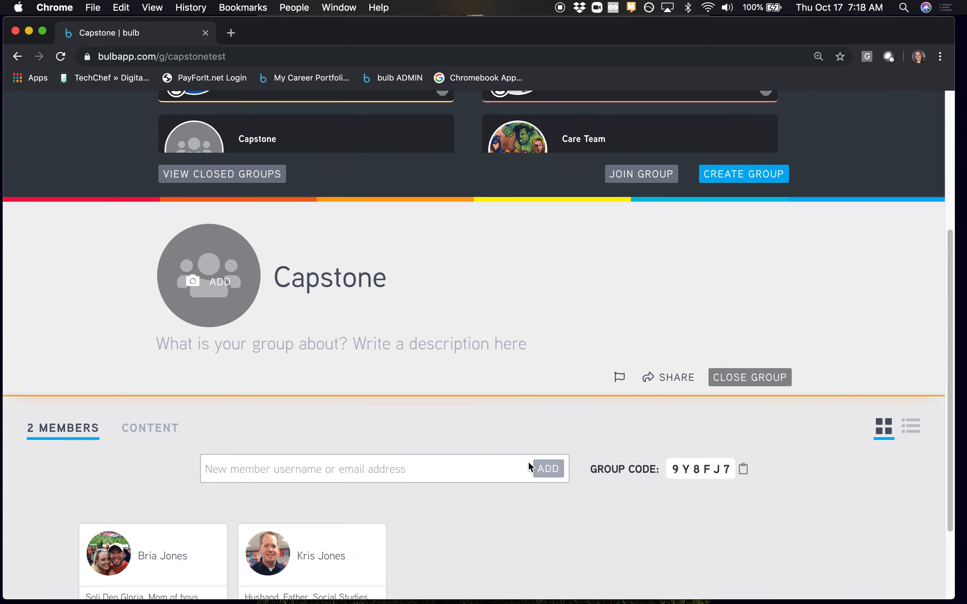
{"action": "scroll", "scroll_direction": "down", "scroll_amount": 3}
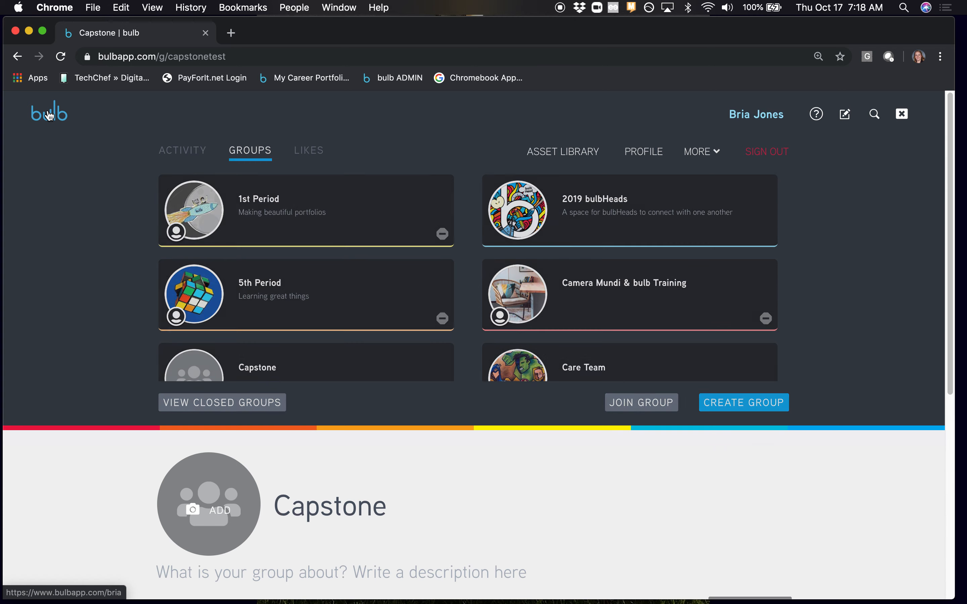
{"action": "left_click", "coordinate": [756, 114]}
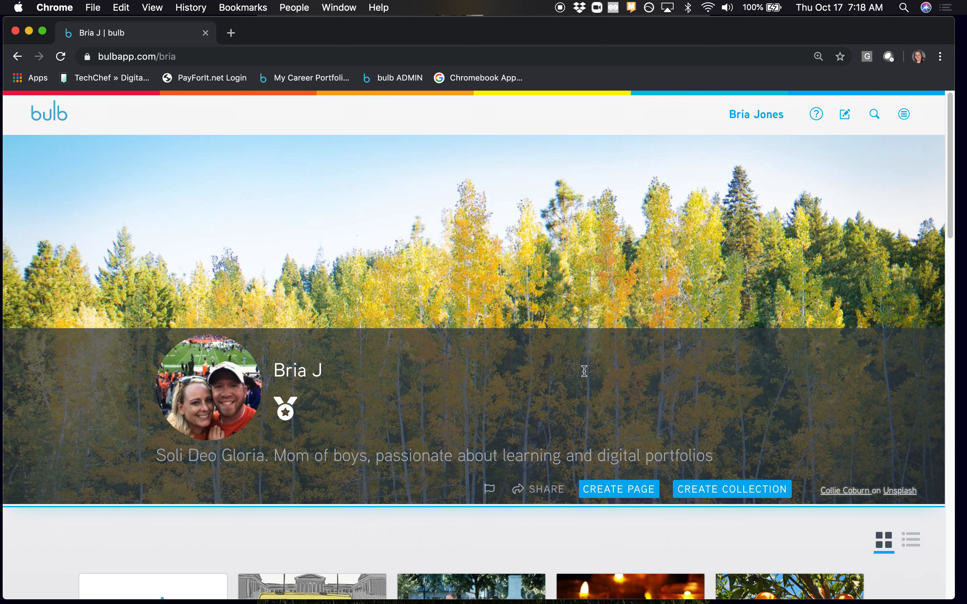
{"action": "scroll", "scroll_direction": "down", "scroll_amount": 3}
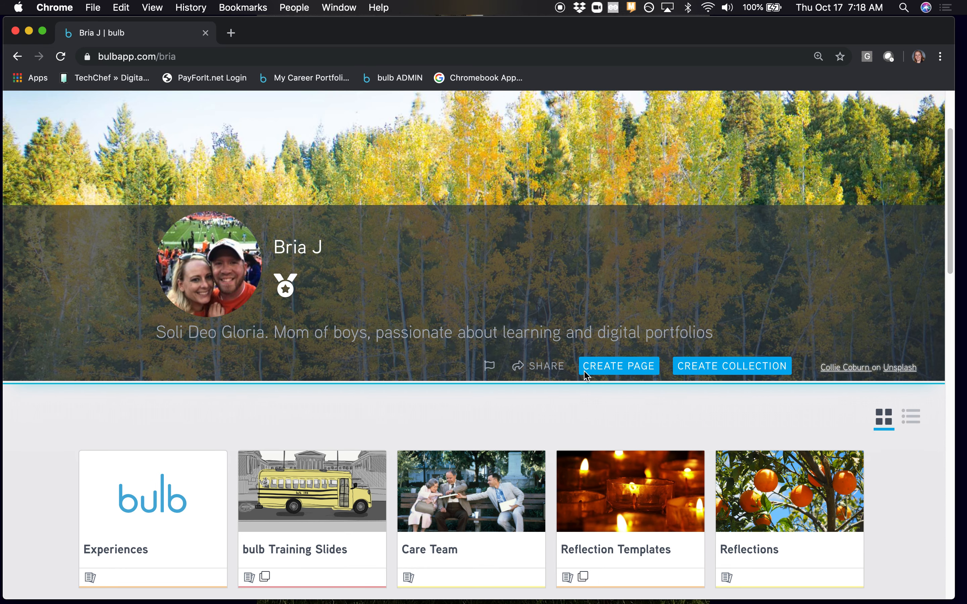
{"action": "scroll", "scroll_direction": "down", "scroll_amount": 3}
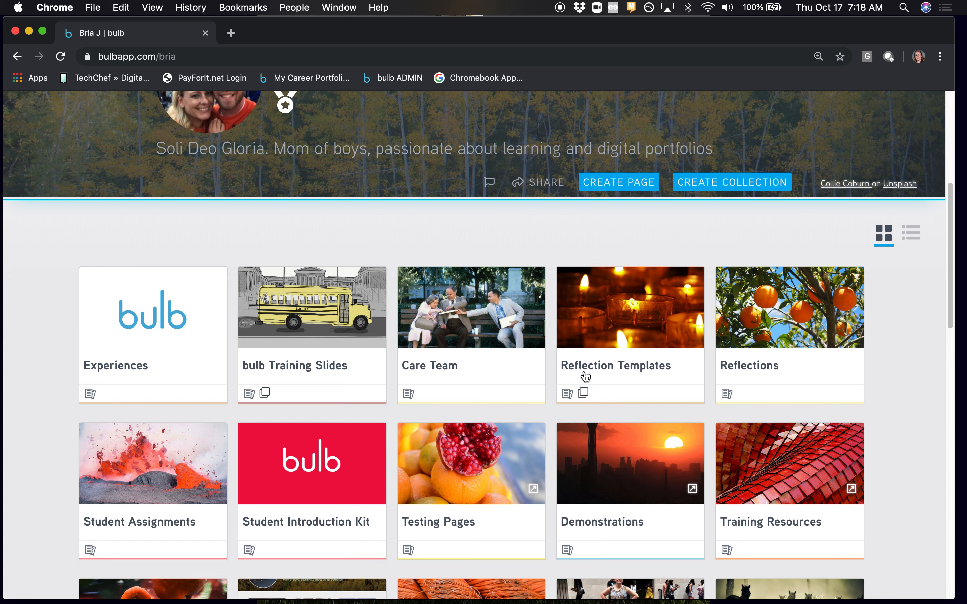